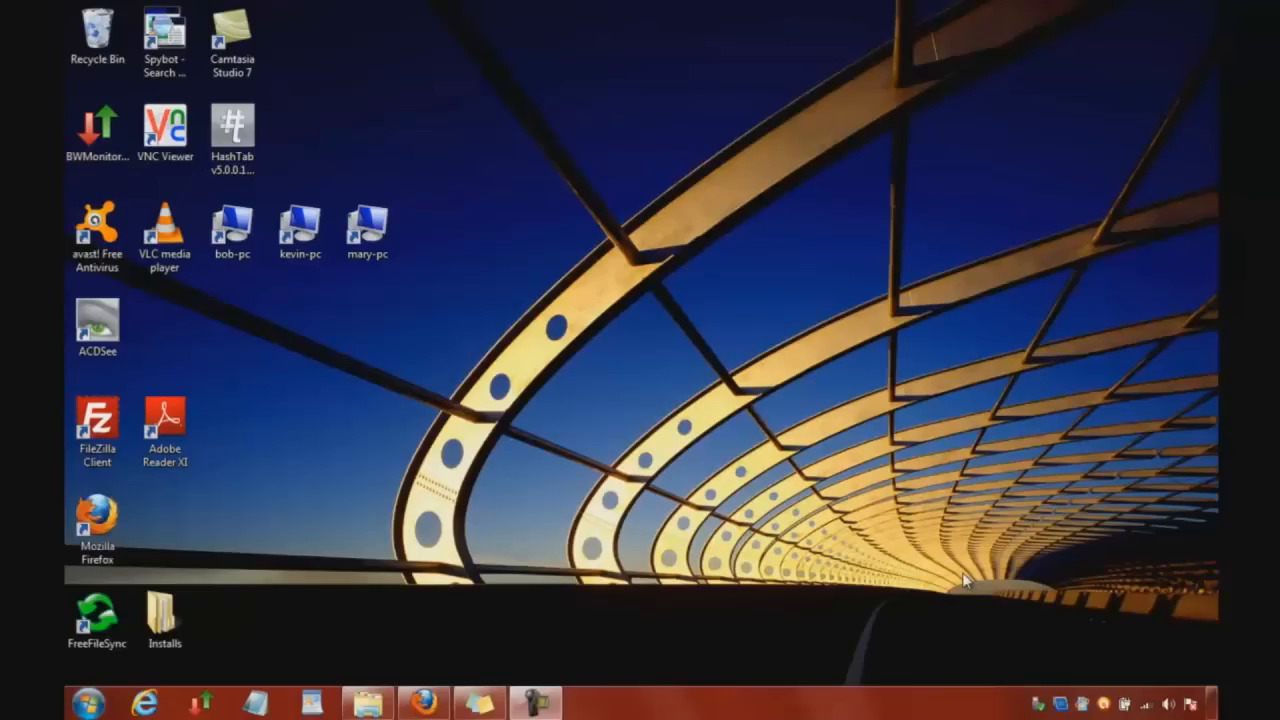
mouse_move(1080, 600)
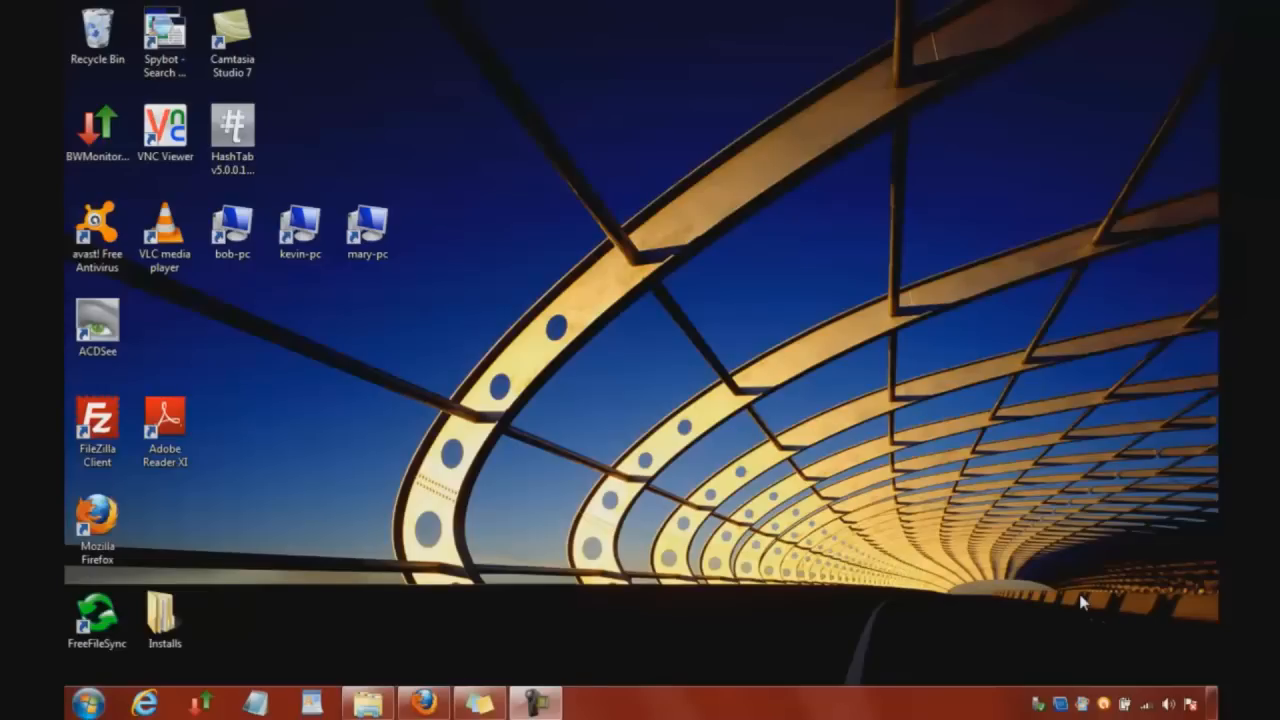
mouse_move(910, 620)
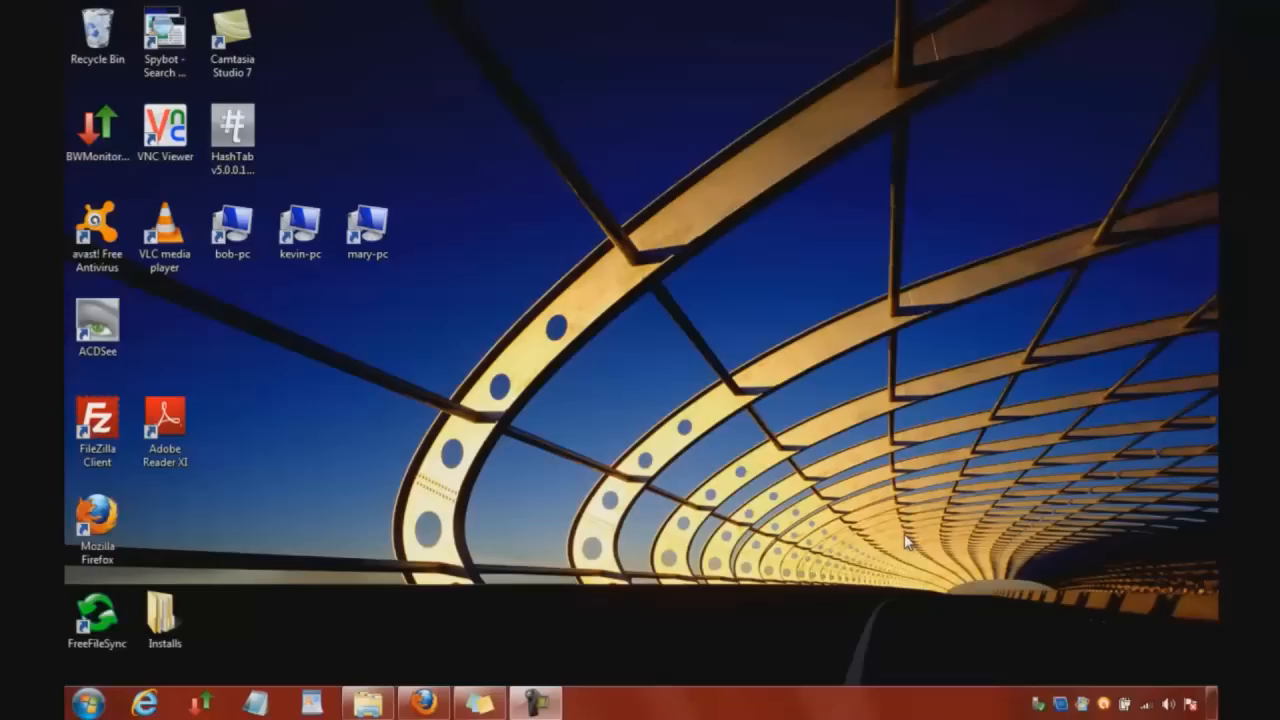
mouse_move(904, 548)
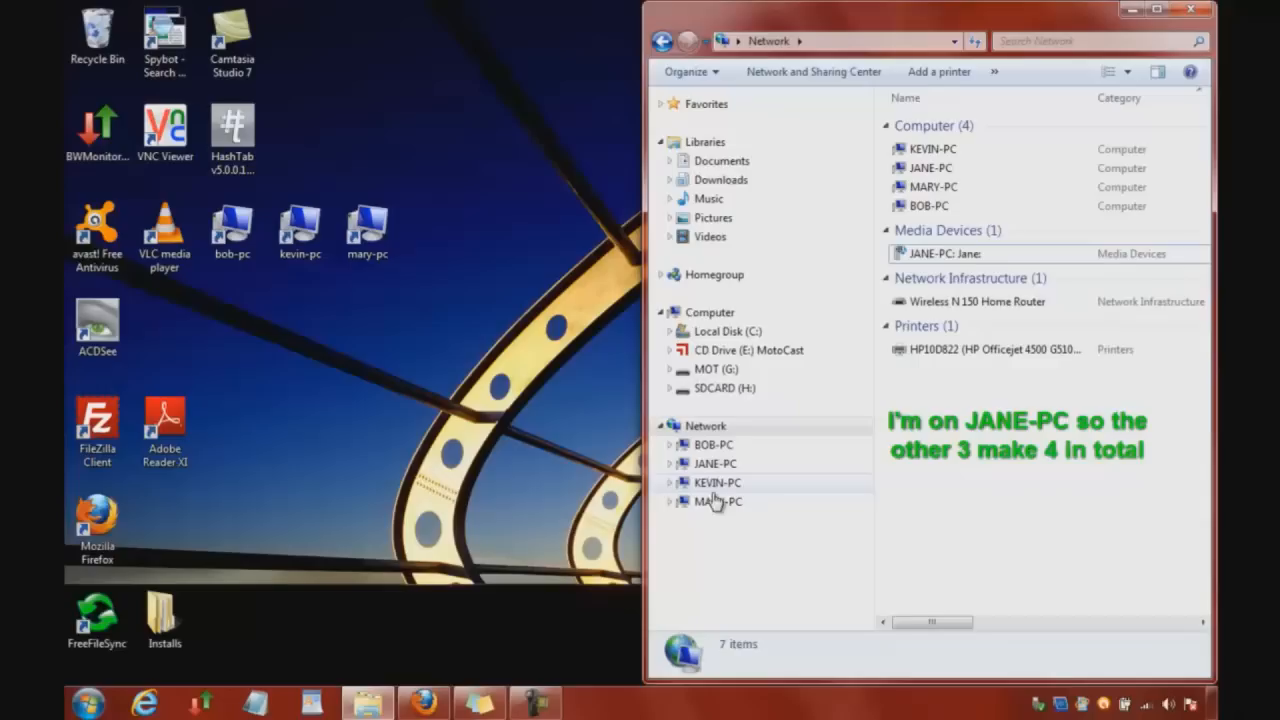
mouse_move(778, 458)
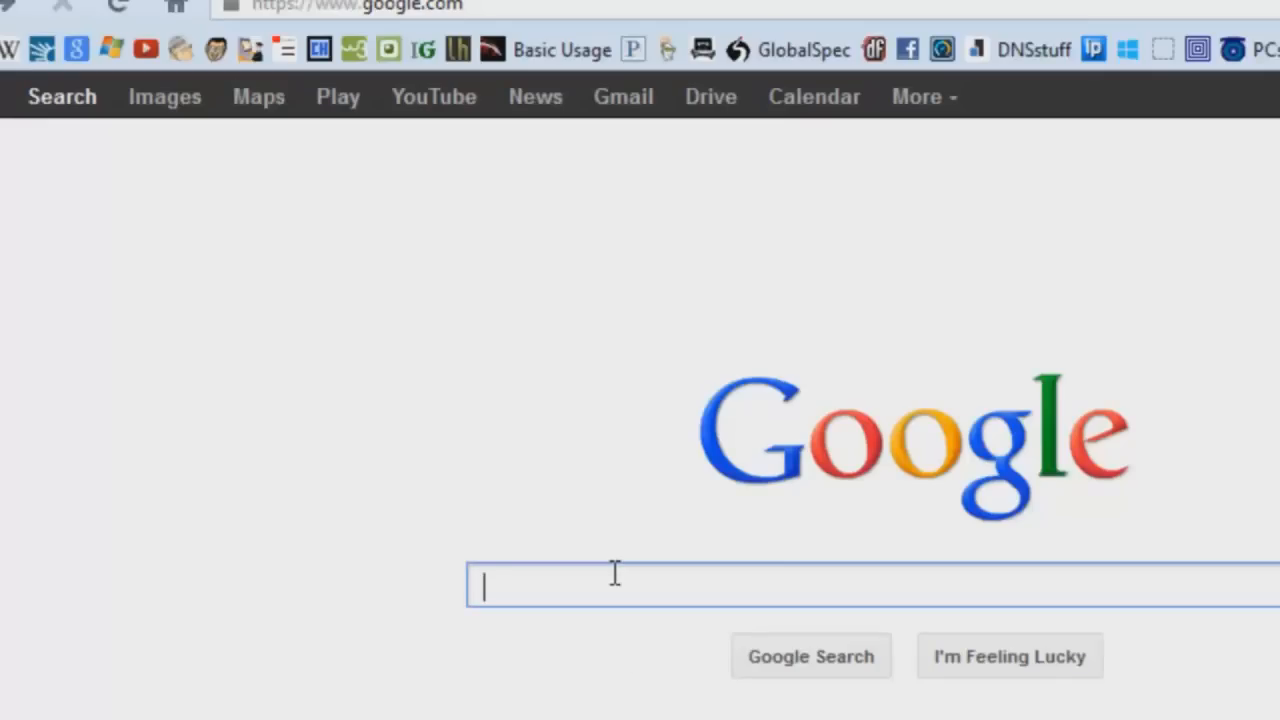
- Search Google for 'my ip' to display the office's public IP address
type("my ip")
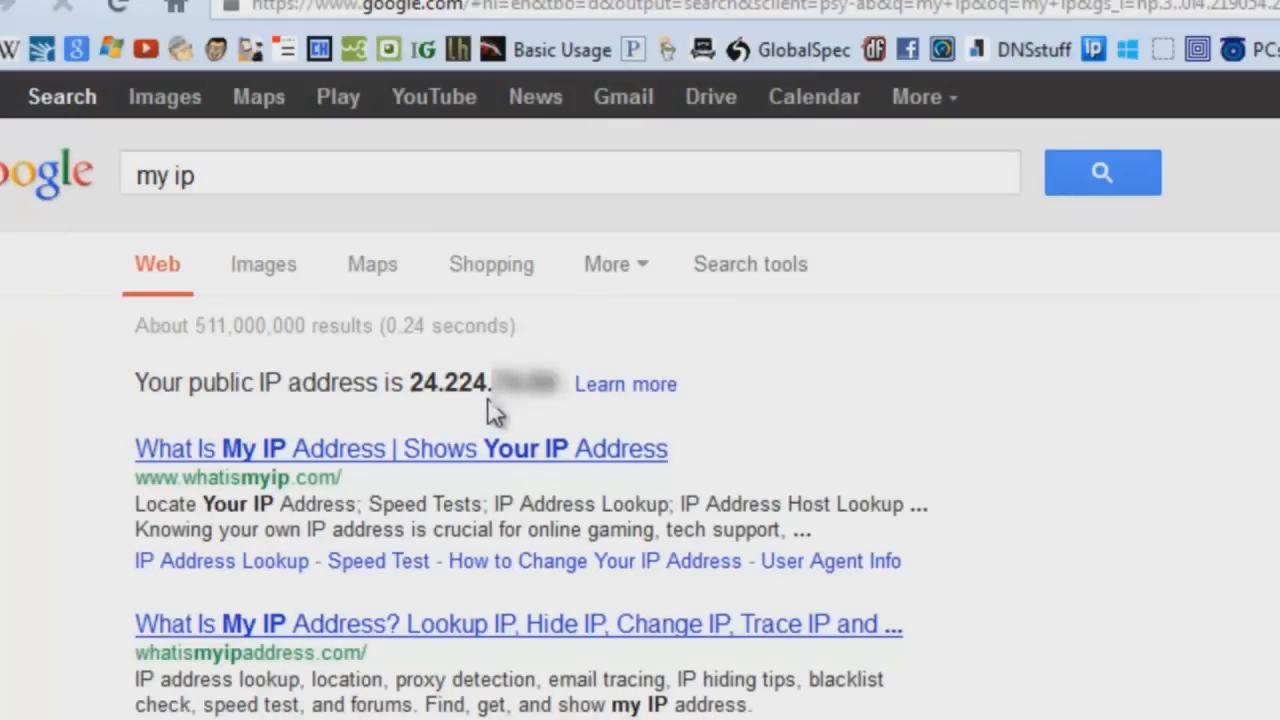
mouse_move(456, 414)
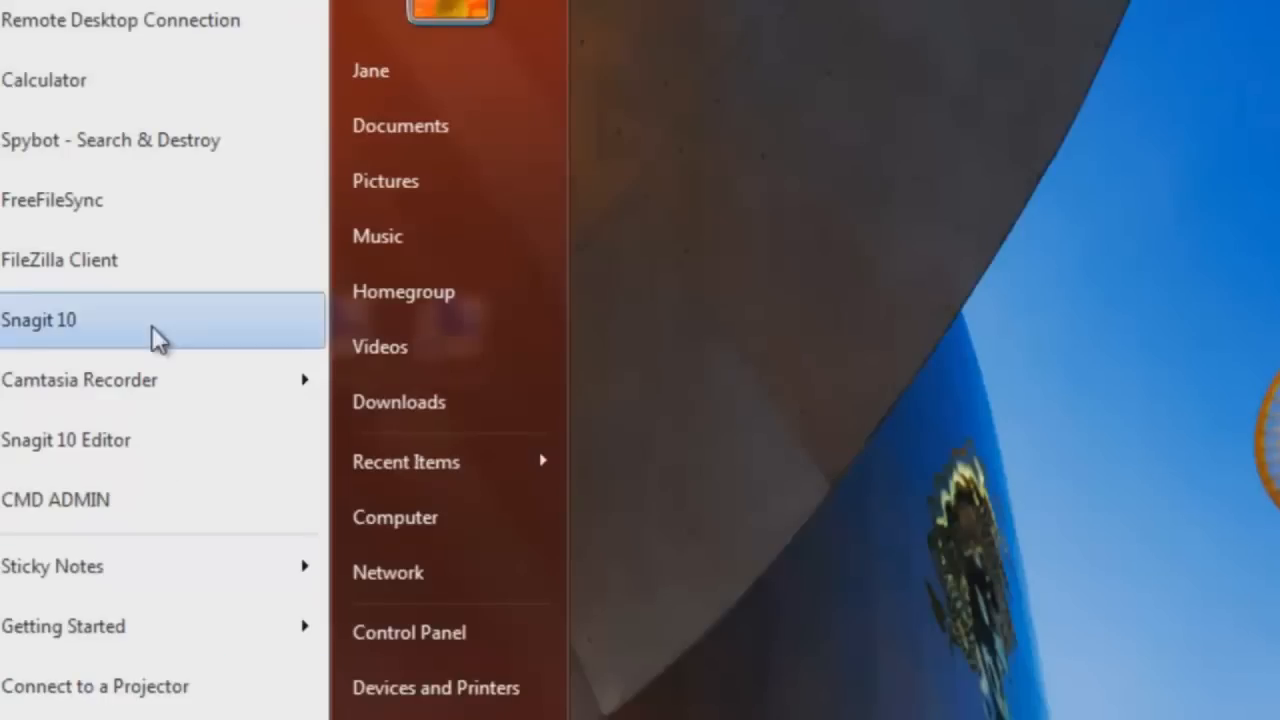
- Connect Remote Desktop to 192.168.0.100, retyping the password after the first attempt fails
left_click(120, 20)
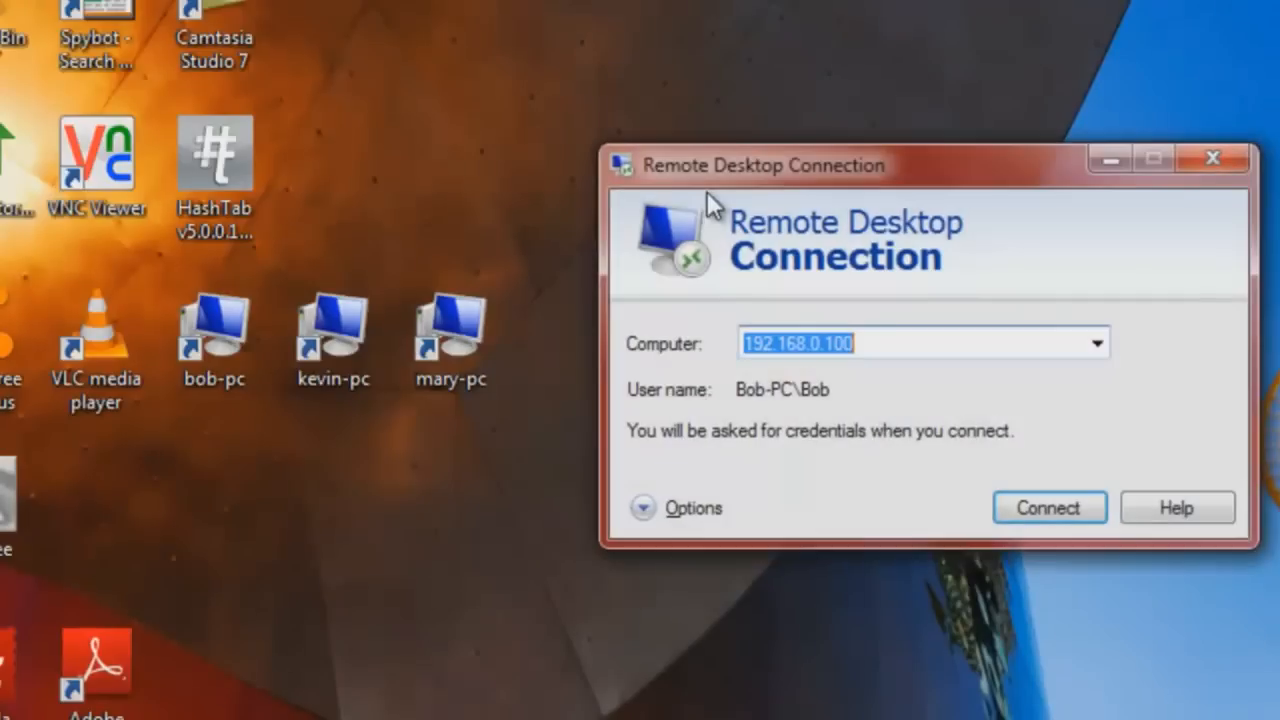
left_click(1048, 508)
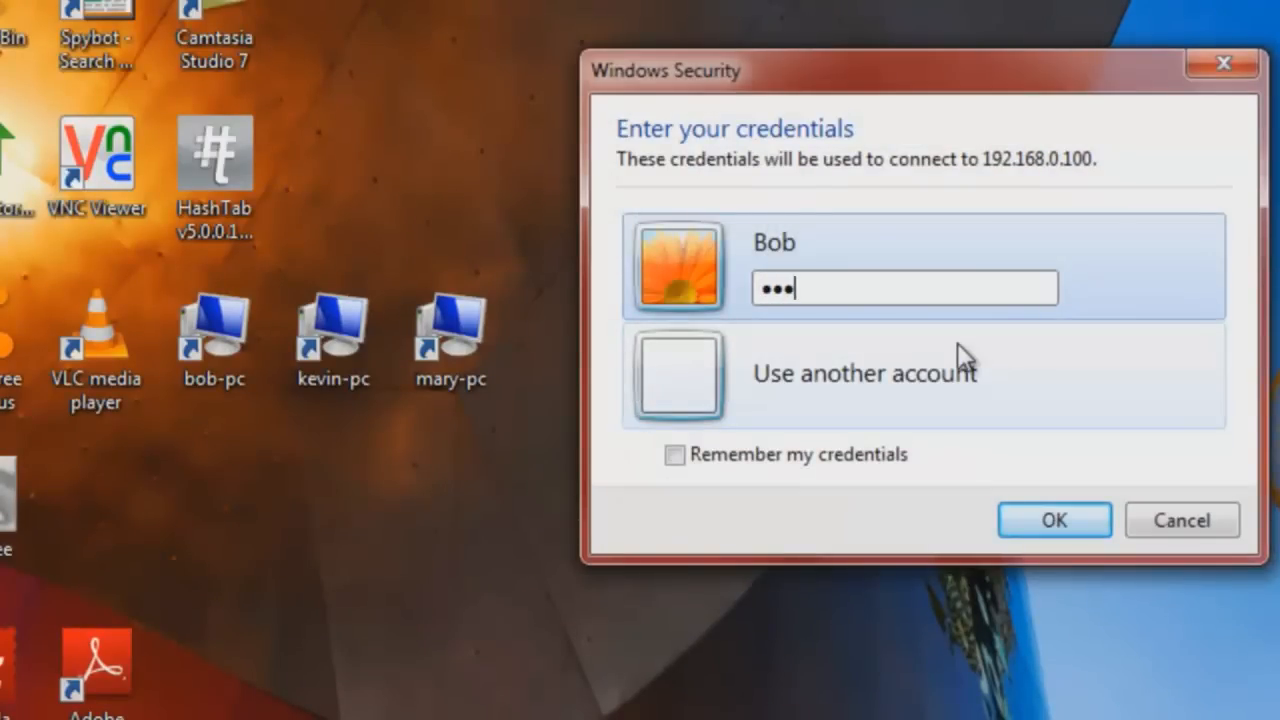
left_click(1052, 520)
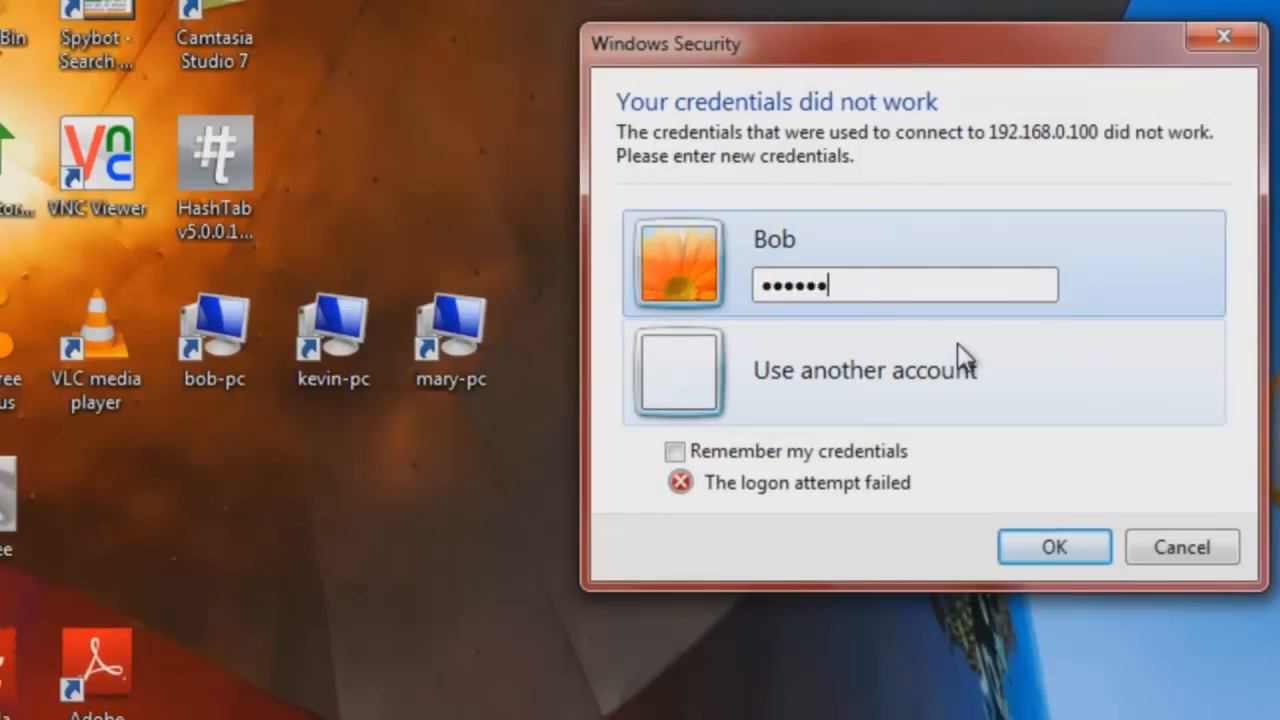
left_click(1052, 548)
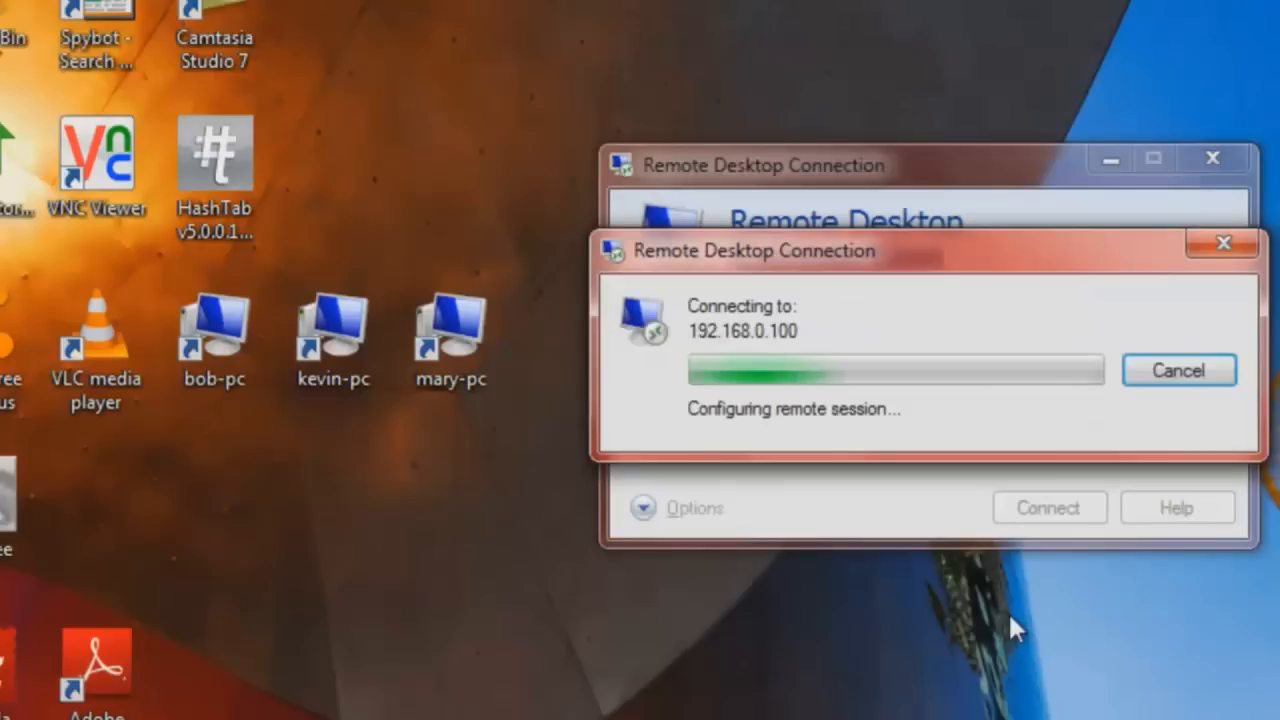
left_click(1178, 370)
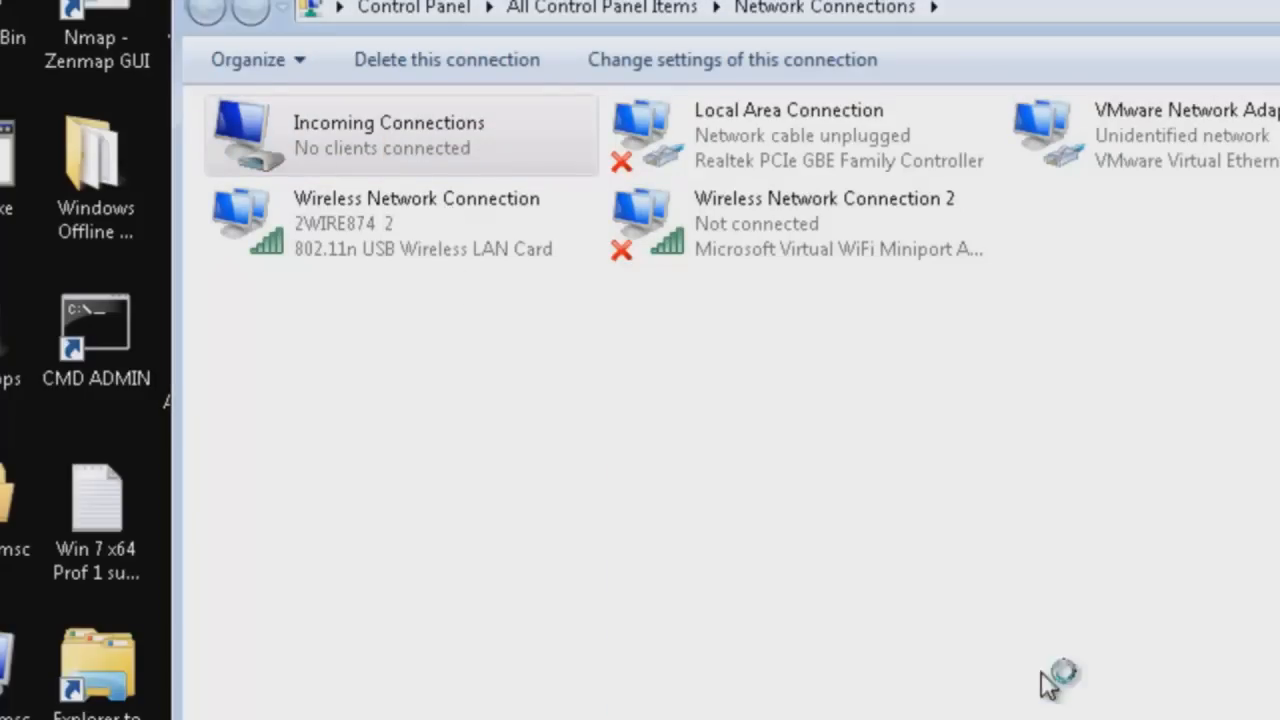
- Delete the old Incoming Connections entry and check Routing and Remote Access in services.msc is disabled
left_click(390, 136)
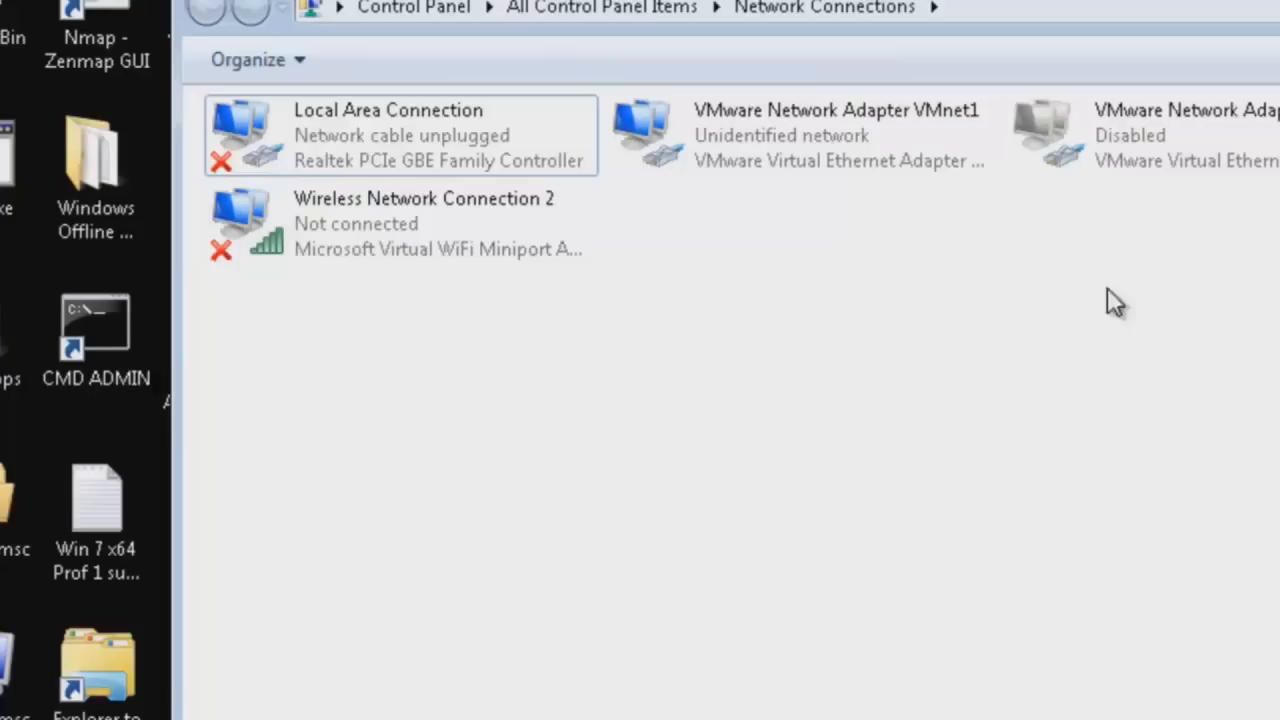
mouse_move(908, 410)
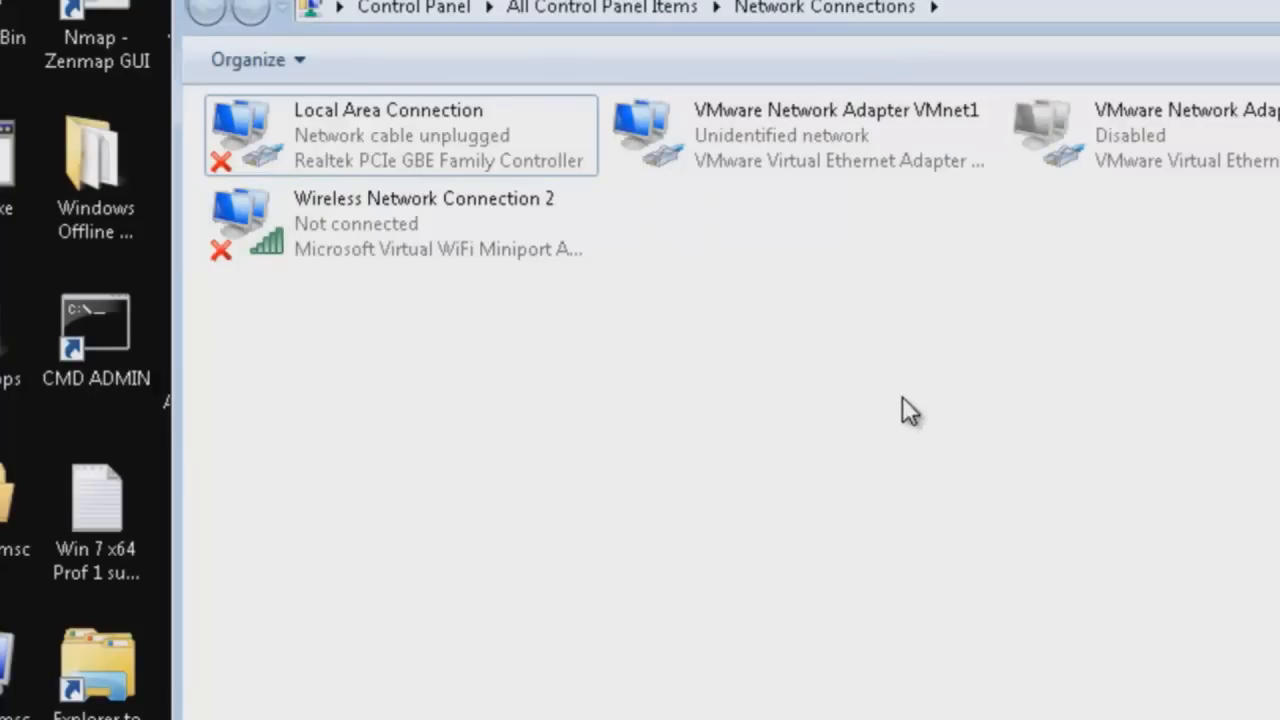
mouse_move(848, 392)
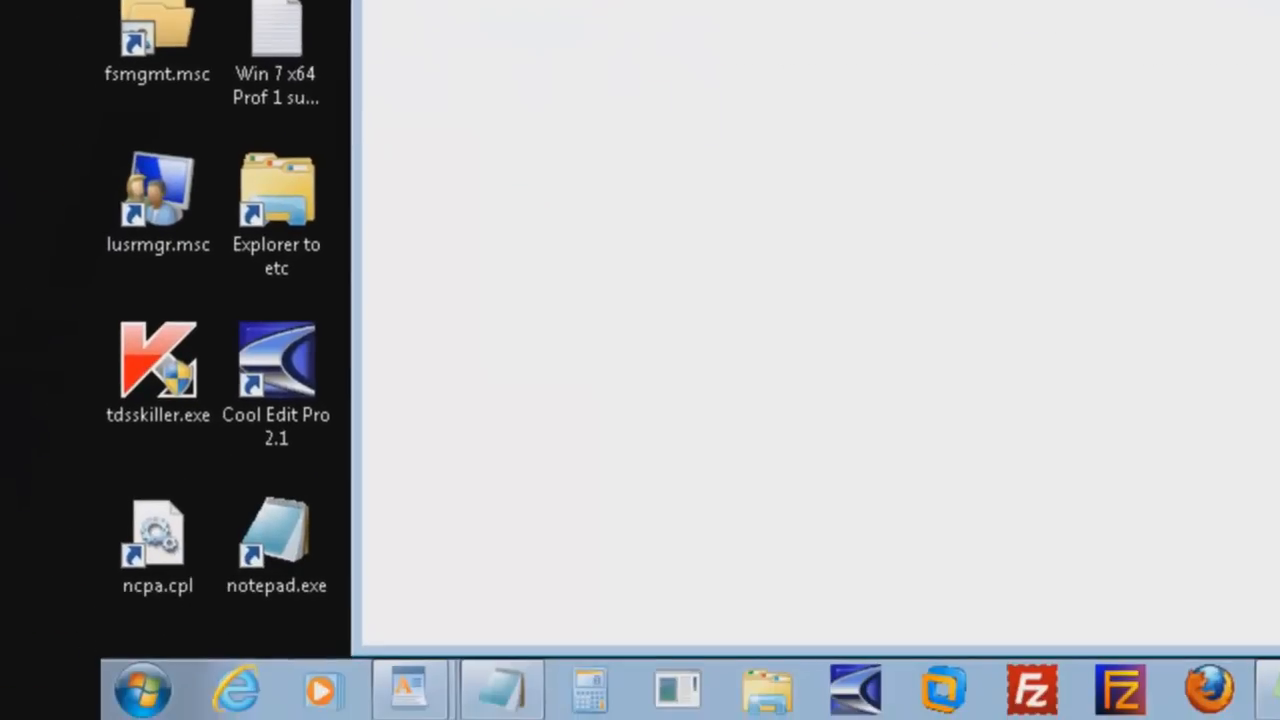
mouse_move(588, 238)
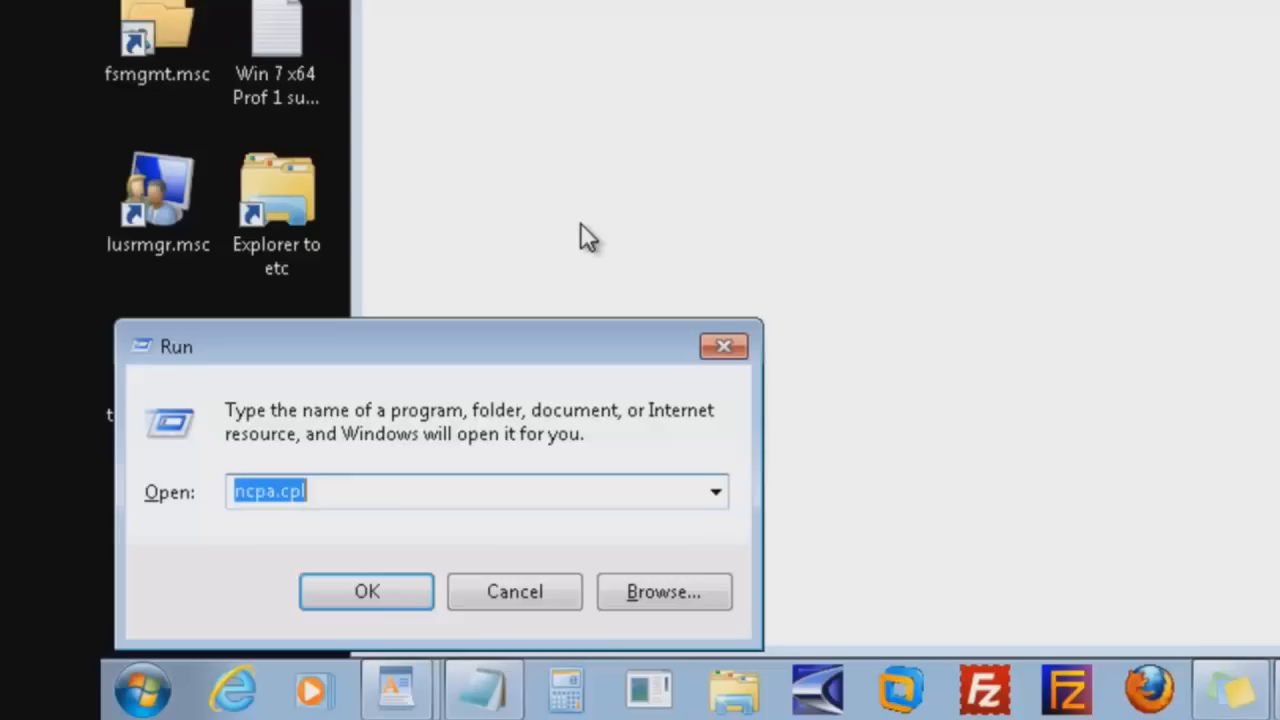
type("services")
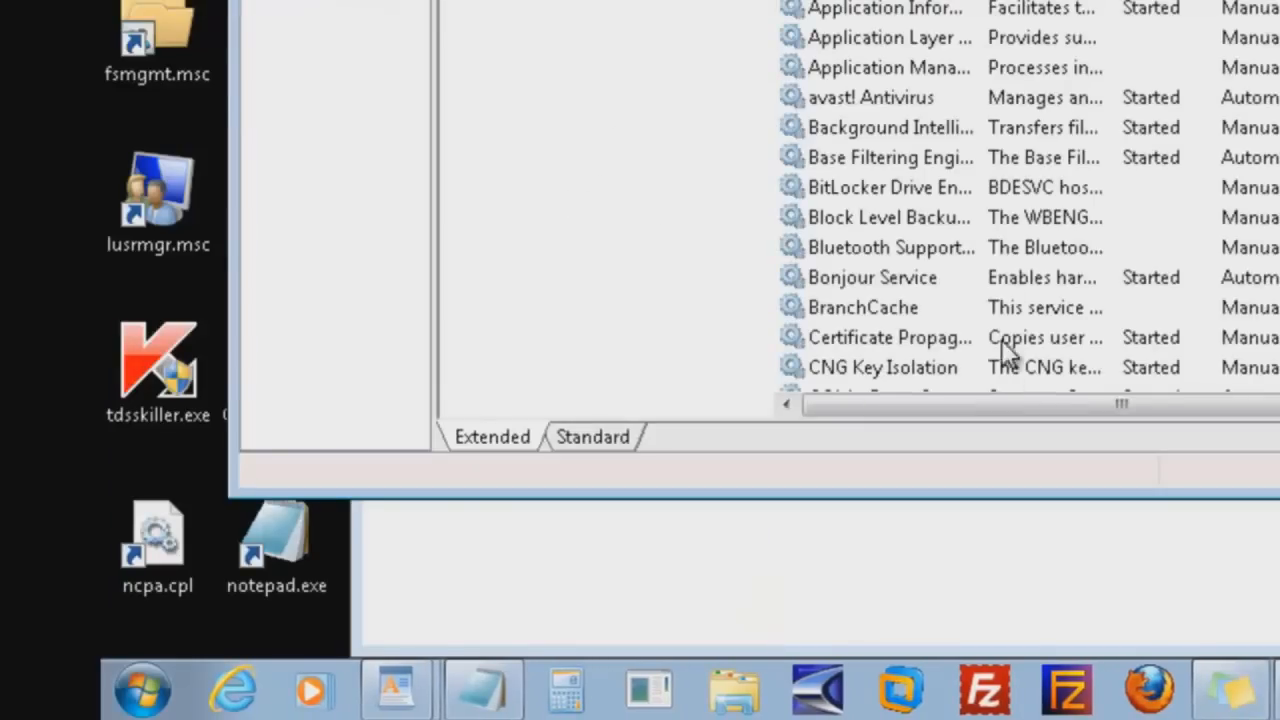
scroll("down", 3)
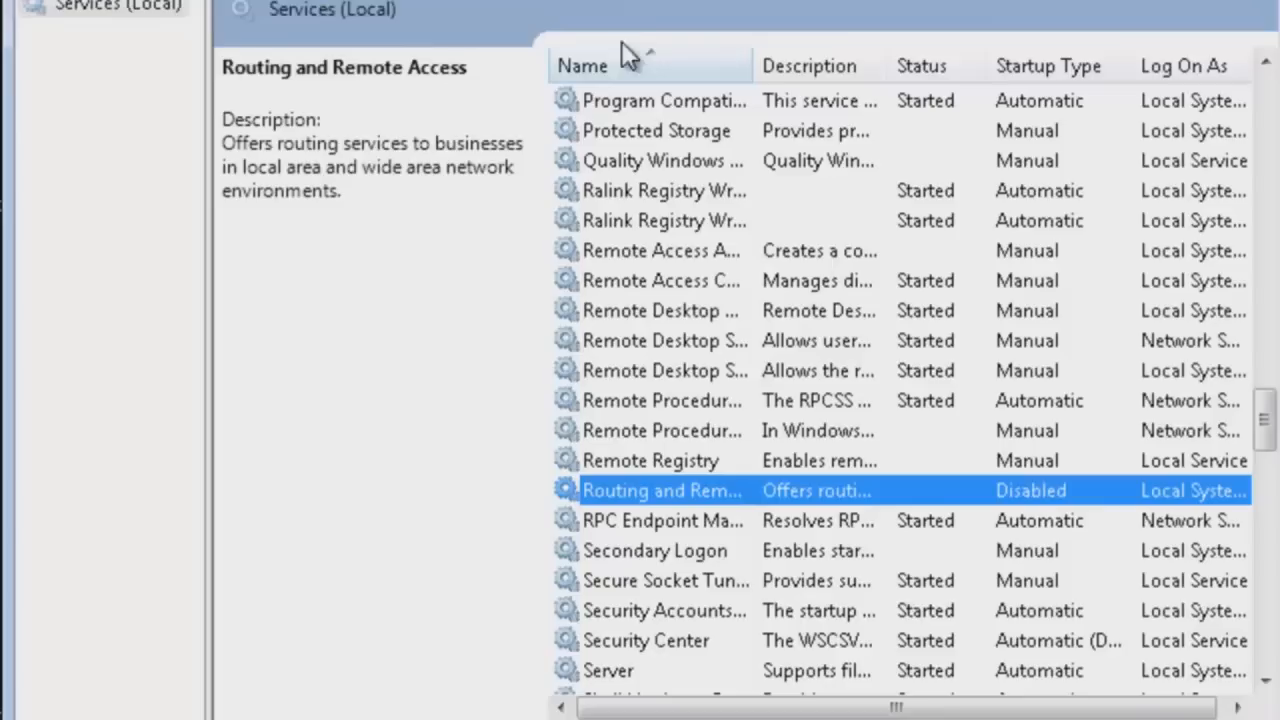
mouse_move(464, 78)
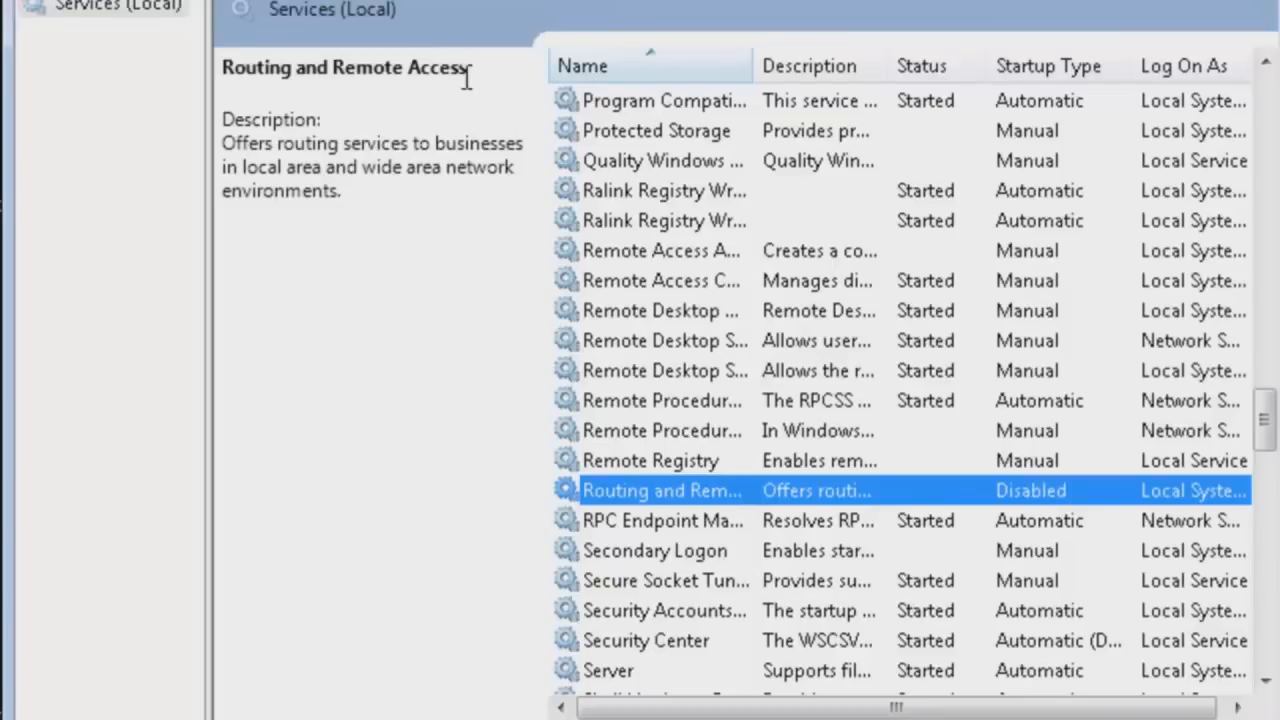
mouse_move(480, 82)
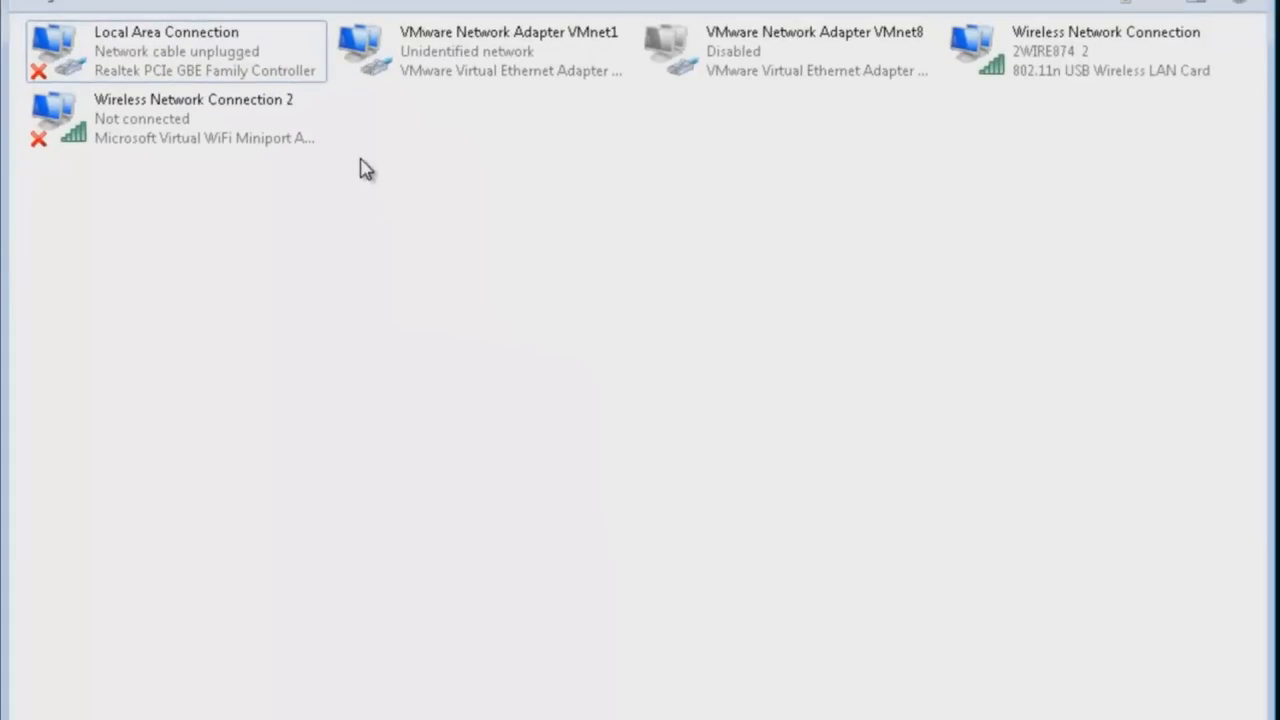
mouse_move(388, 160)
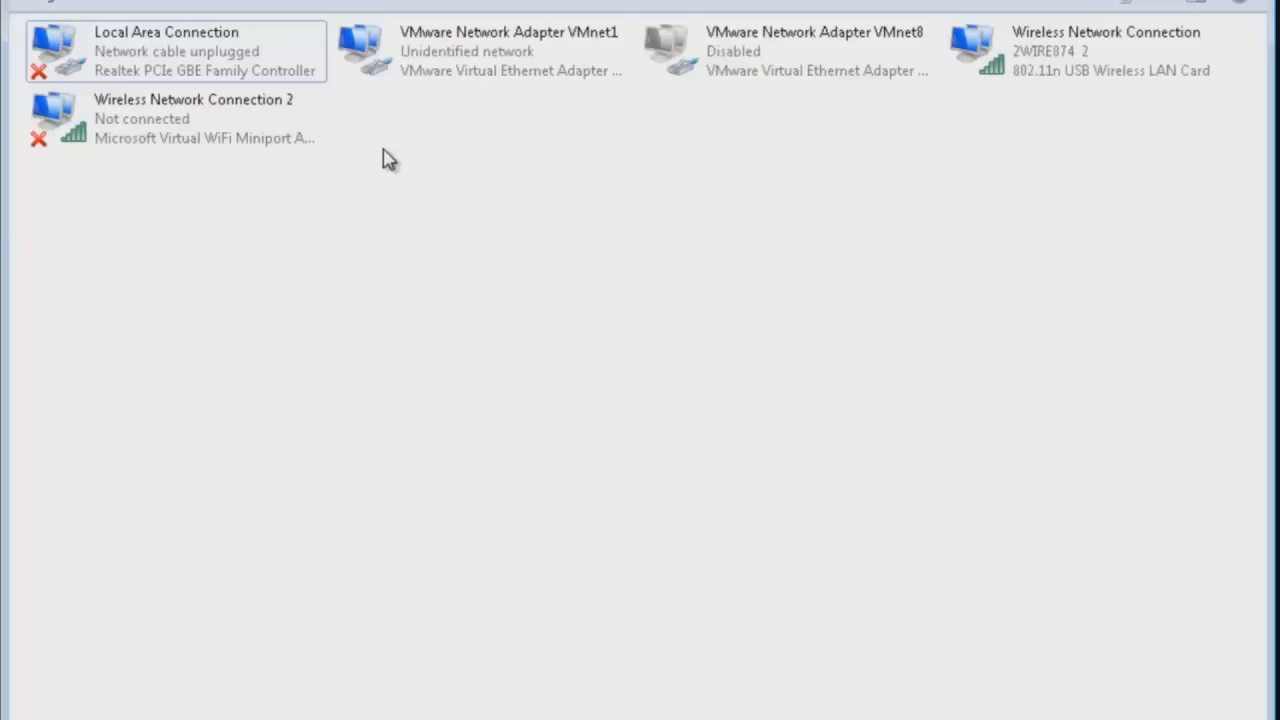
mouse_move(564, 348)
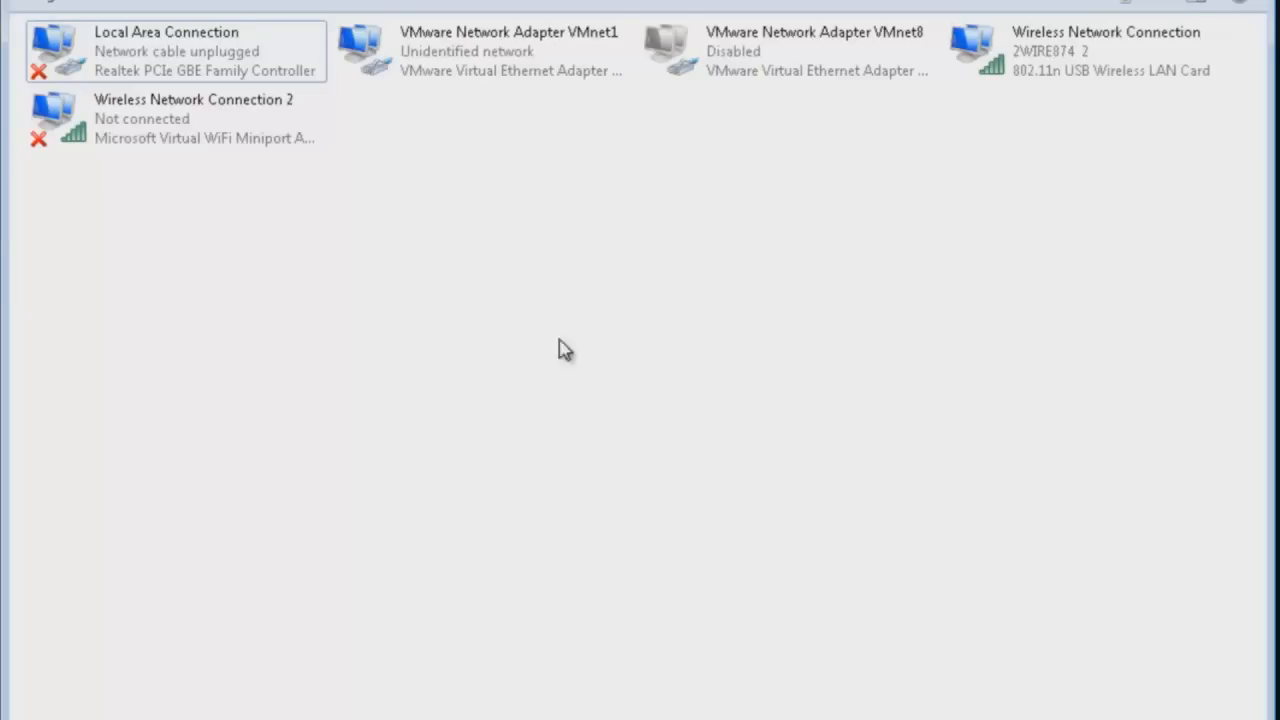
mouse_move(488, 280)
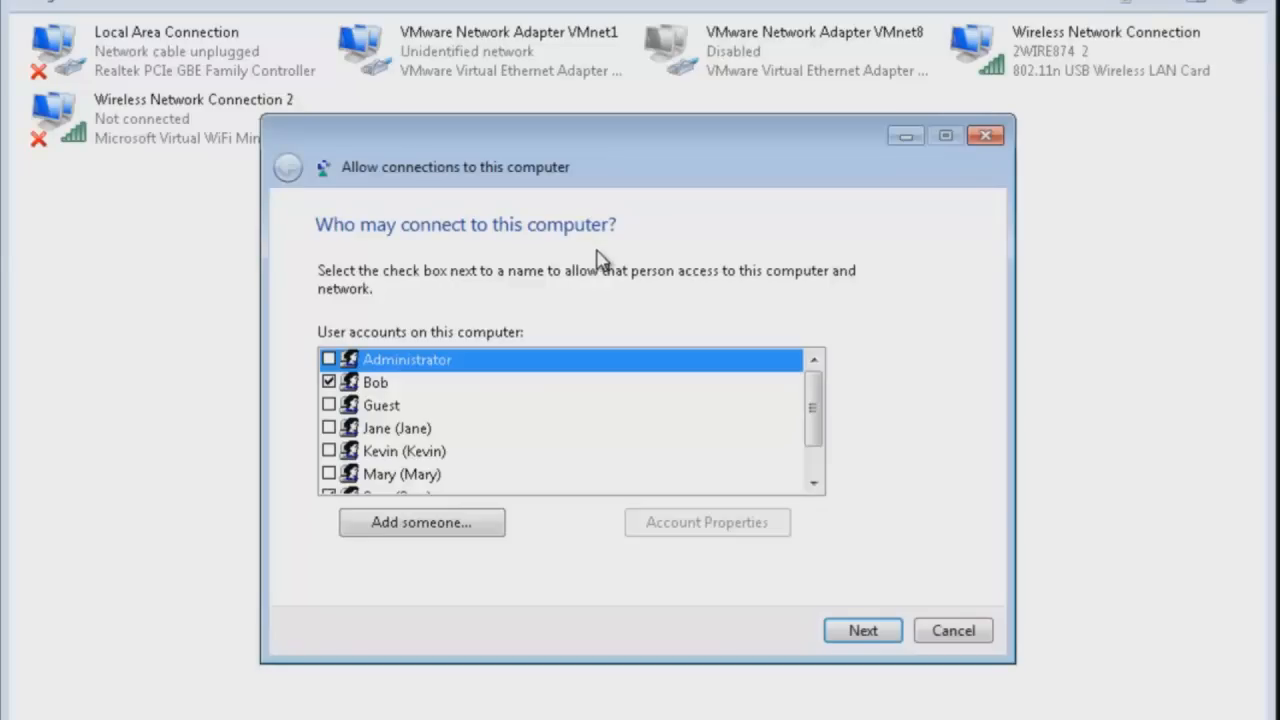
mouse_move(400, 392)
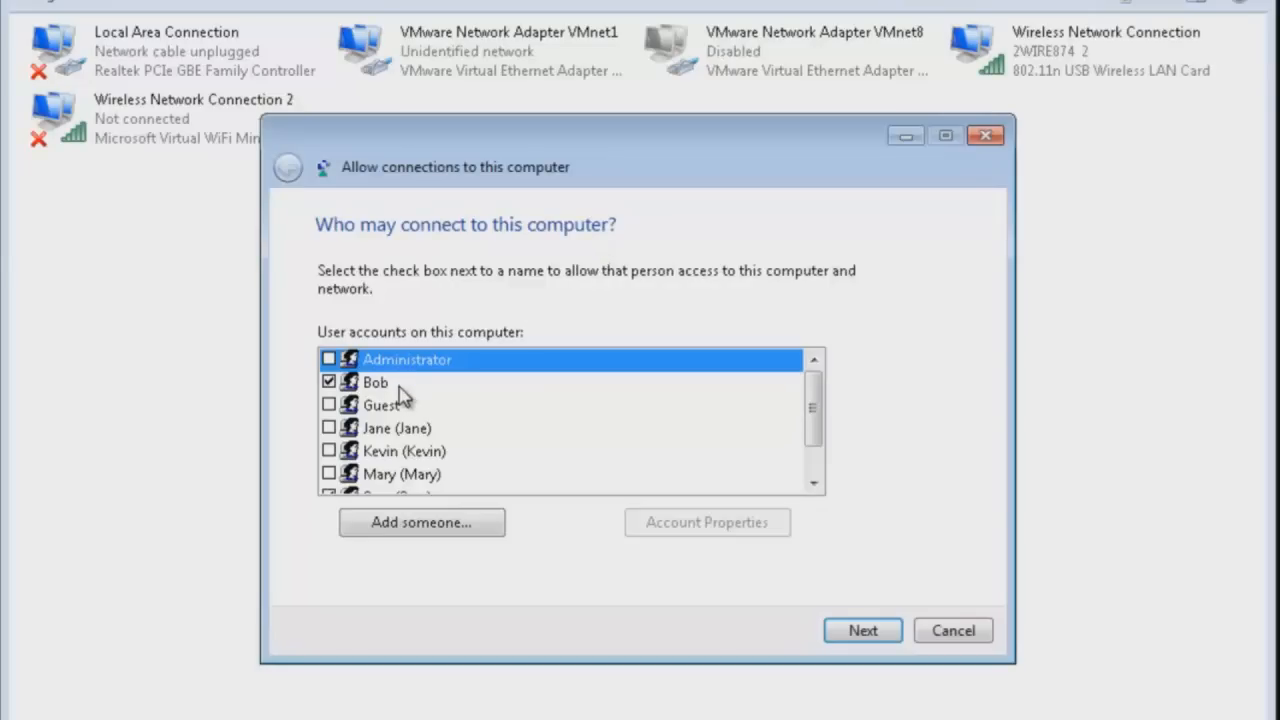
- Tick Sam so he is allowed to connect alongside Bob
left_click(376, 382)
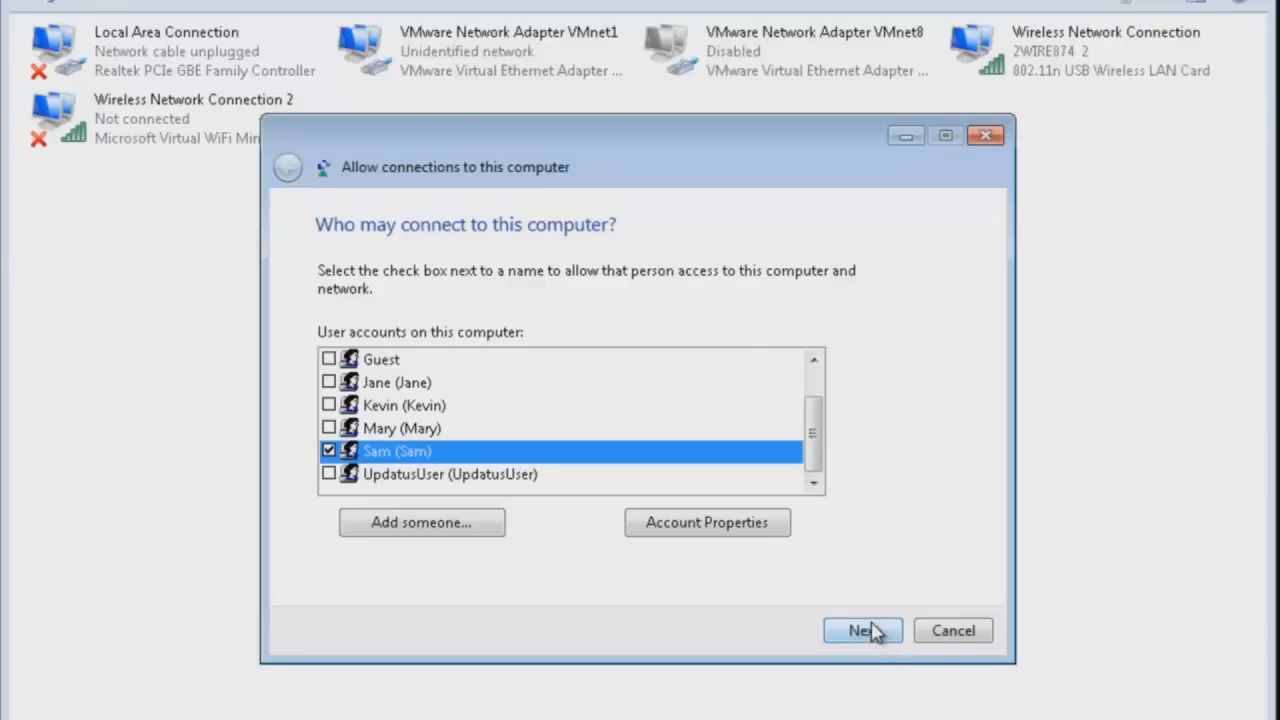
mouse_move(638, 510)
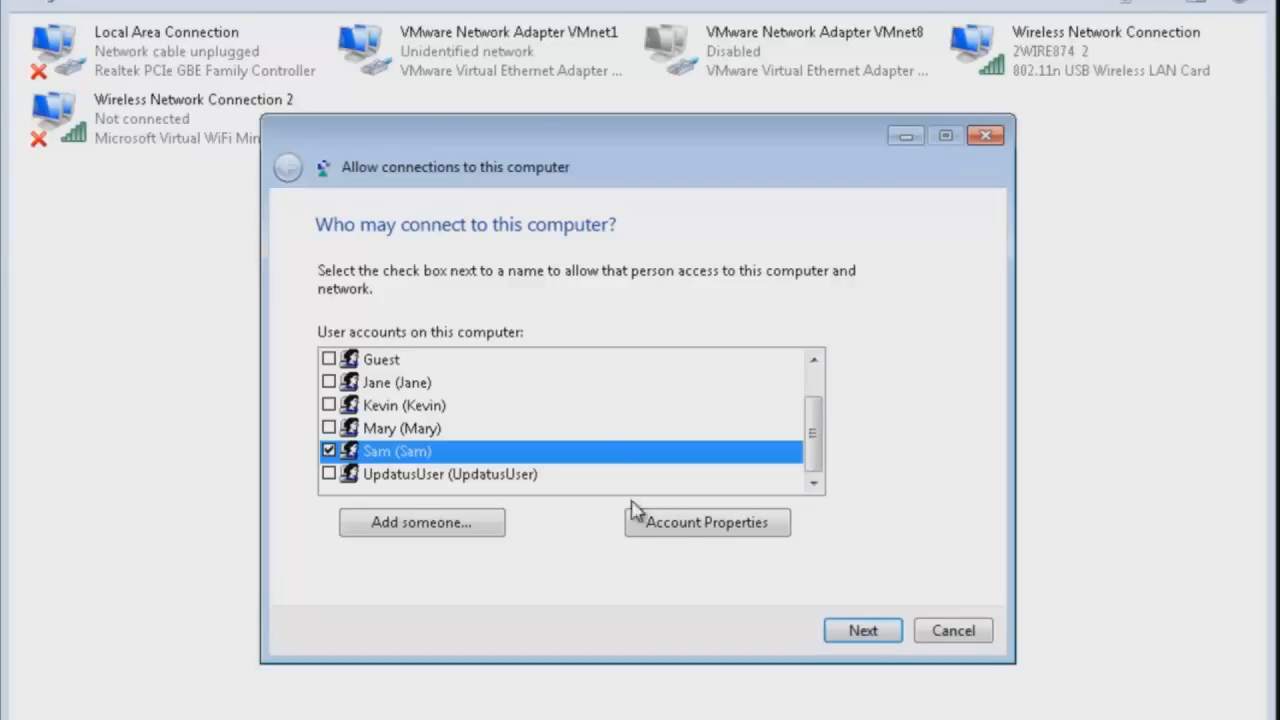
- Allow Internet VPN access over IPv4 with file and printer sharing and close the wizard, creating Incoming Connections
left_click(862, 630)
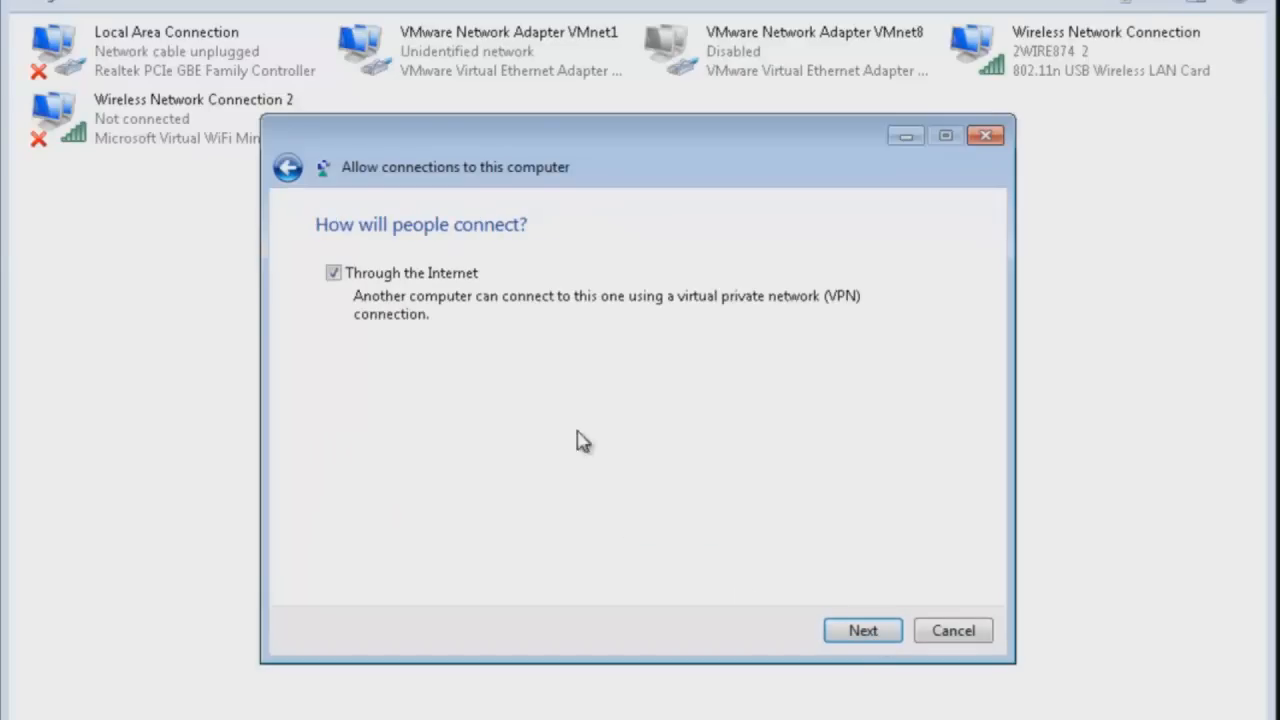
left_click(862, 630)
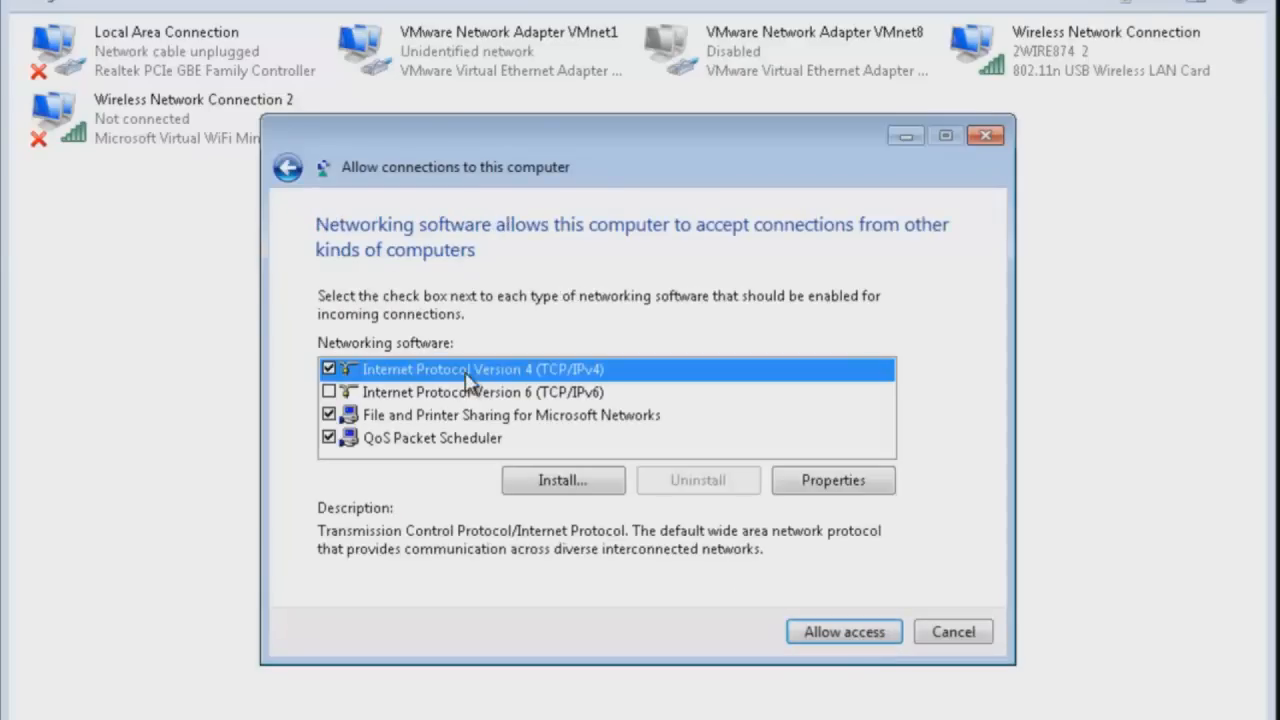
mouse_move(596, 470)
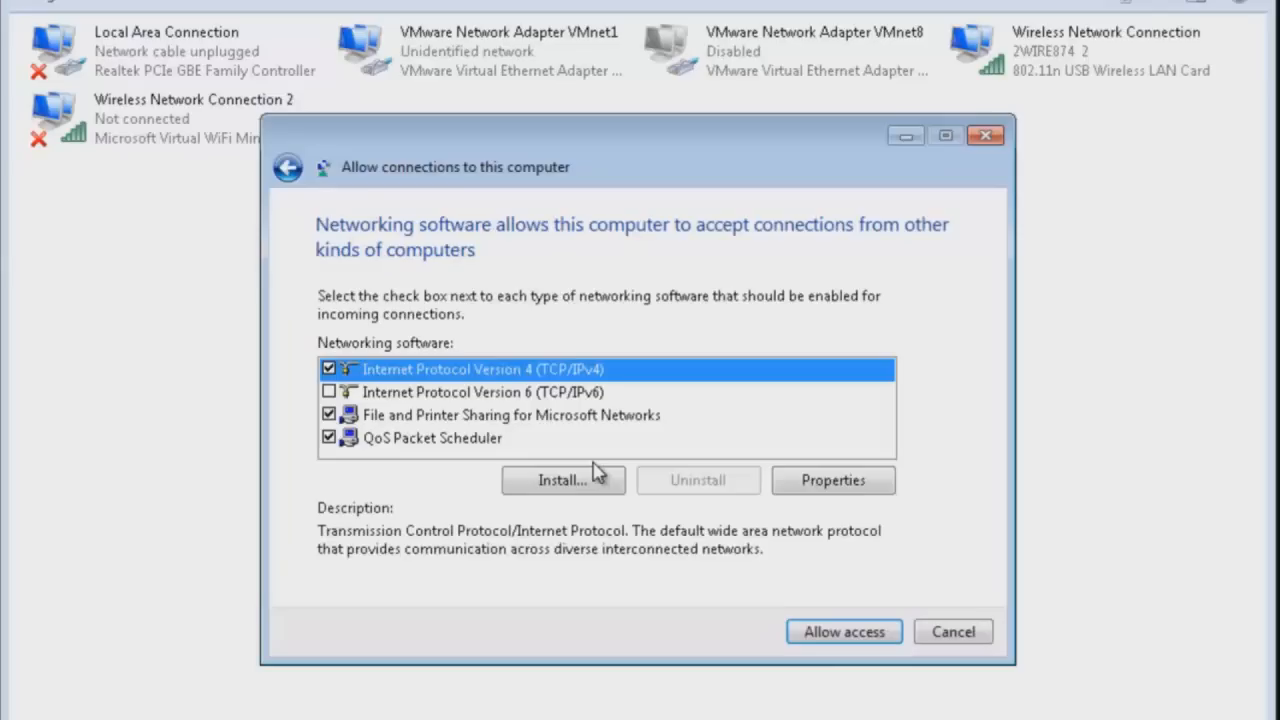
mouse_move(420, 350)
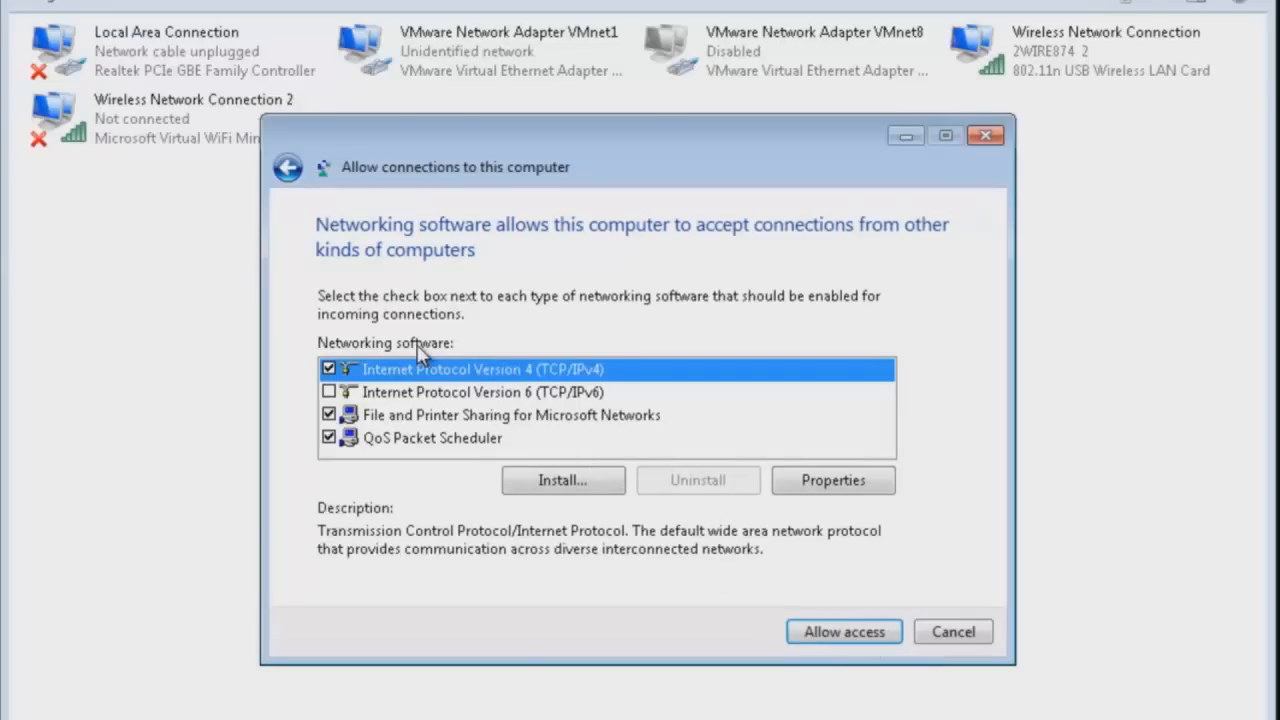
mouse_move(458, 436)
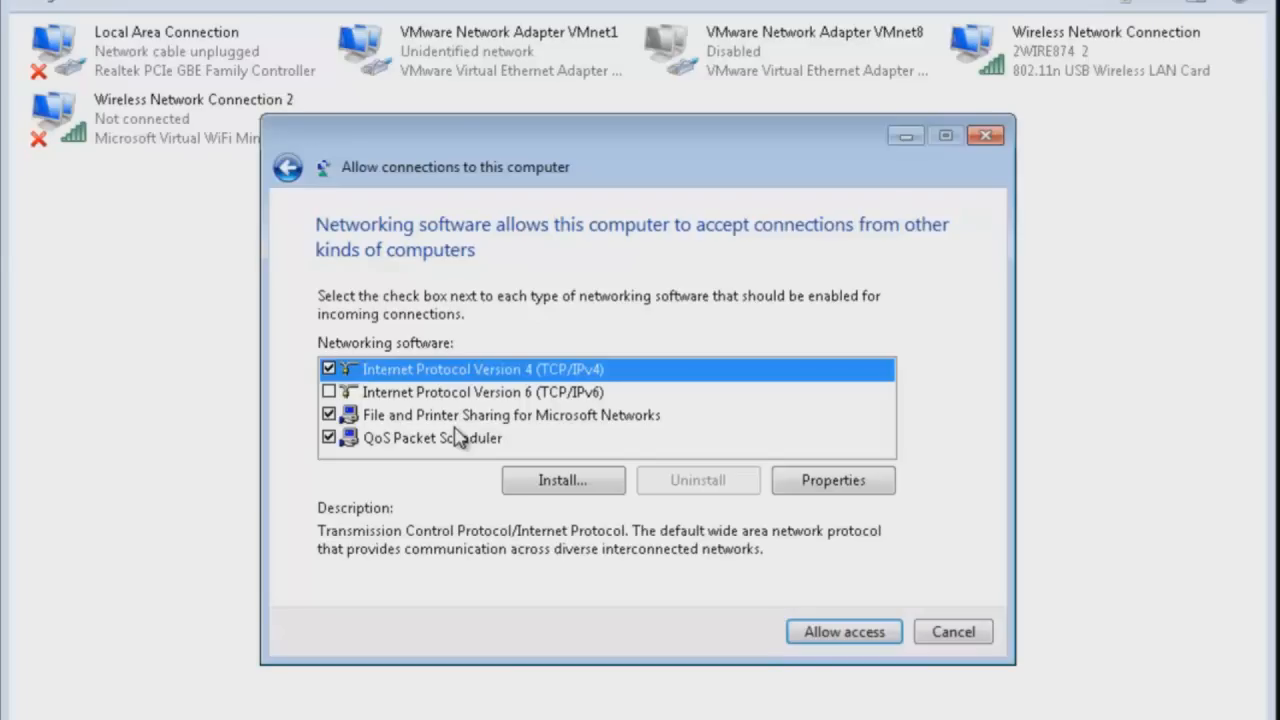
mouse_move(958, 676)
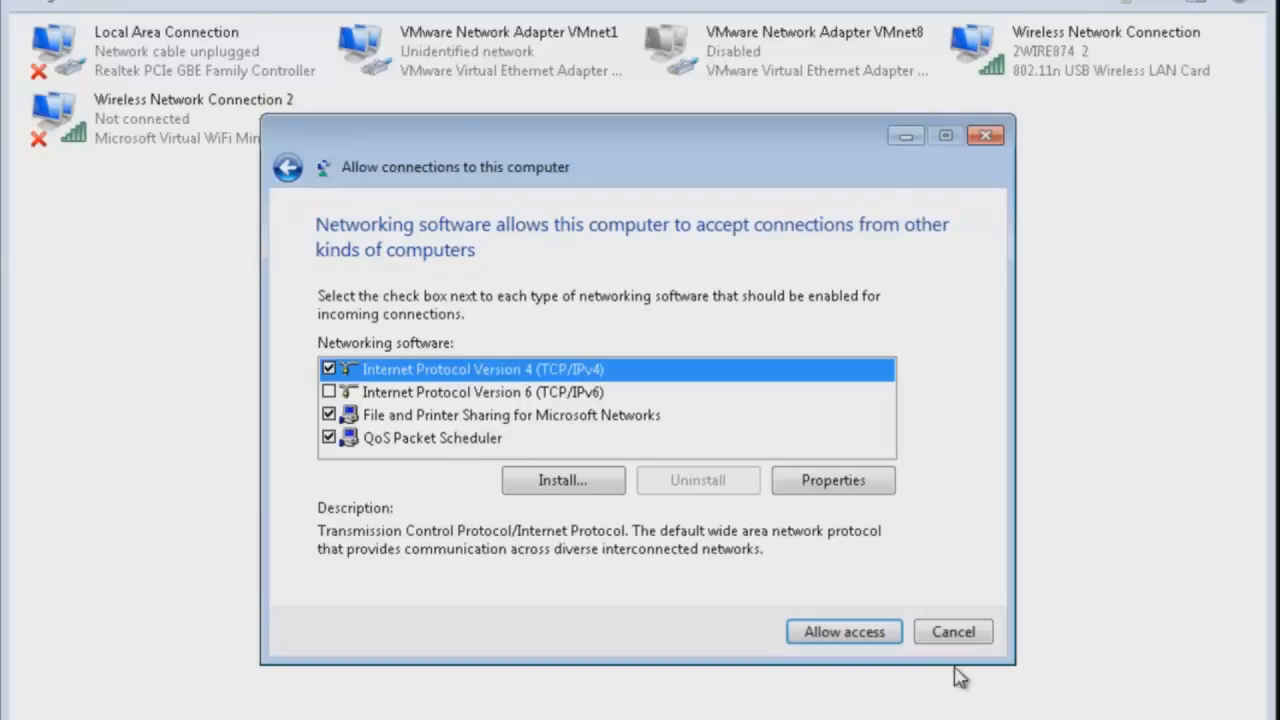
left_click(844, 632)
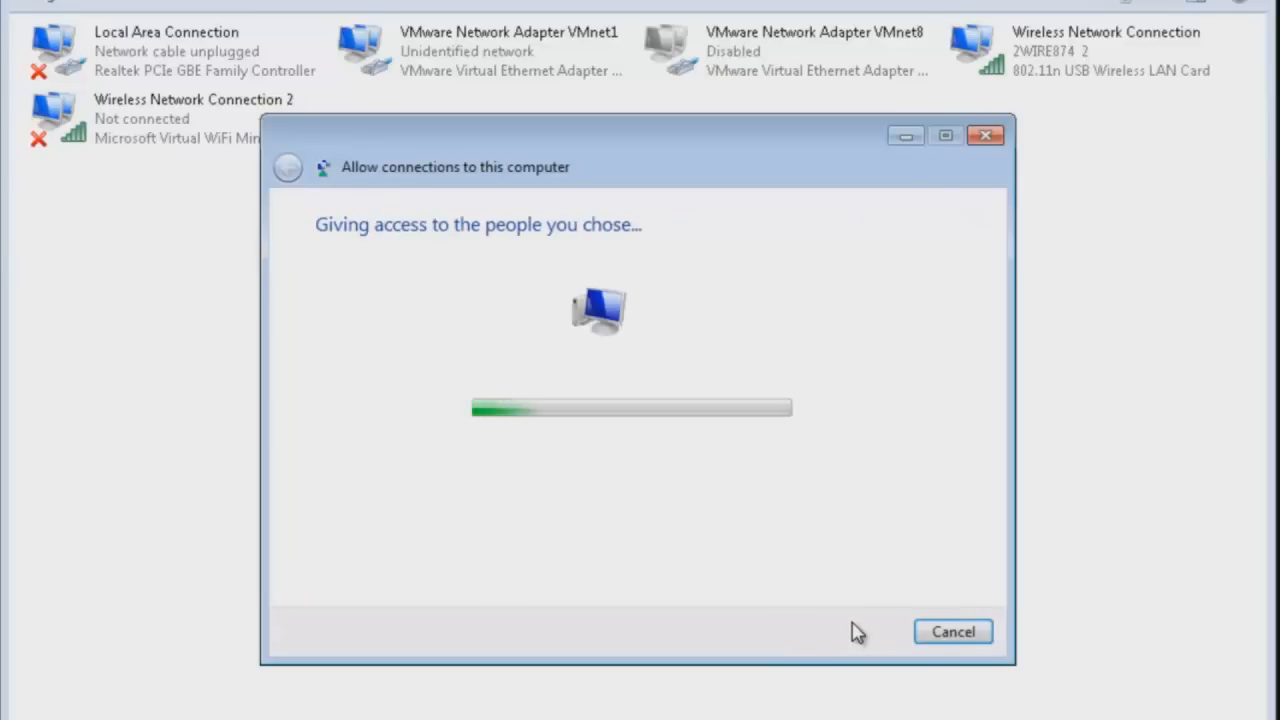
left_click(952, 632)
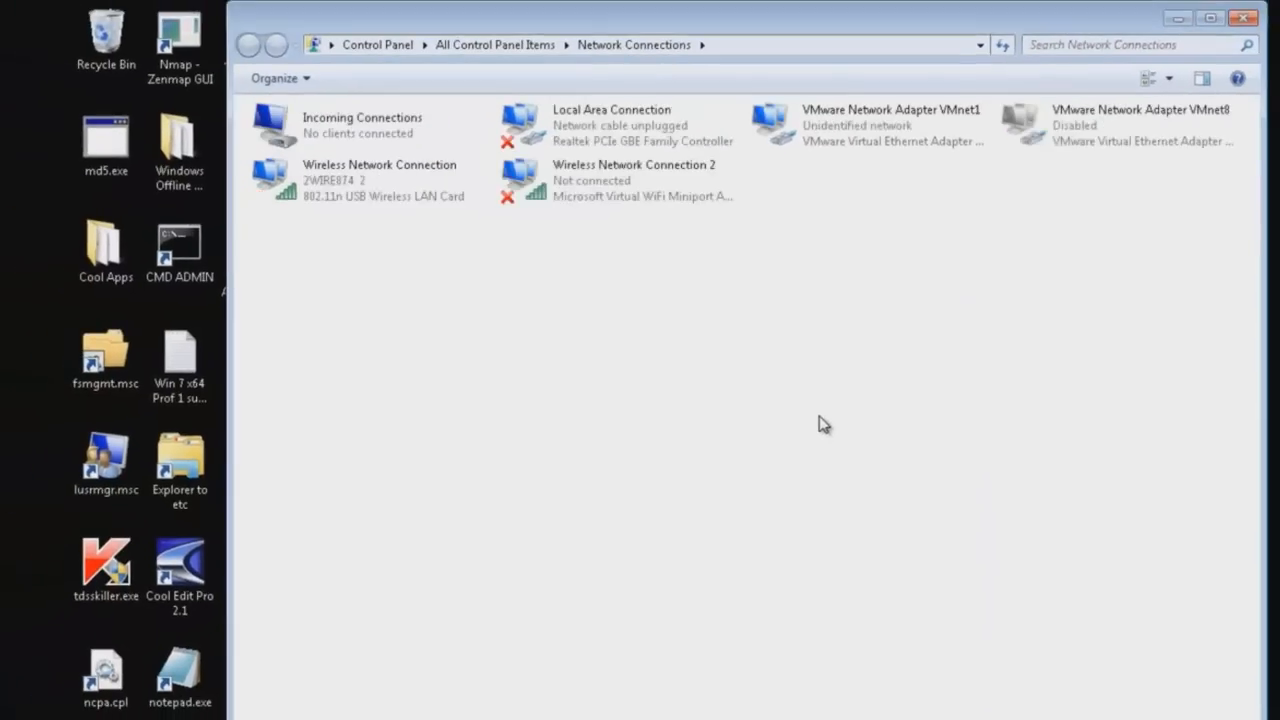
mouse_move(304, 124)
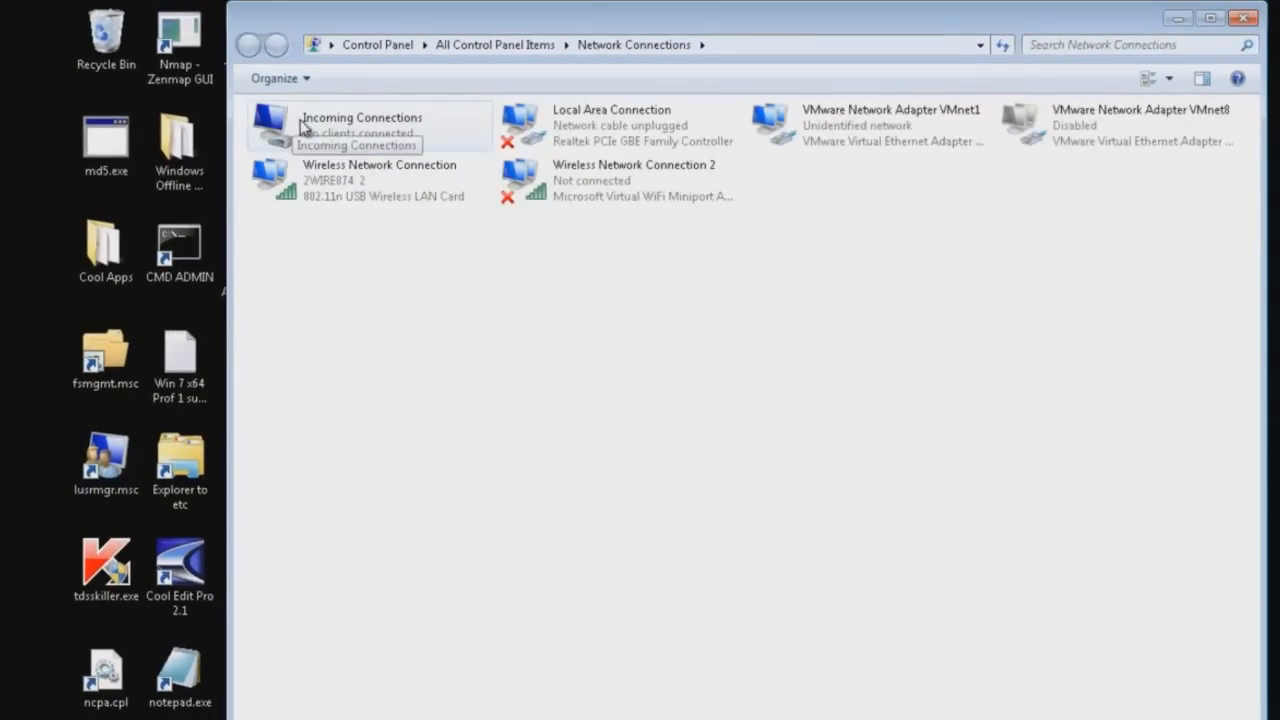
- Close the remote Network Connections window and disconnect the Remote Desktop session to 192.168.0.100
left_click(362, 124)
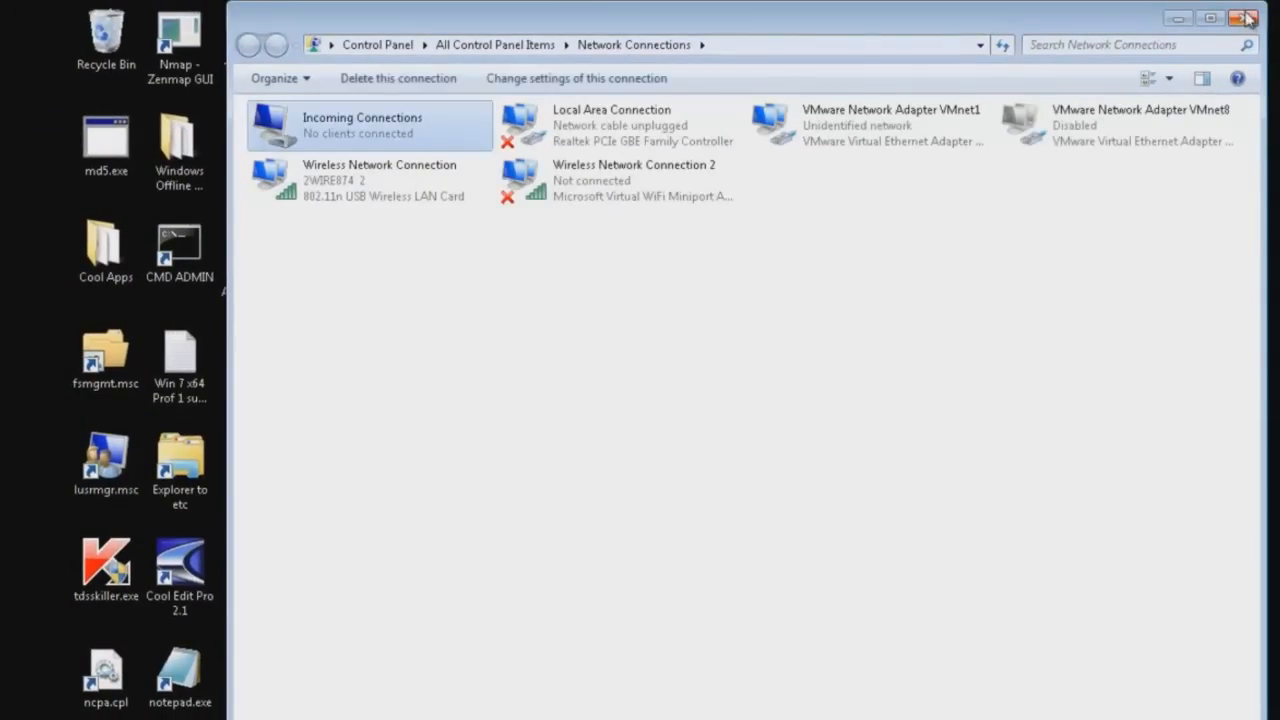
left_click(1248, 18)
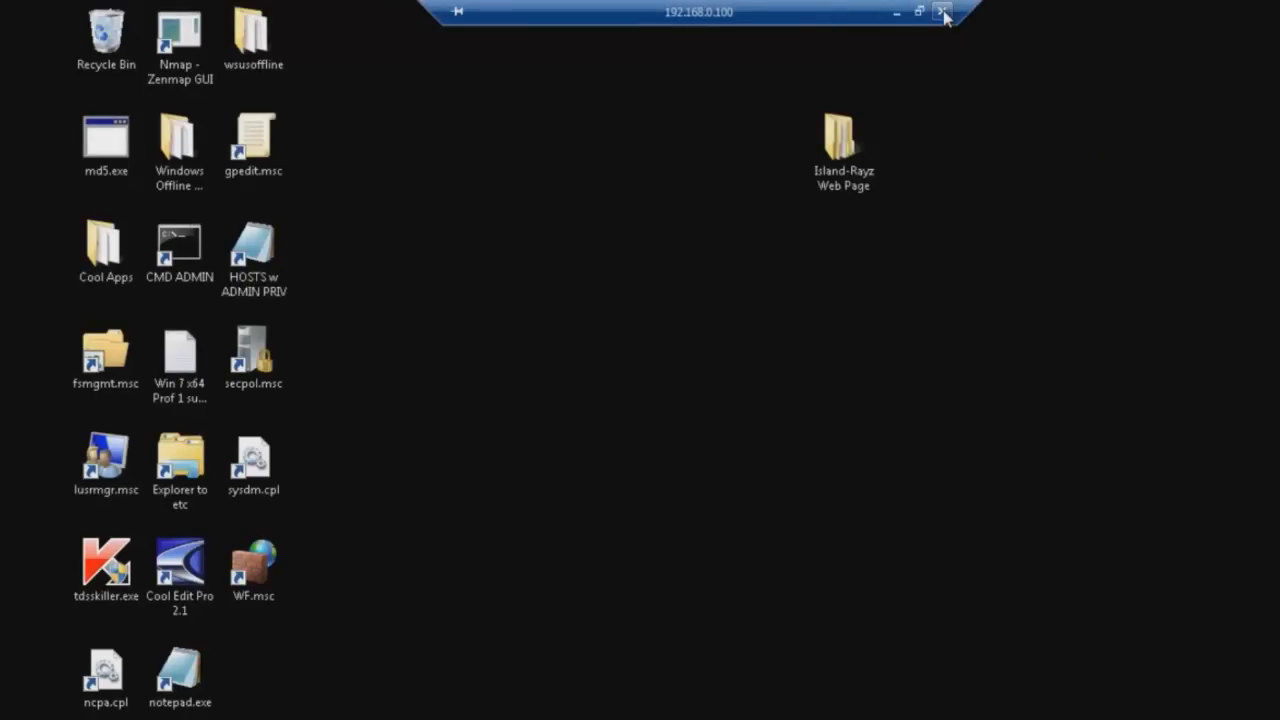
left_click(940, 12)
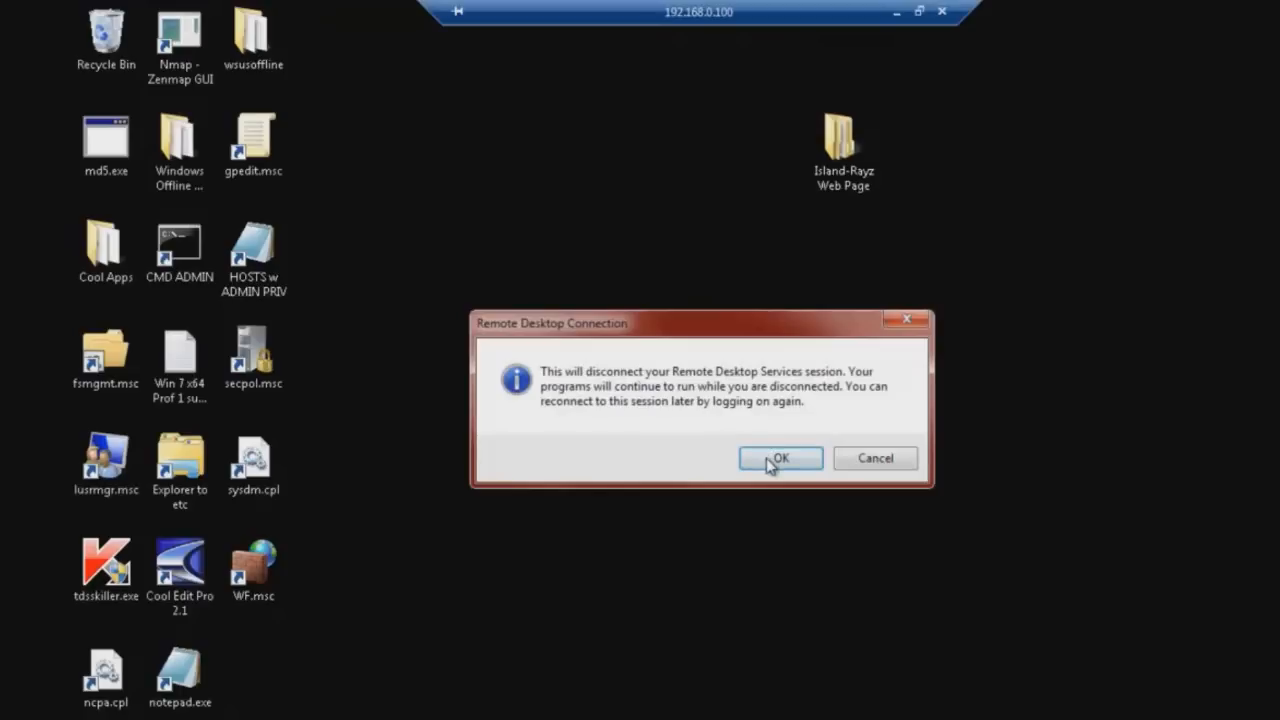
left_click(780, 458)
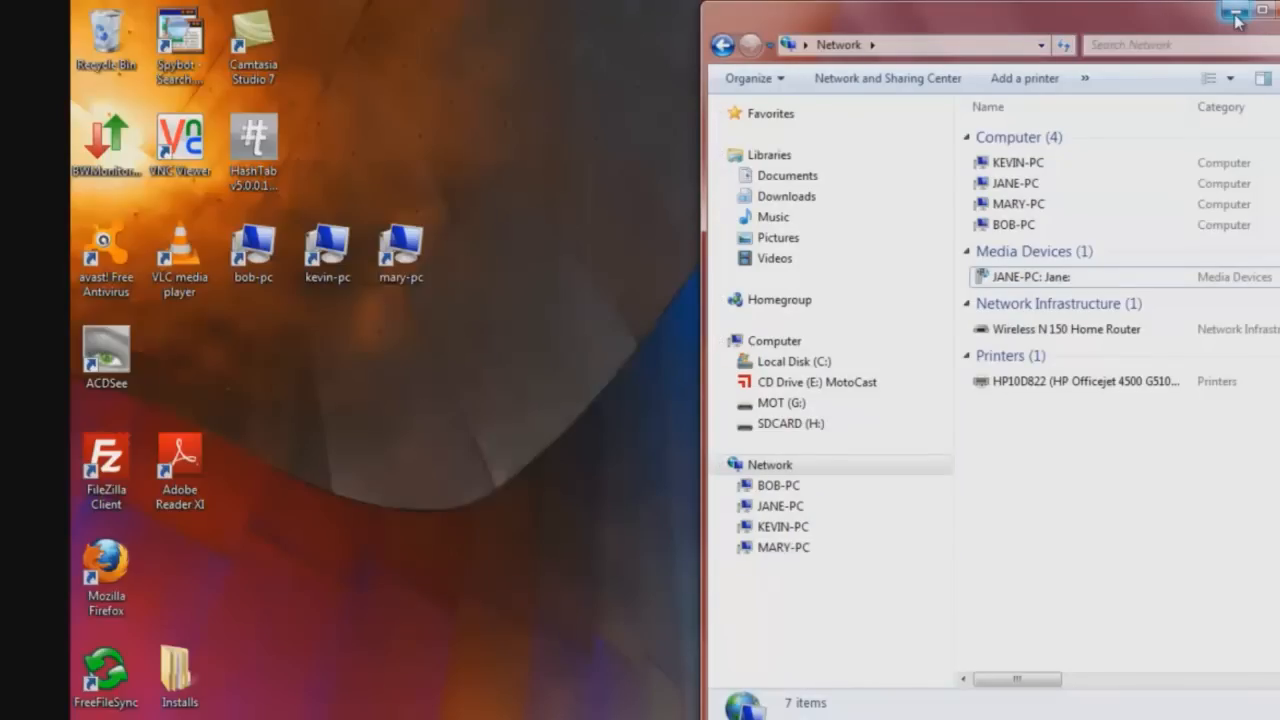
mouse_move(1238, 22)
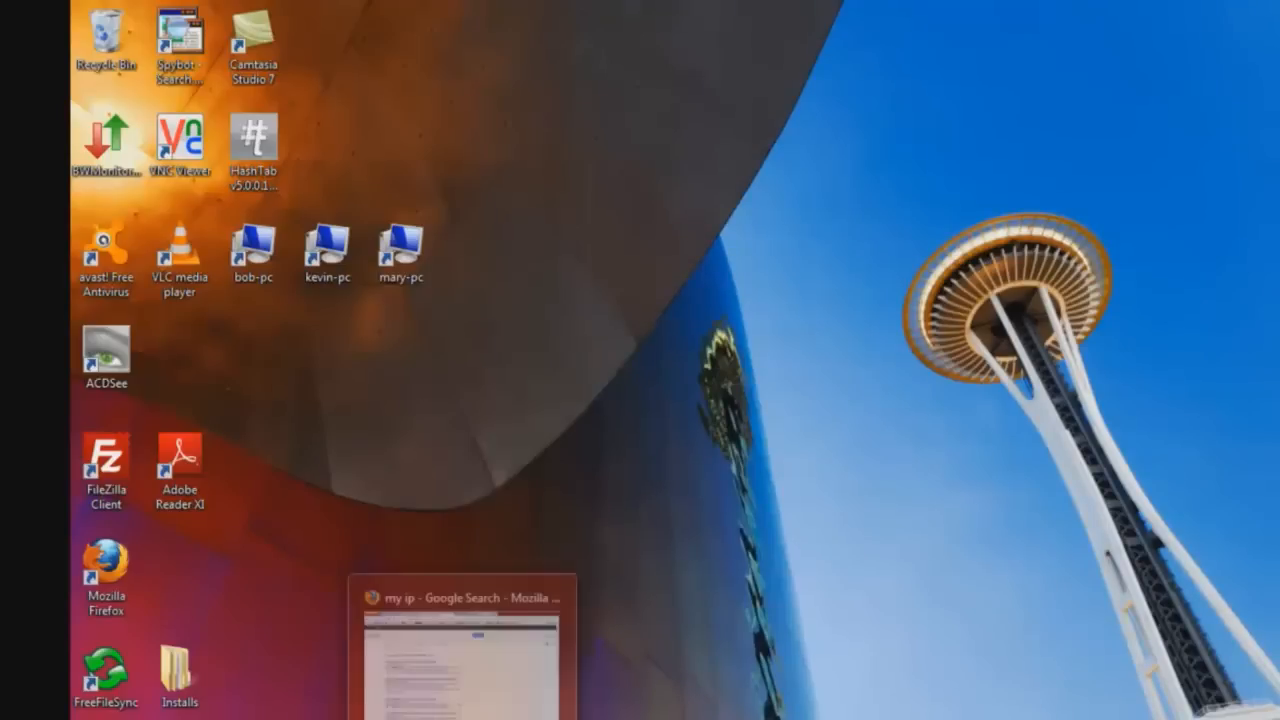
- Bring the Firefox 'my ip' Google results back in front to show the public IP
left_click(460, 650)
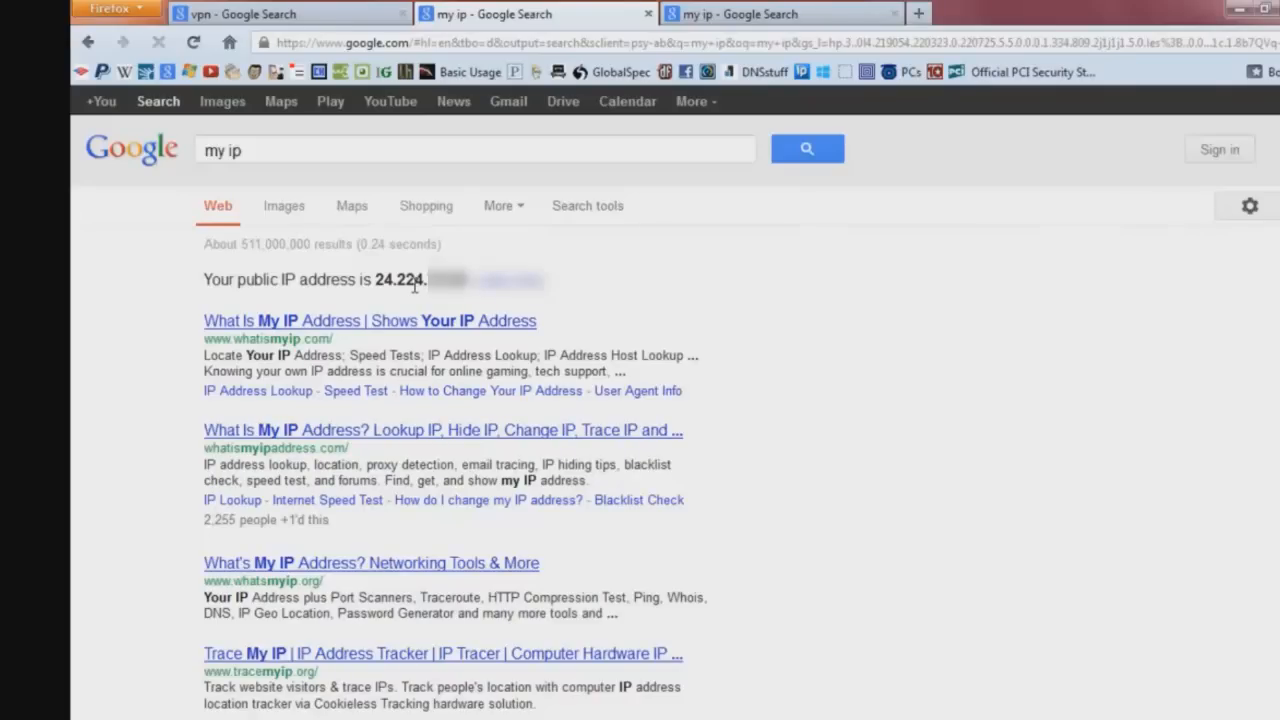
mouse_move(1024, 538)
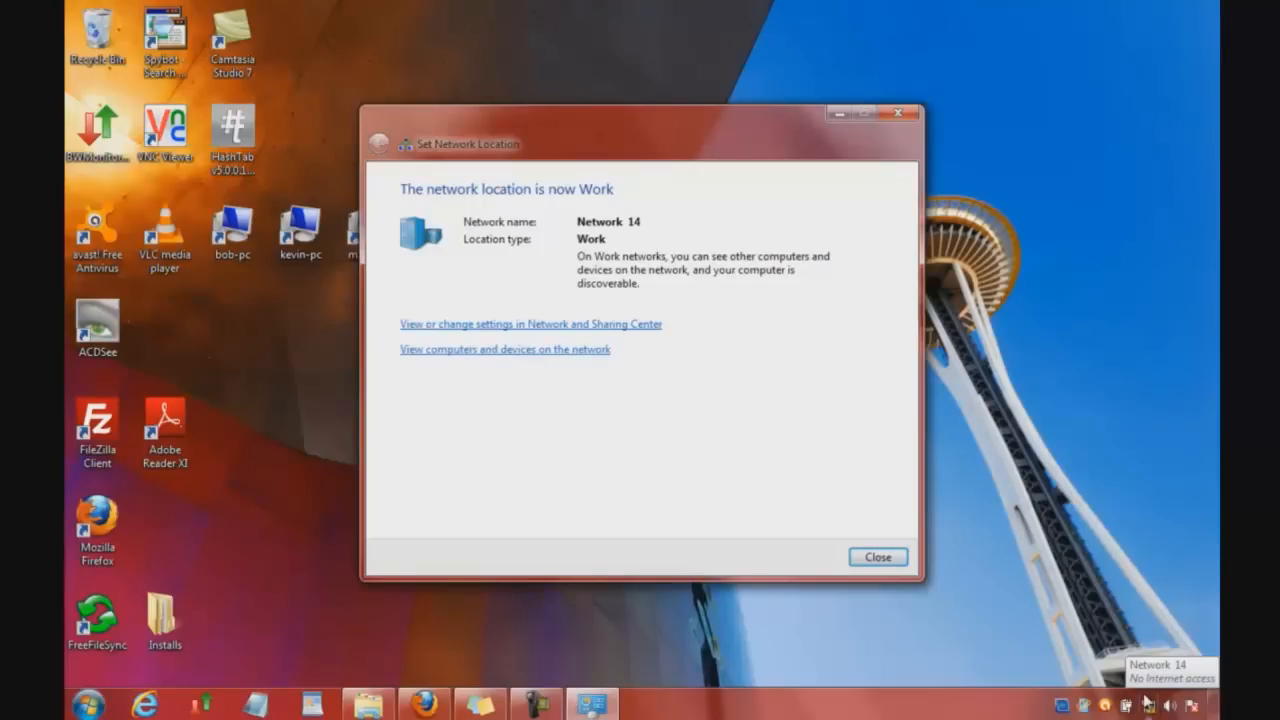
mouse_move(822, 488)
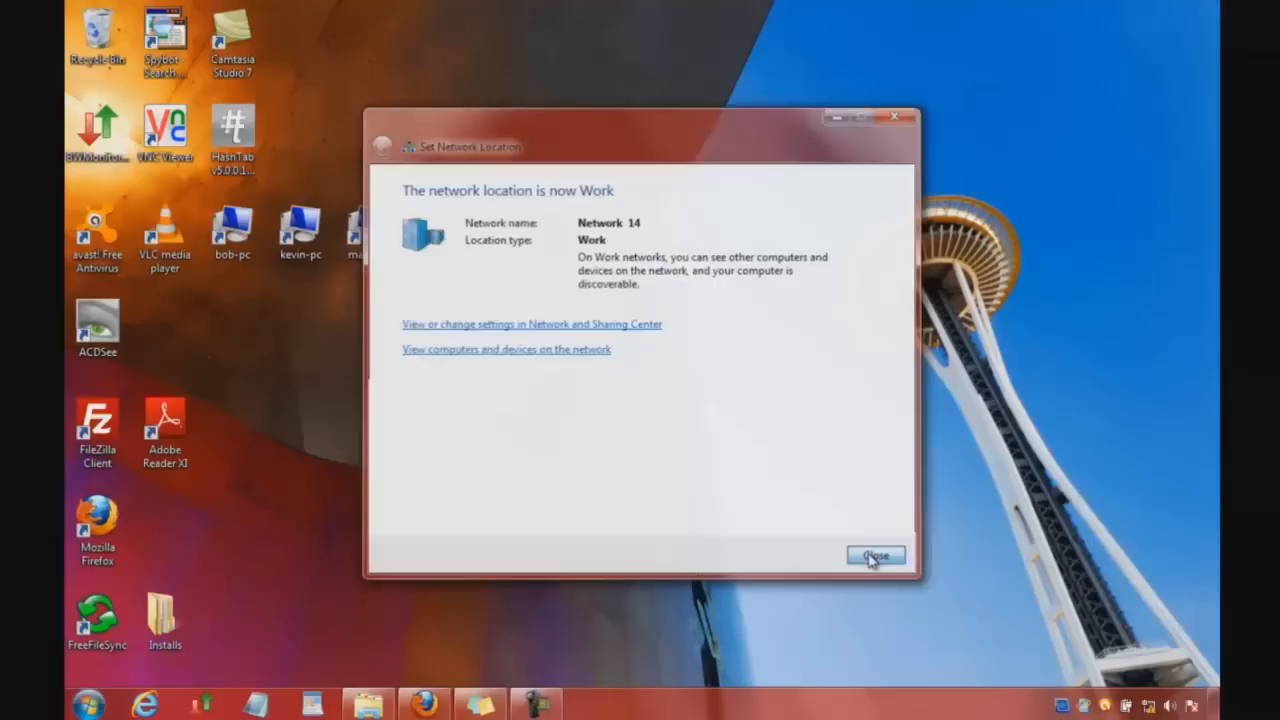
- Close the Set Network Location confirmation that Network 14 is now a Work network
left_click(874, 556)
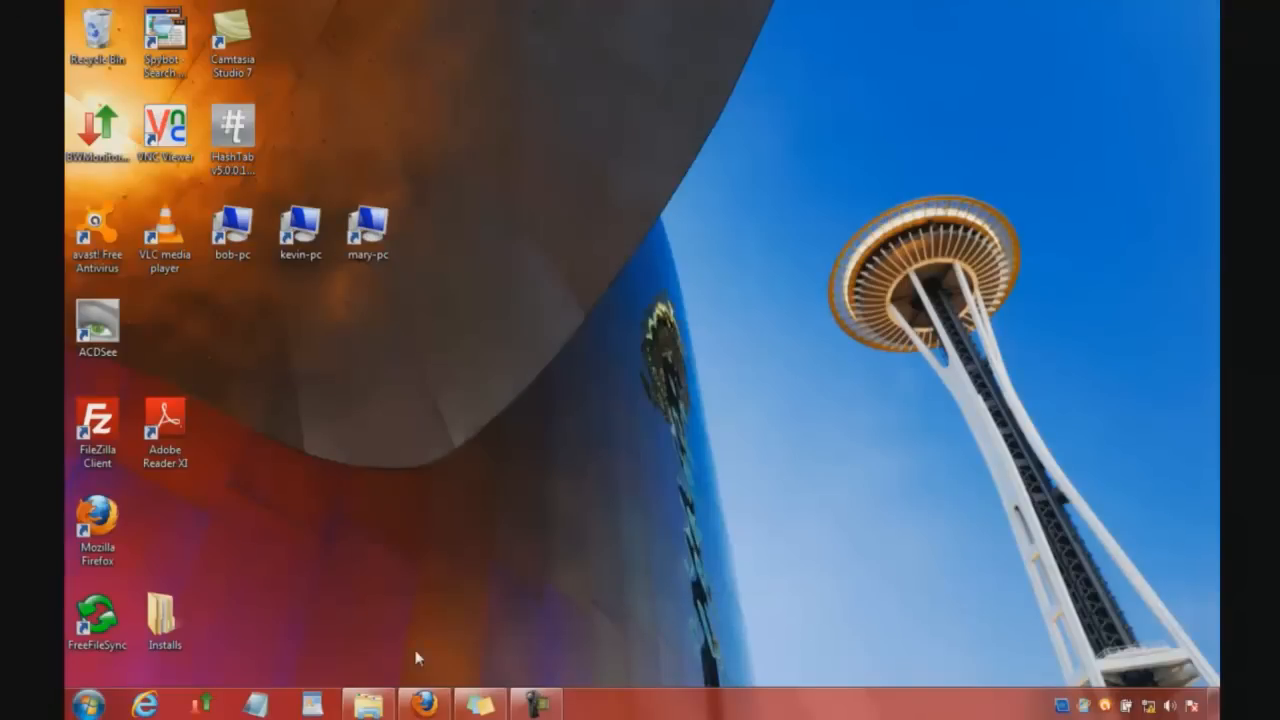
- Restore Chrome and reload the 'my ip' Google search results
left_click(422, 704)
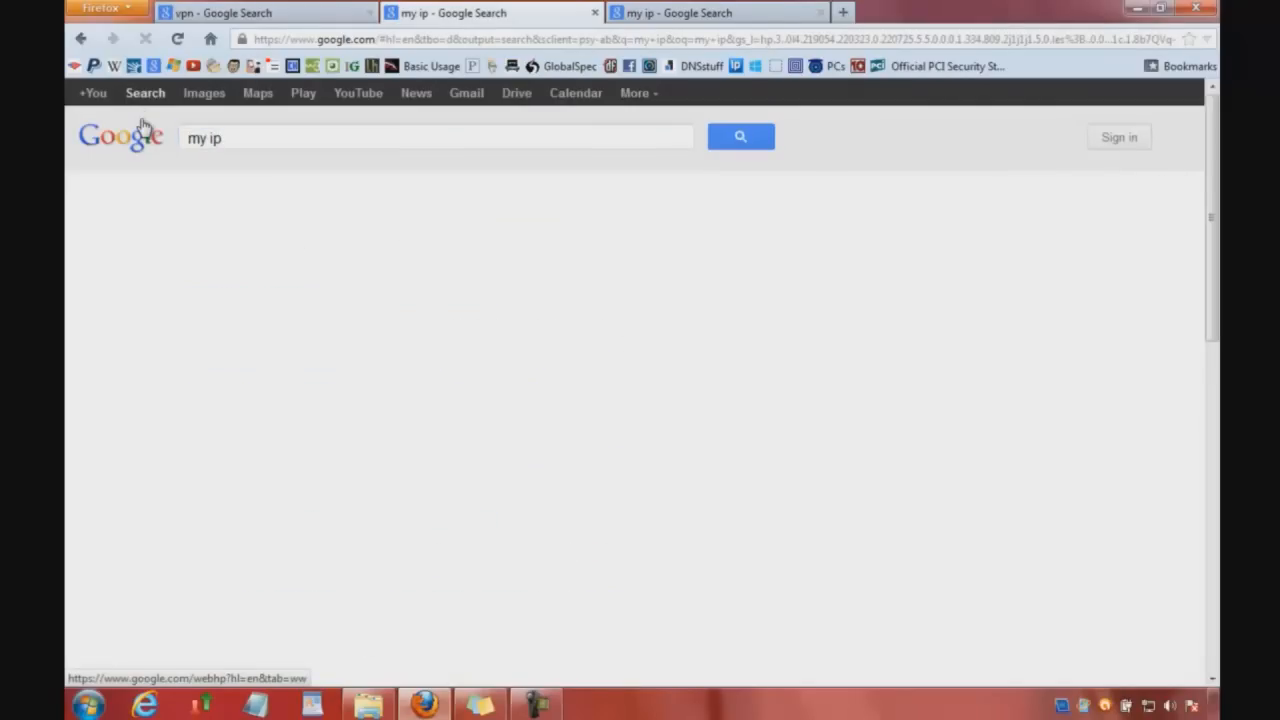
left_click(740, 136)
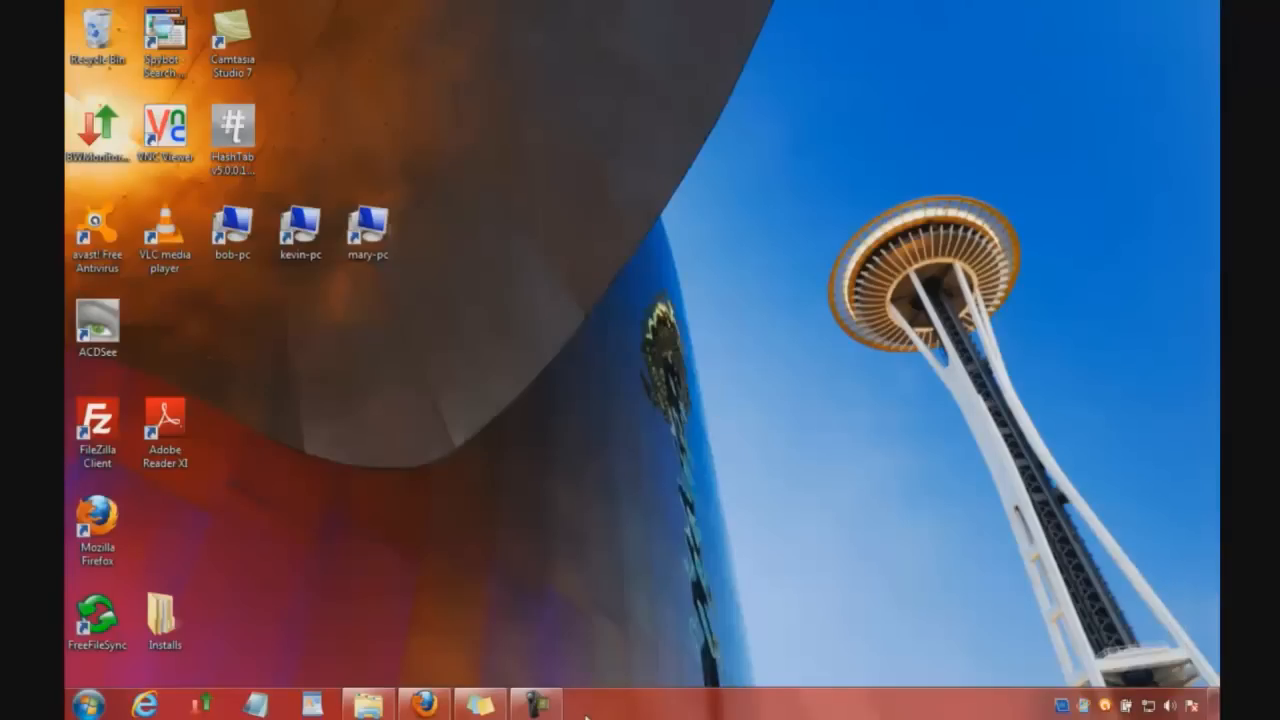
mouse_move(540, 644)
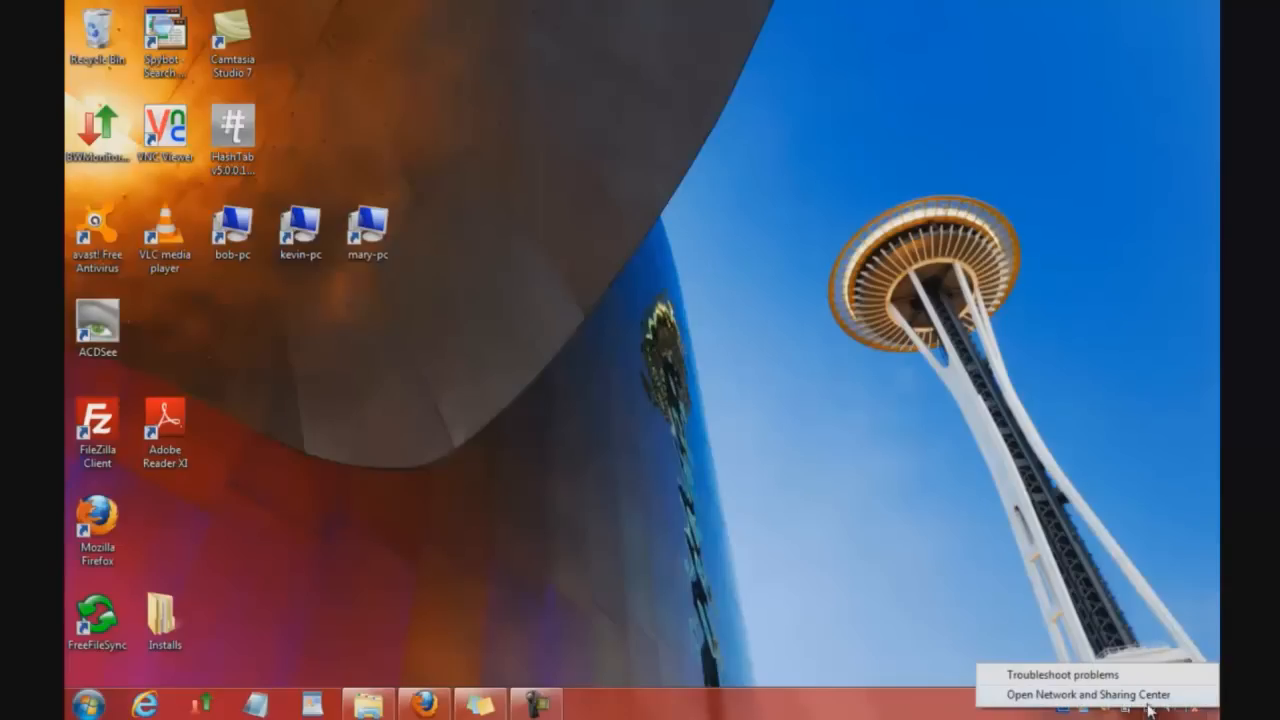
- Start a Connect to a Workplace VPN setup via my Internet connection, reaching the server address prompt
left_click(1092, 694)
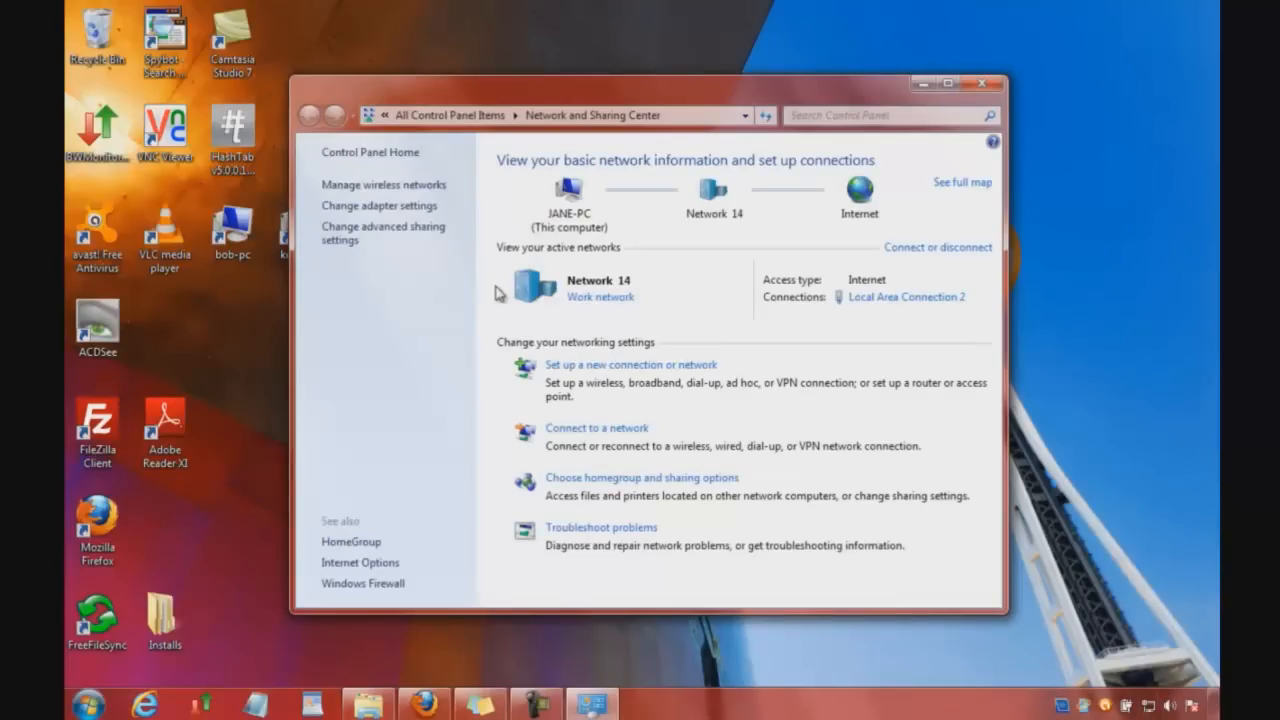
mouse_move(616, 382)
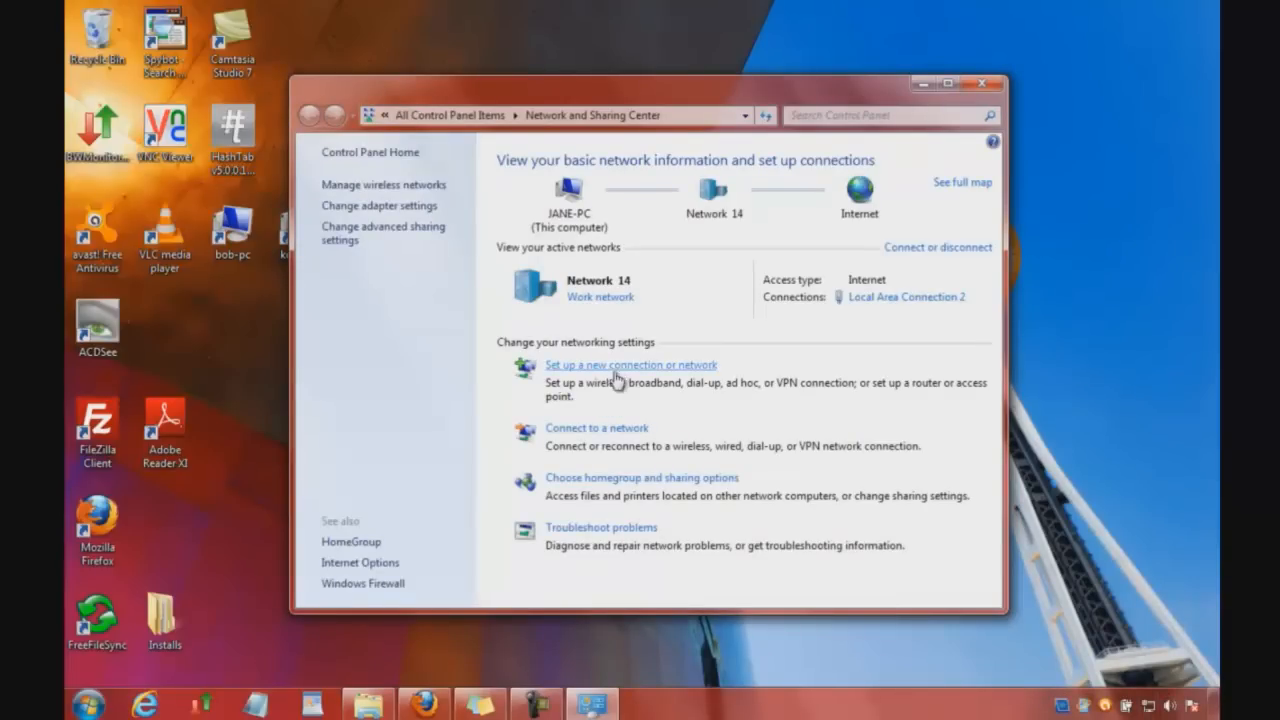
mouse_move(618, 376)
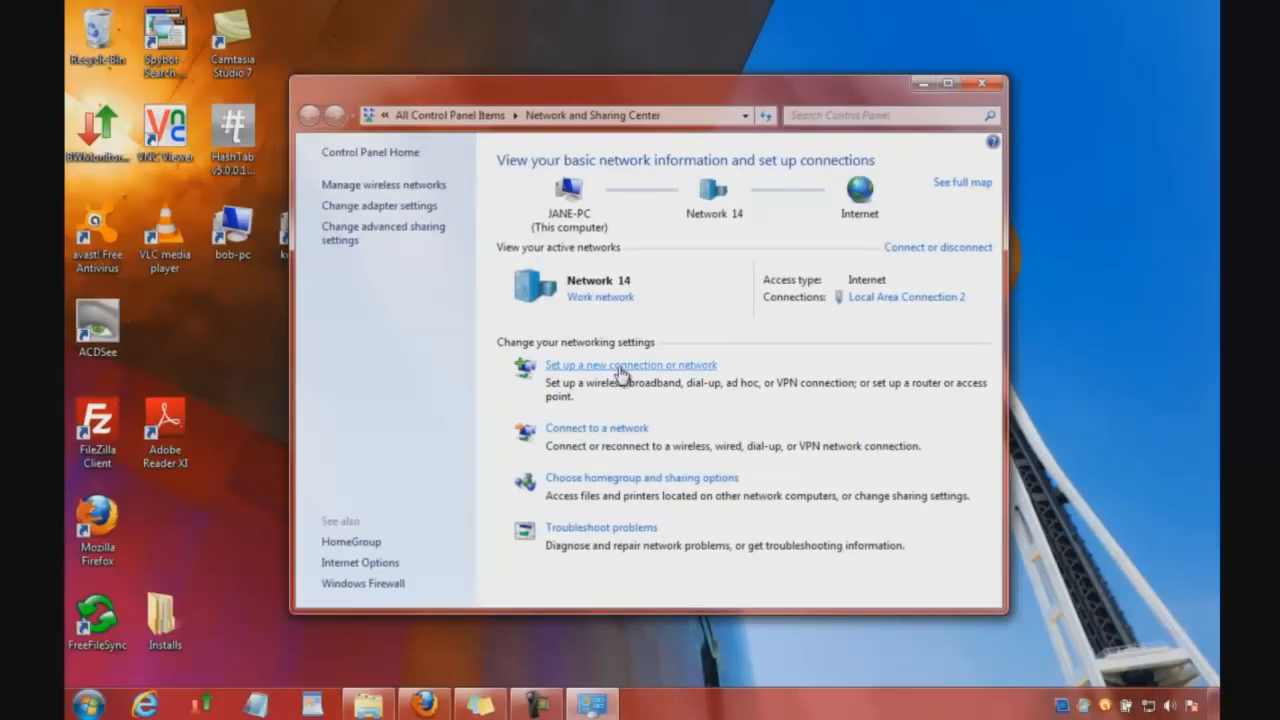
left_click(630, 364)
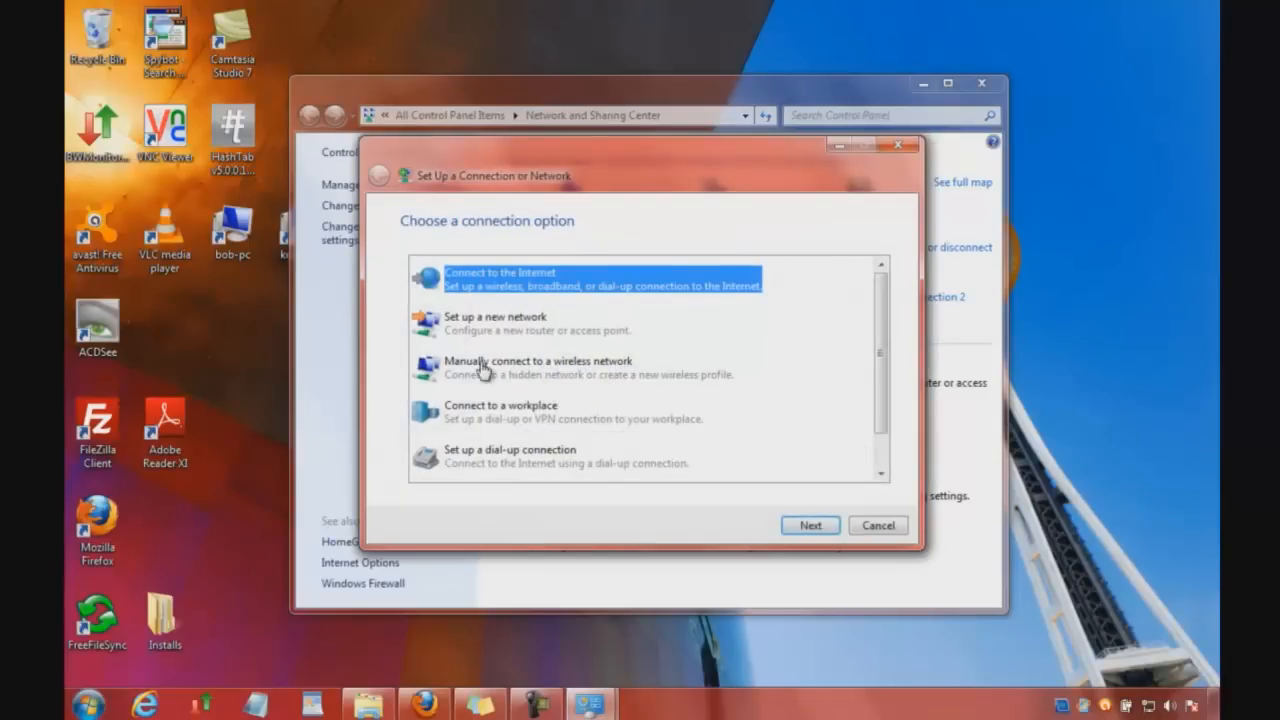
left_click(570, 412)
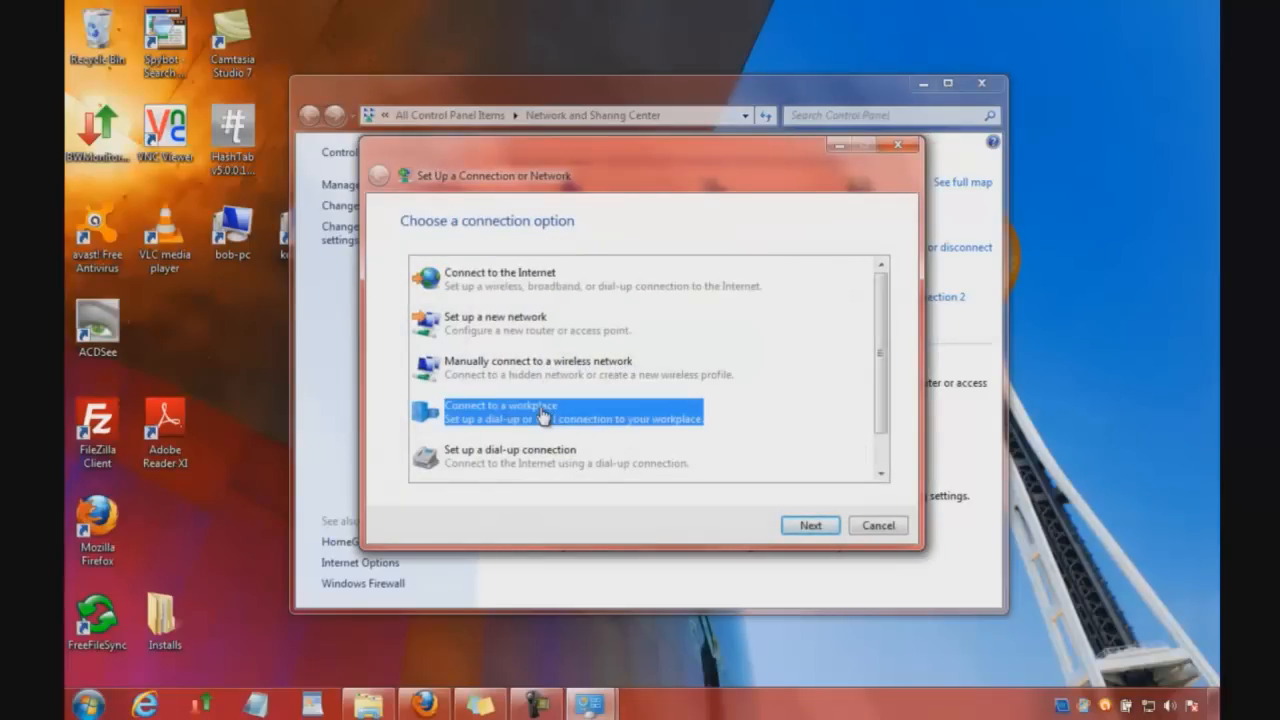
left_click(810, 524)
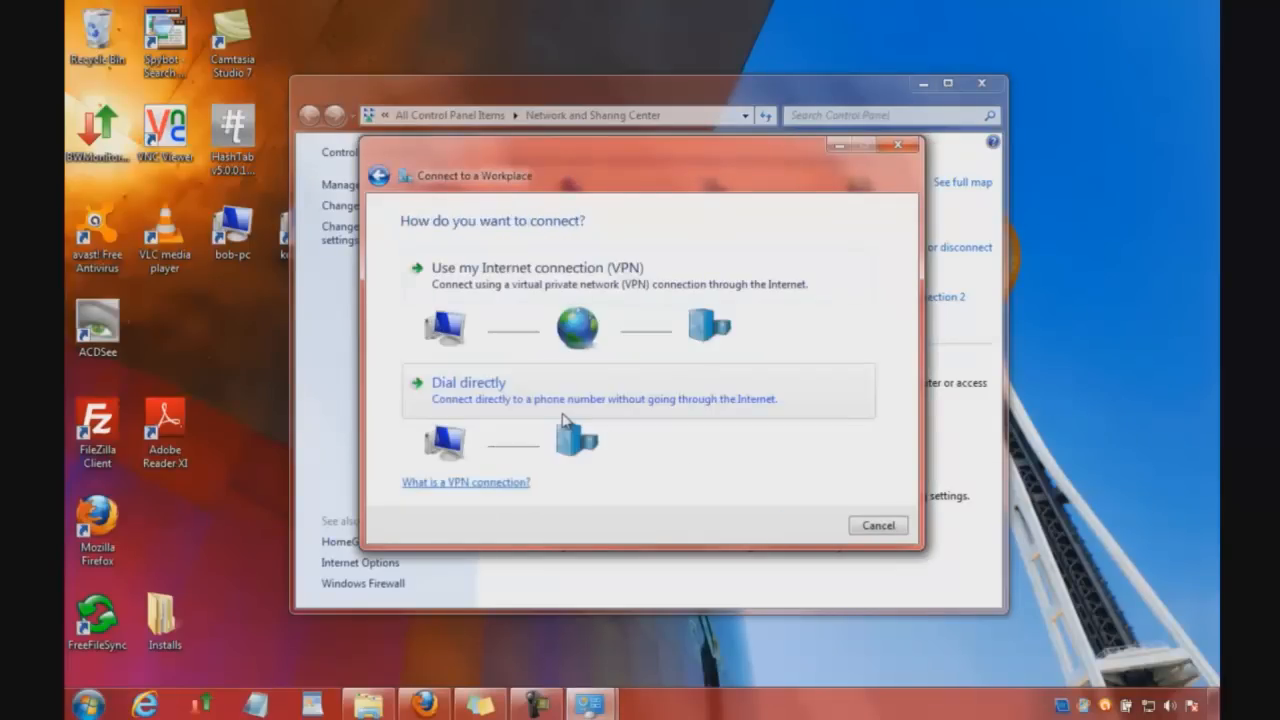
left_click(536, 268)
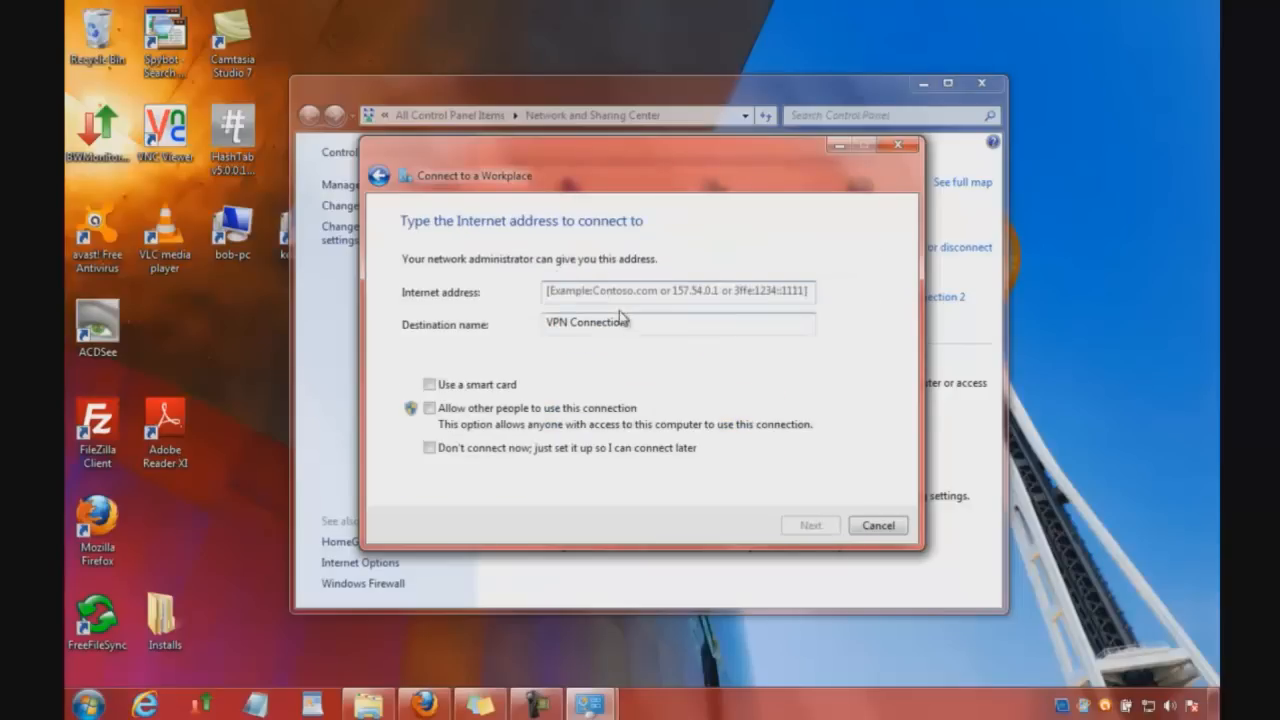
- Enter the office public IP beginning 24.224 as the VPN Internet address
type("24.")
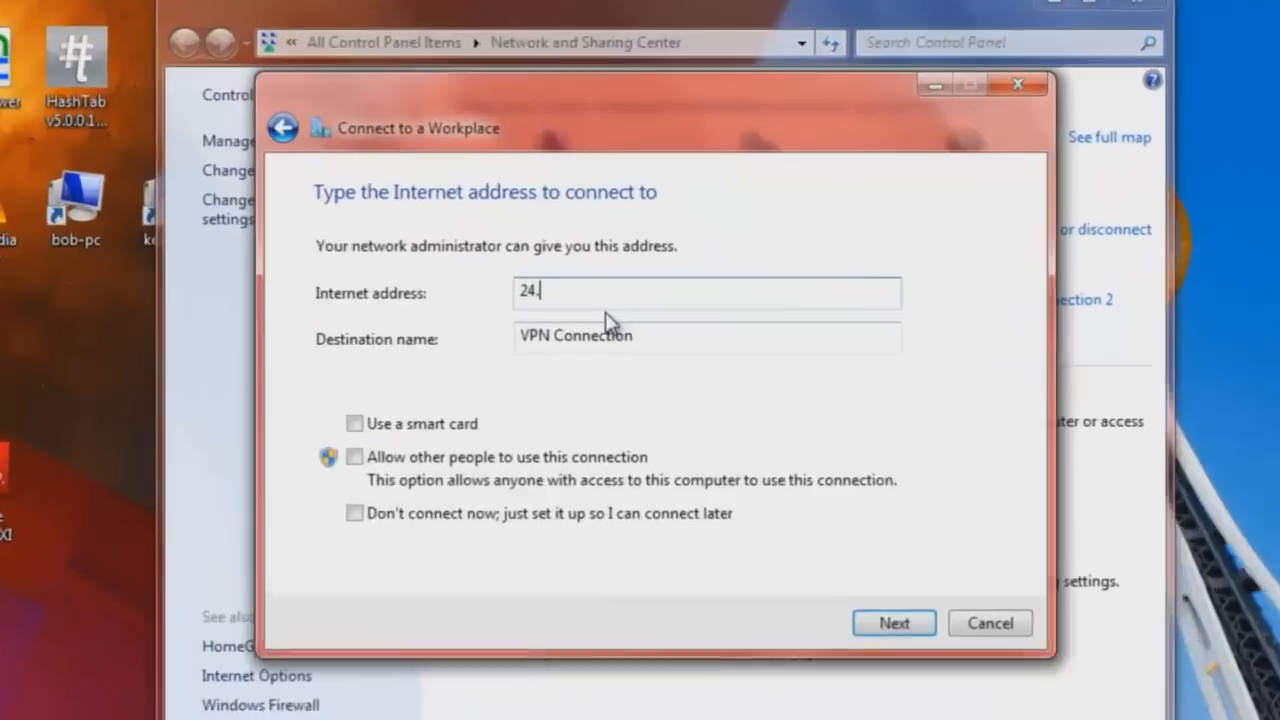
type("224.")
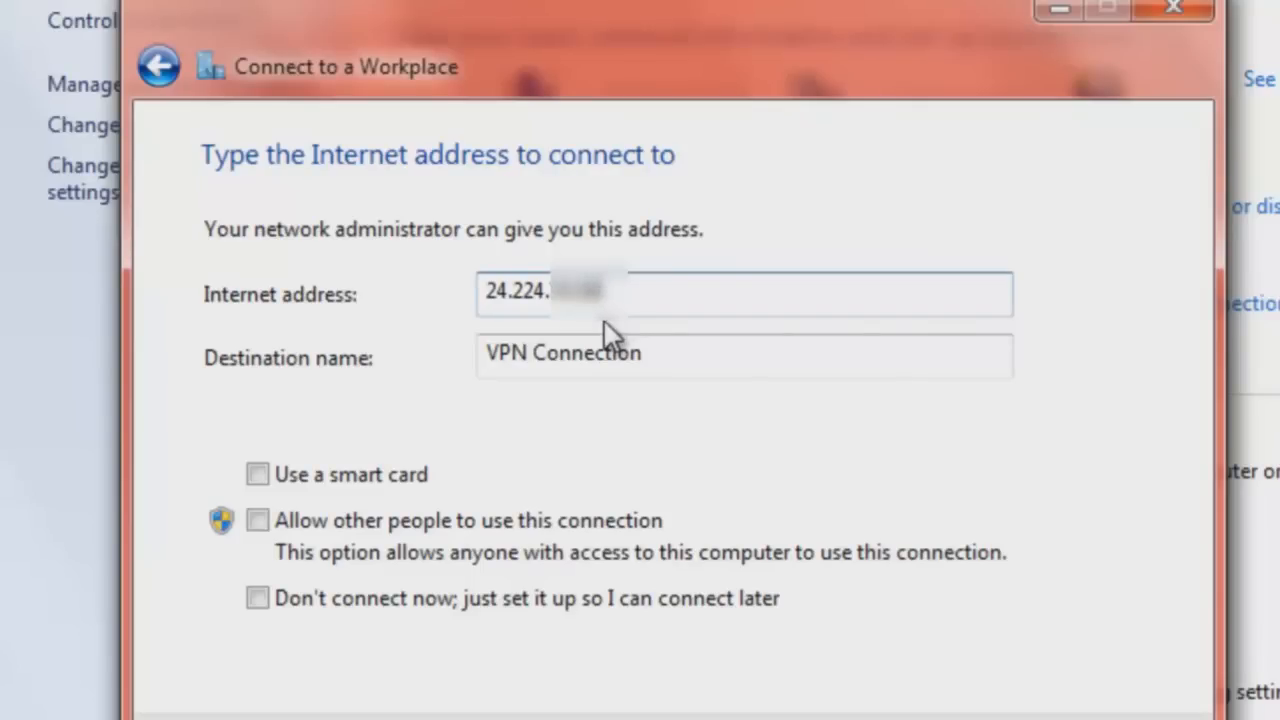
mouse_move(276, 550)
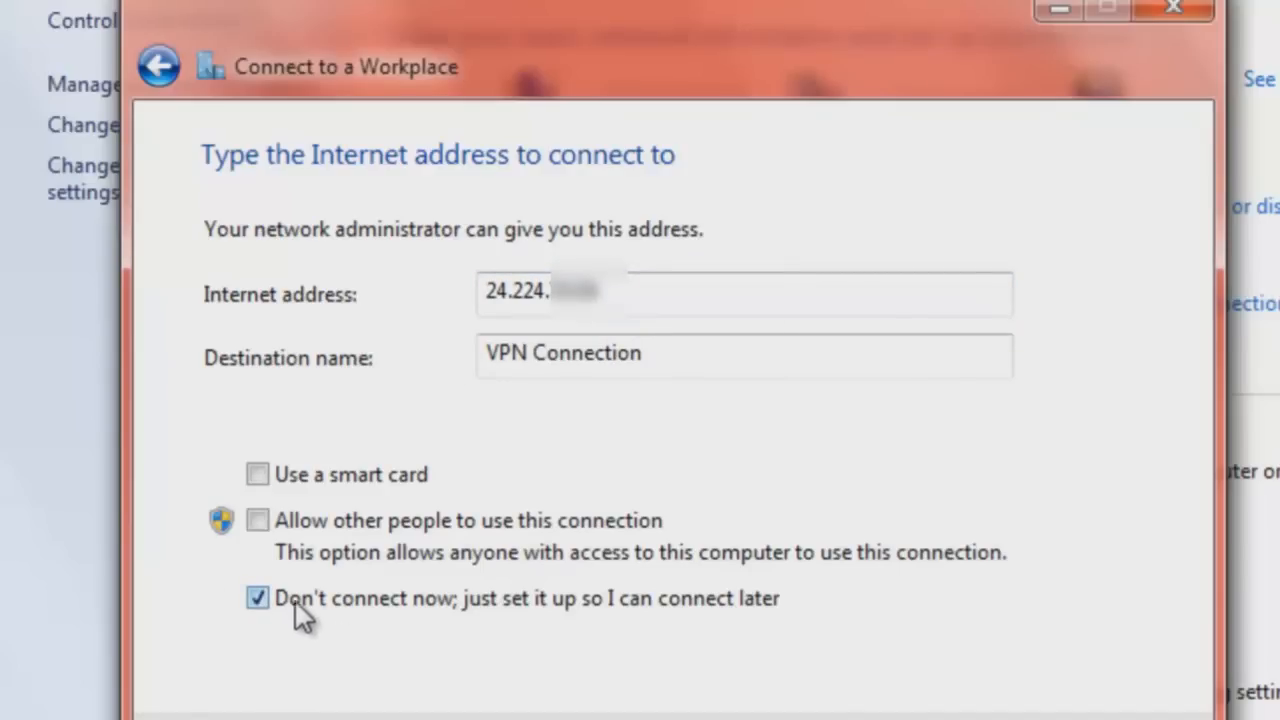
mouse_move(290, 616)
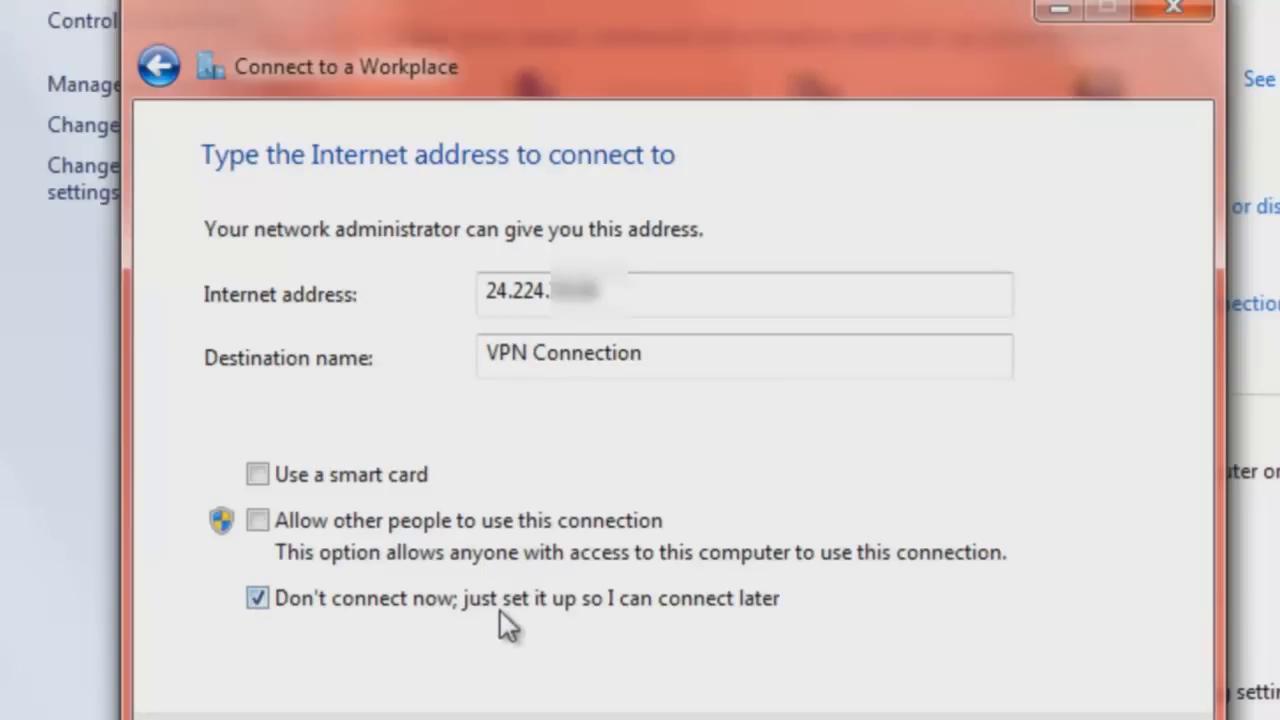
mouse_move(512, 624)
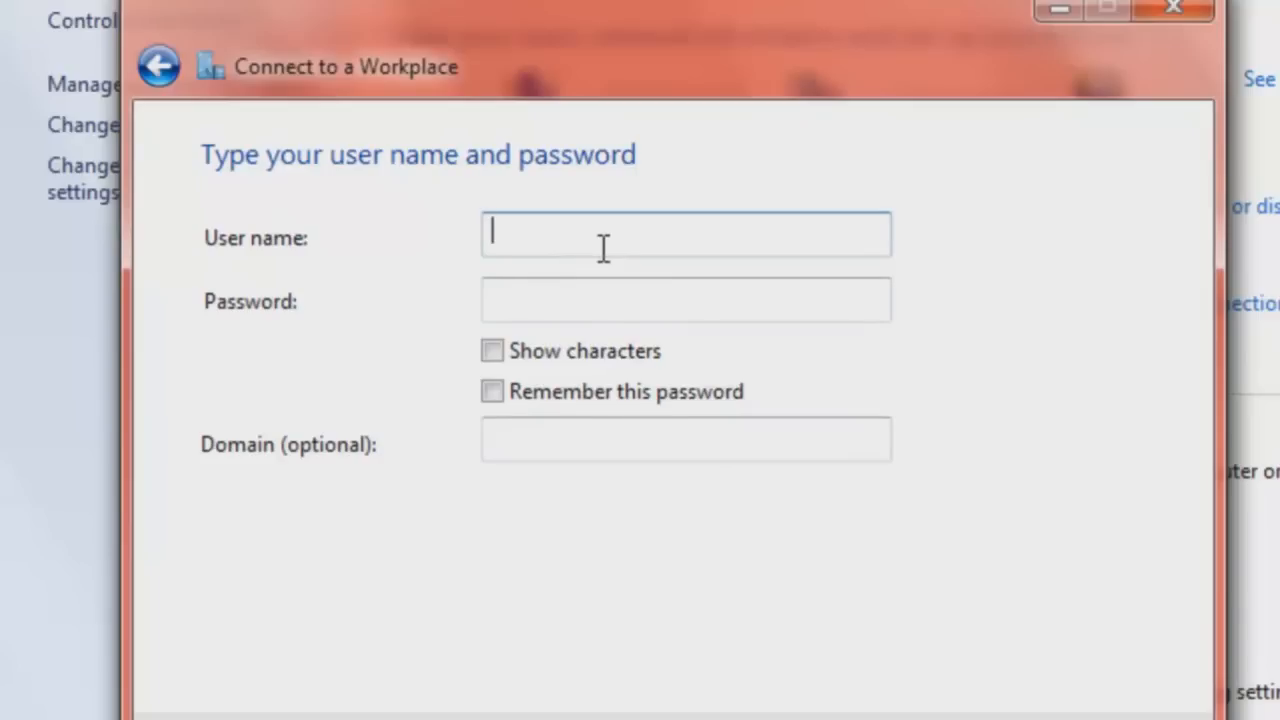
type("Sam")
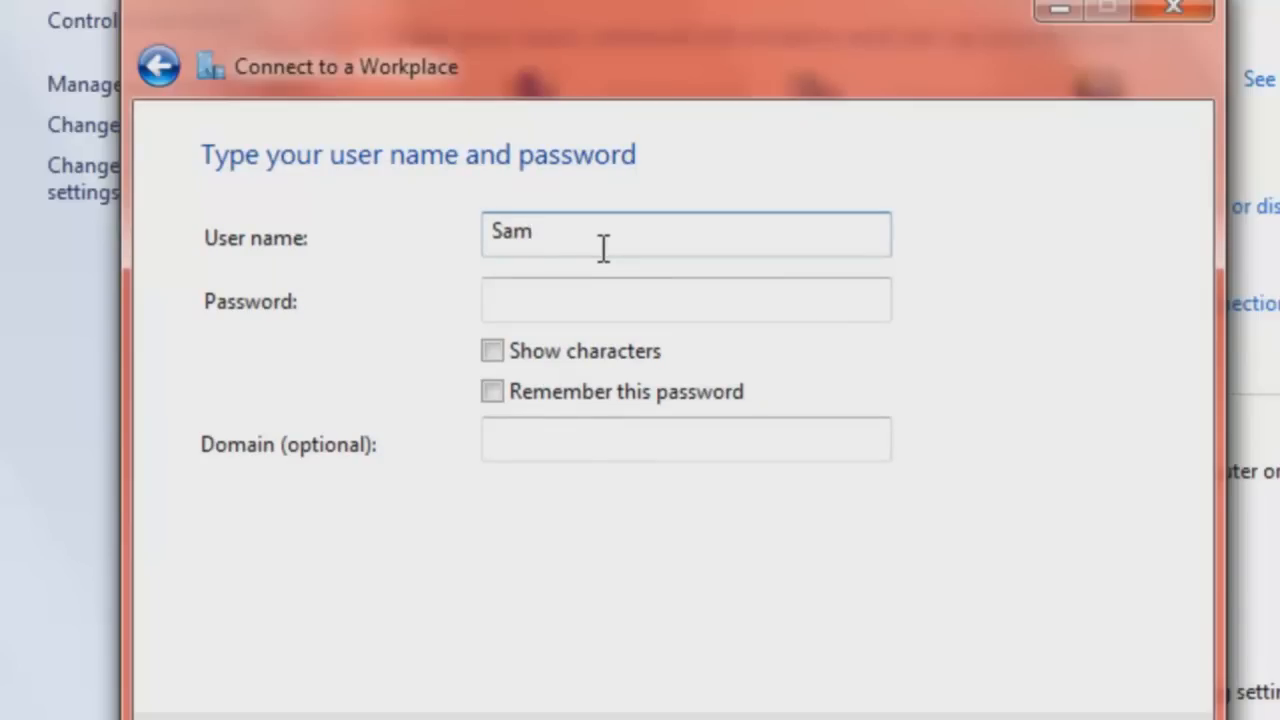
left_click(686, 300)
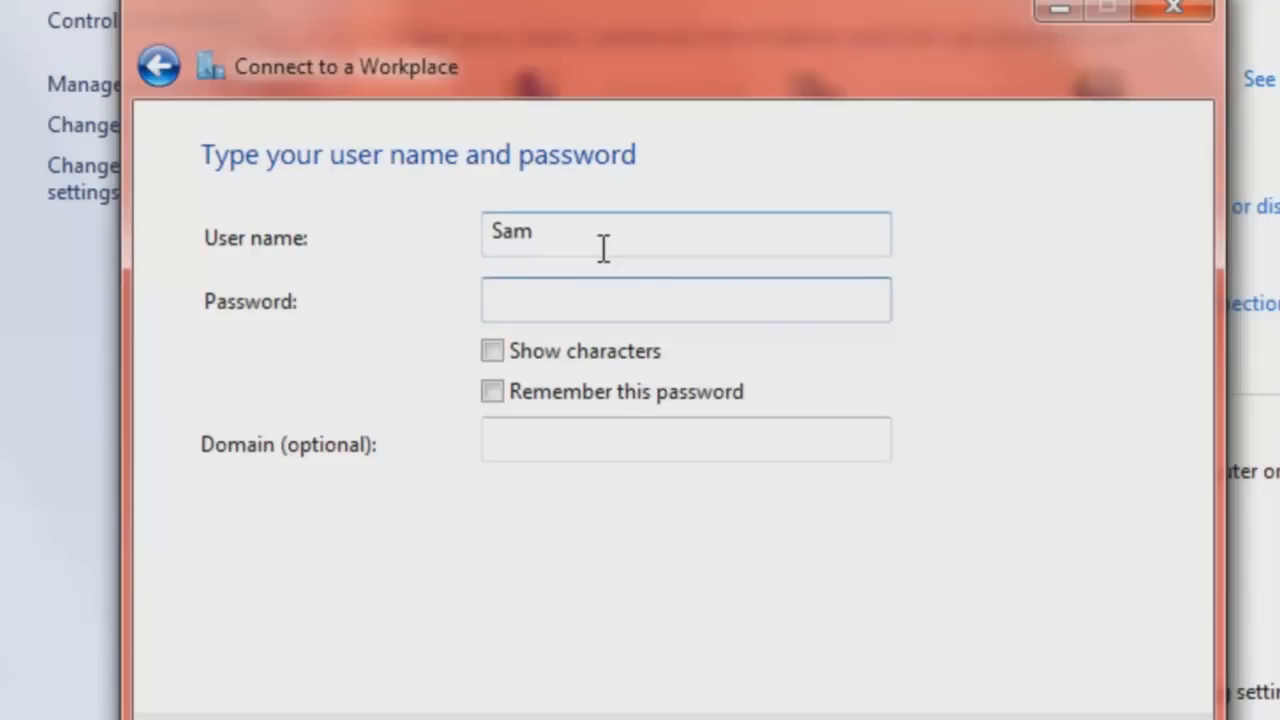
type("••")
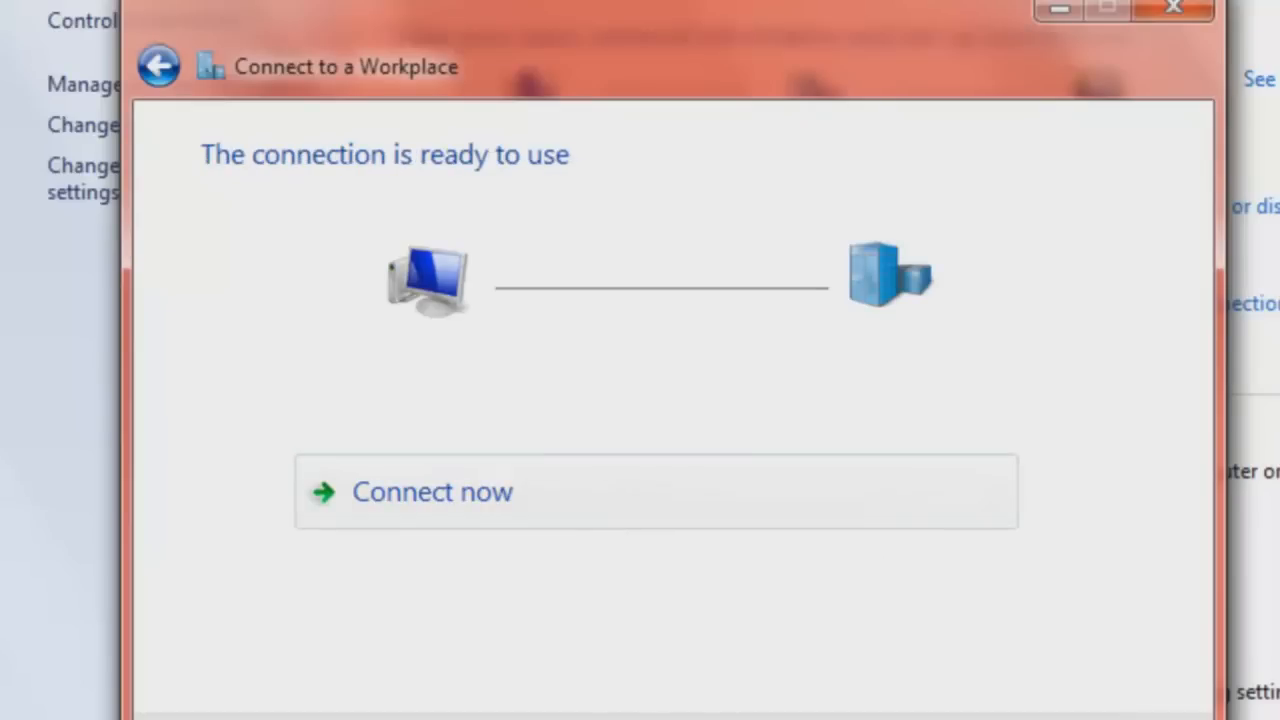
left_click(1174, 8)
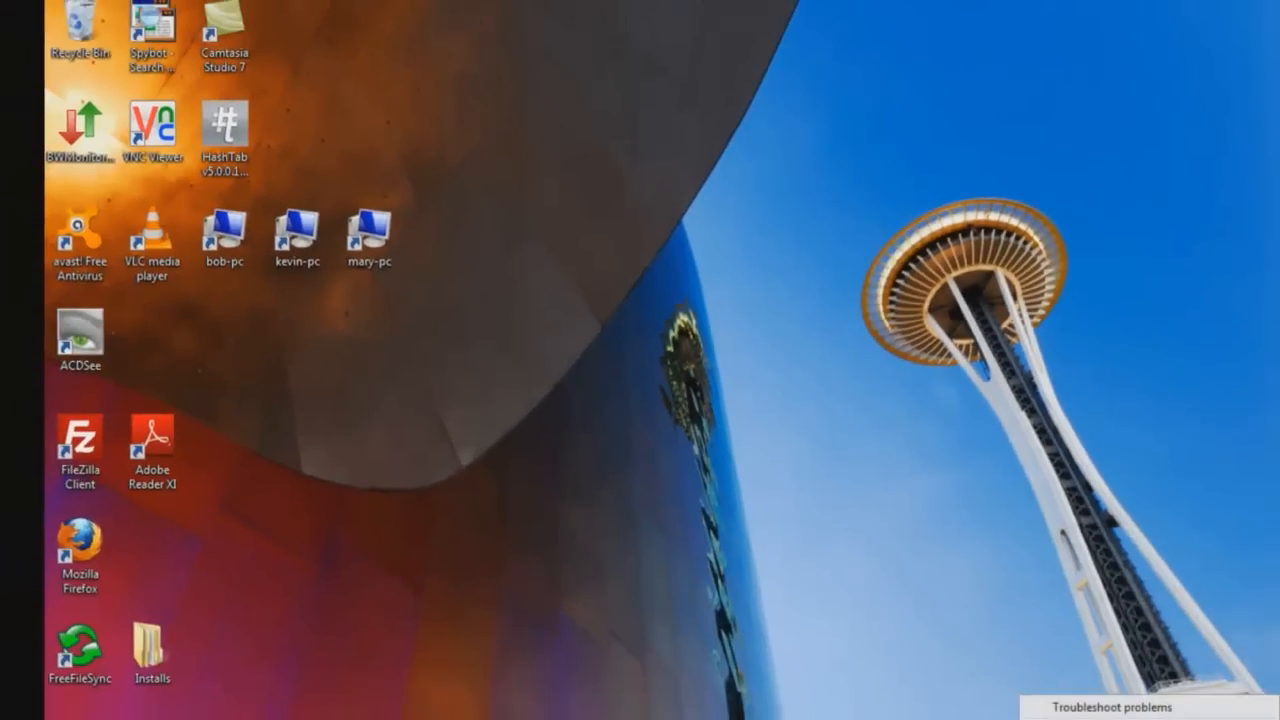
- In VPN Connection properties, untick 'Include Windows logon domain'
left_click(368, 236)
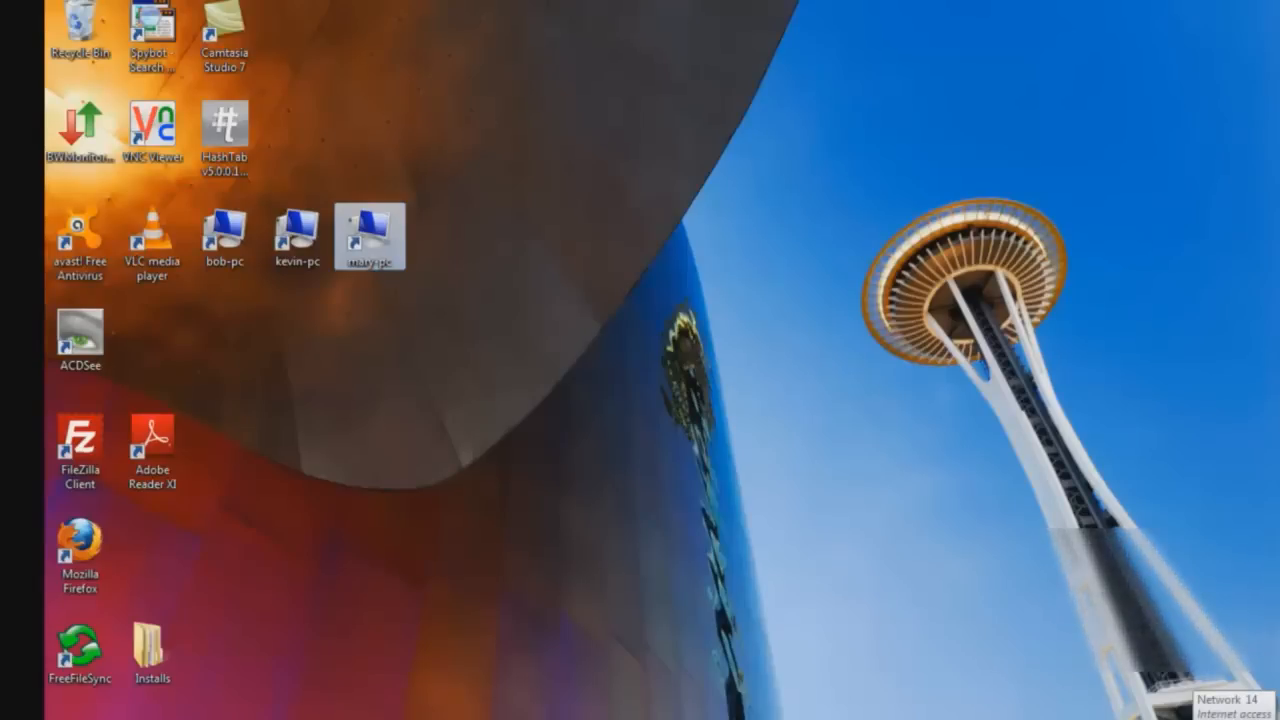
left_click(1238, 708)
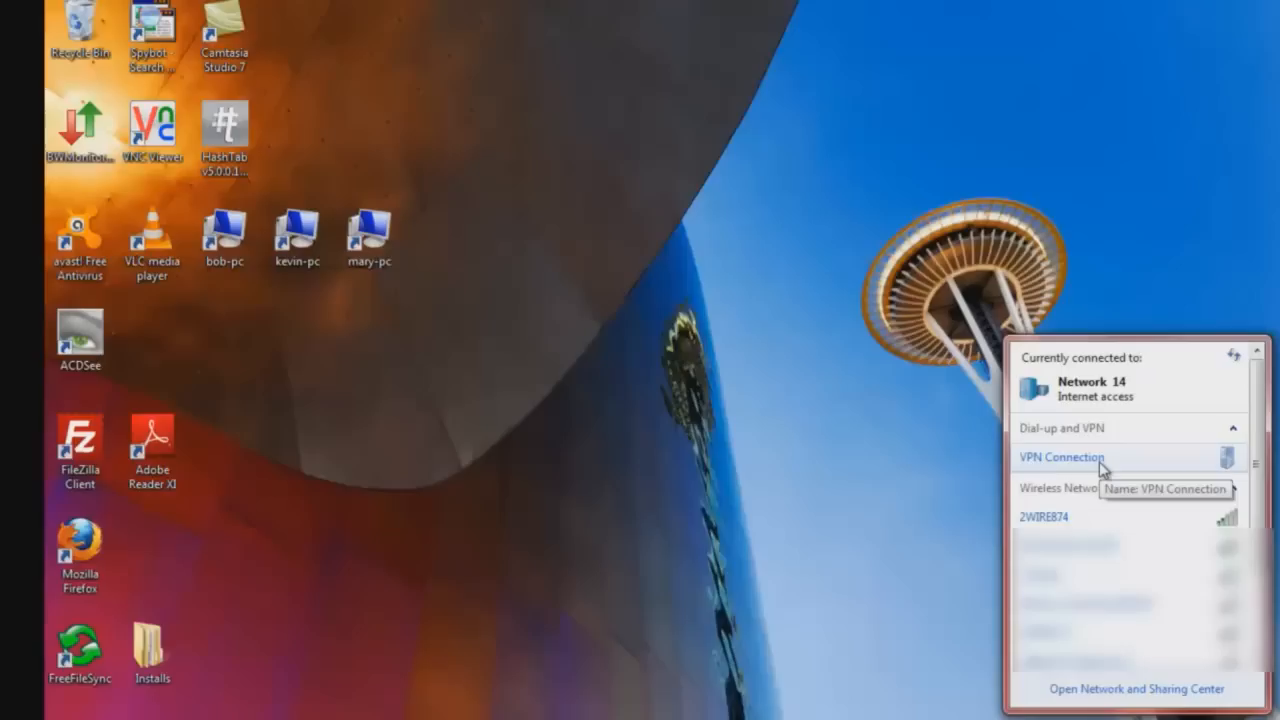
right_click(1060, 456)
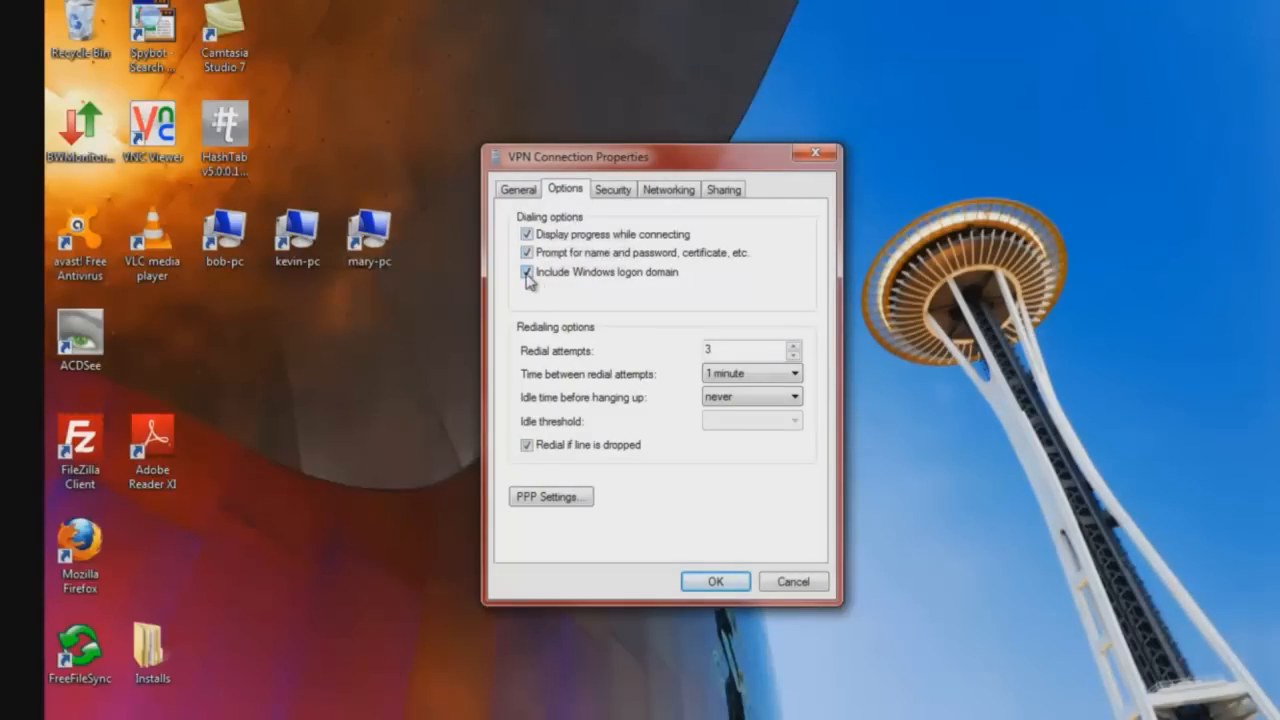
mouse_move(644, 284)
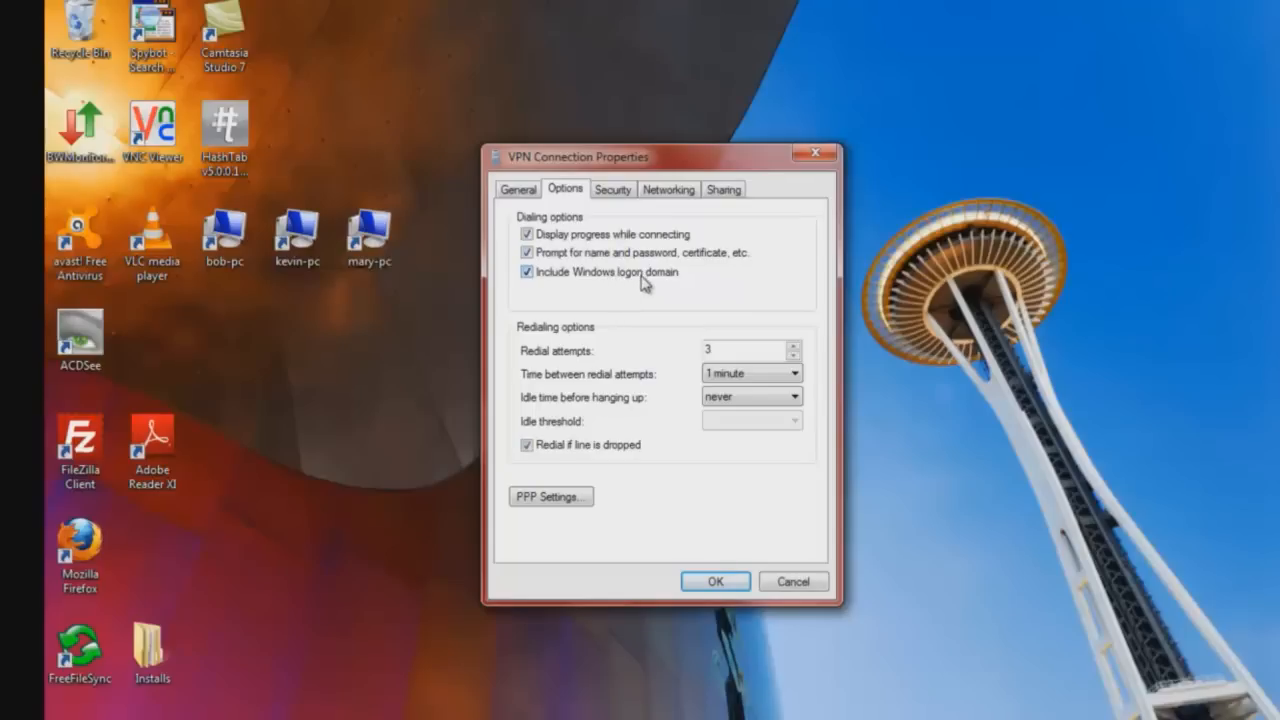
left_click(528, 272)
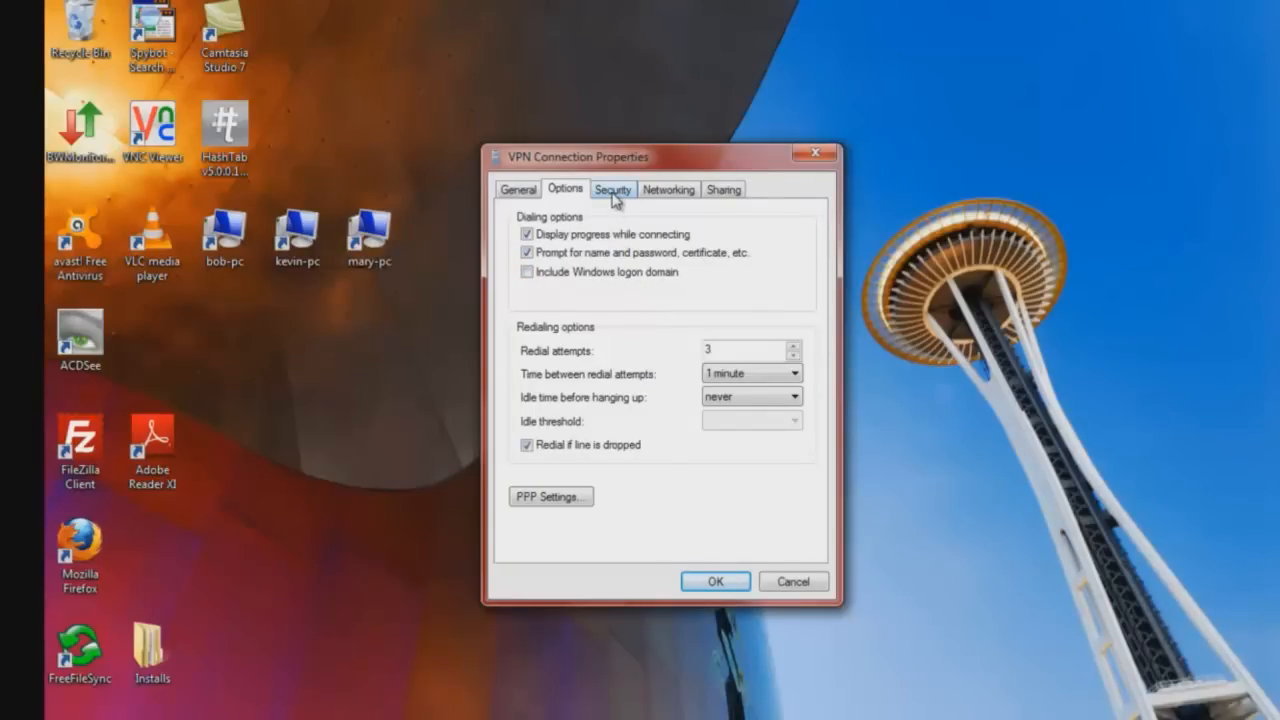
- Confirm Security settings keep VPN type Automatic with encryption required, and save
left_click(612, 188)
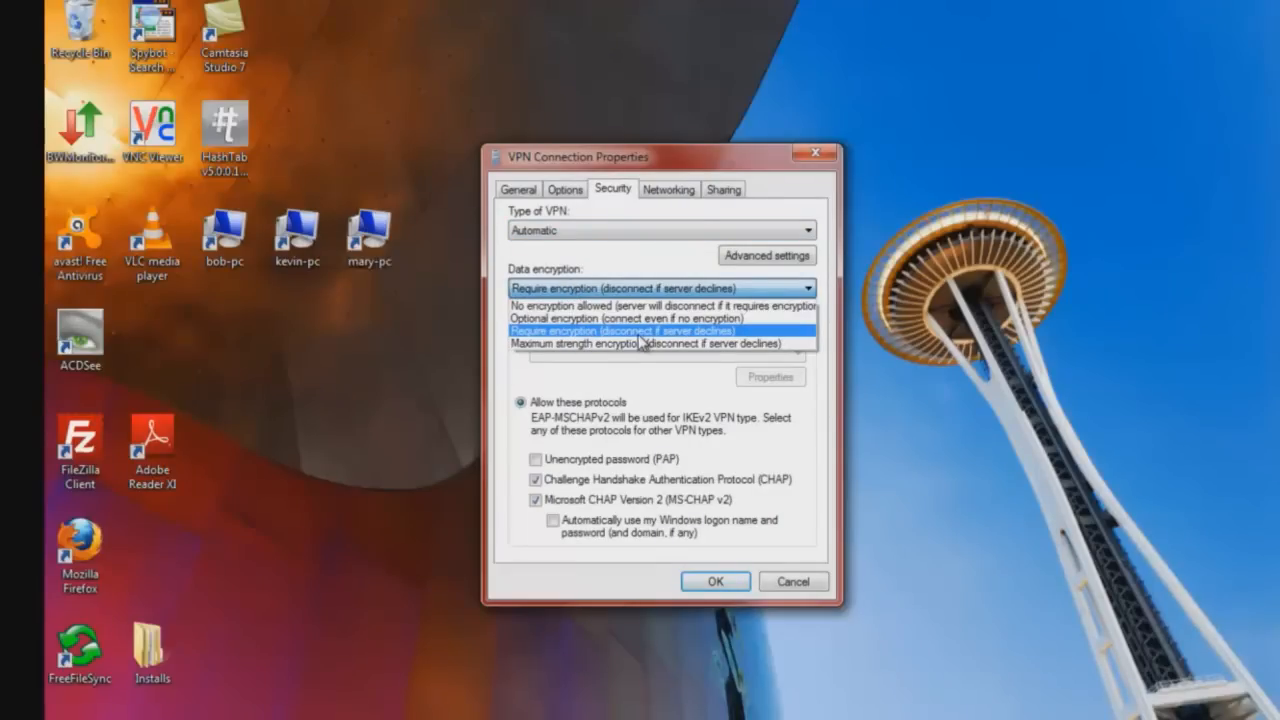
mouse_move(700, 344)
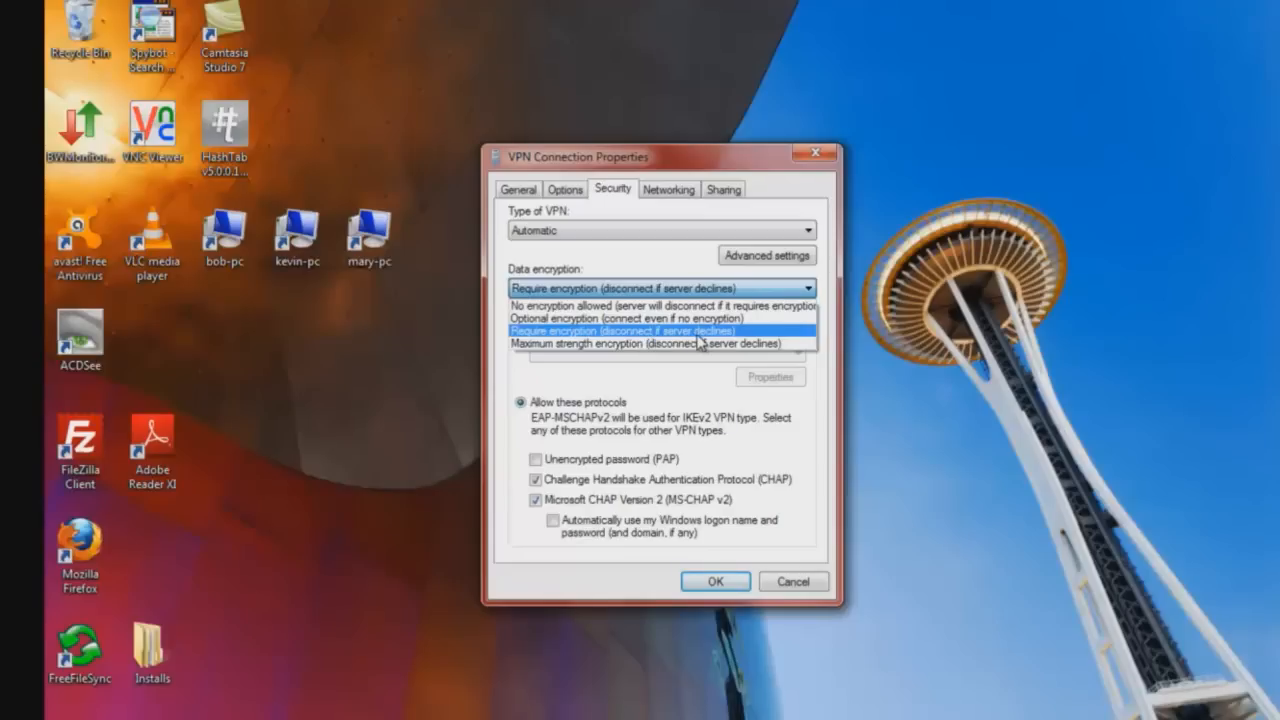
left_click(628, 330)
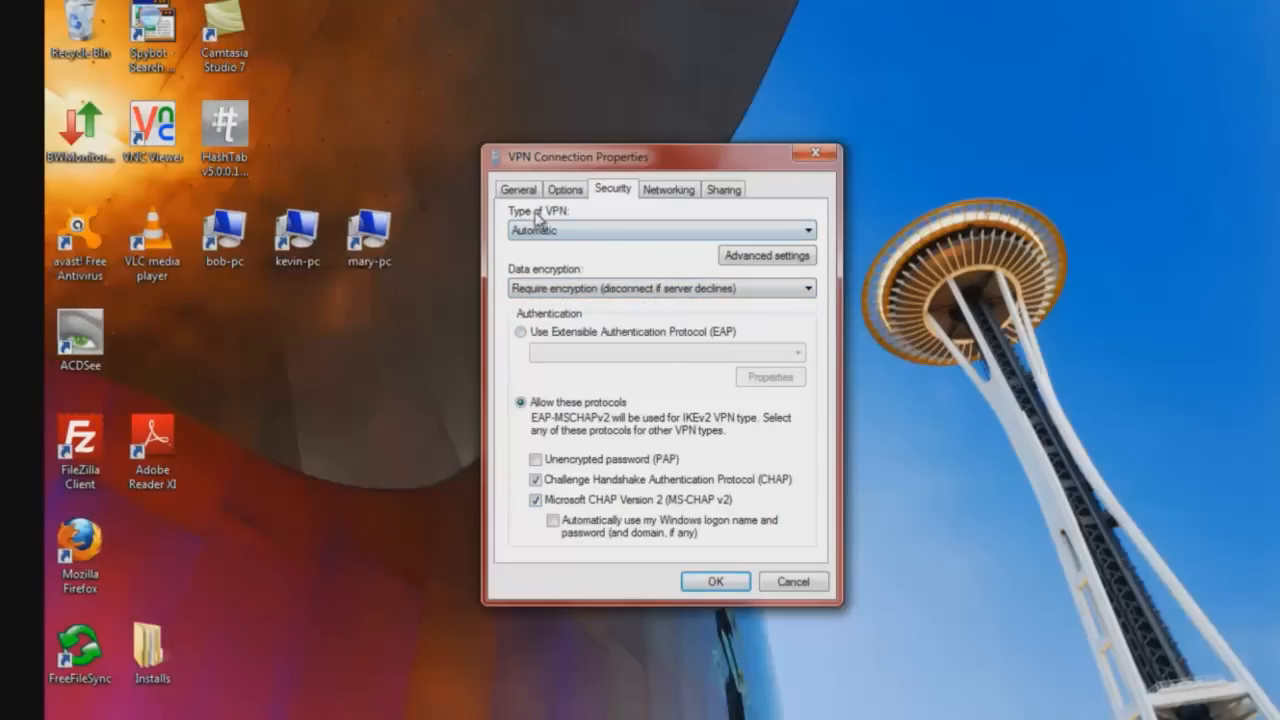
left_click(806, 230)
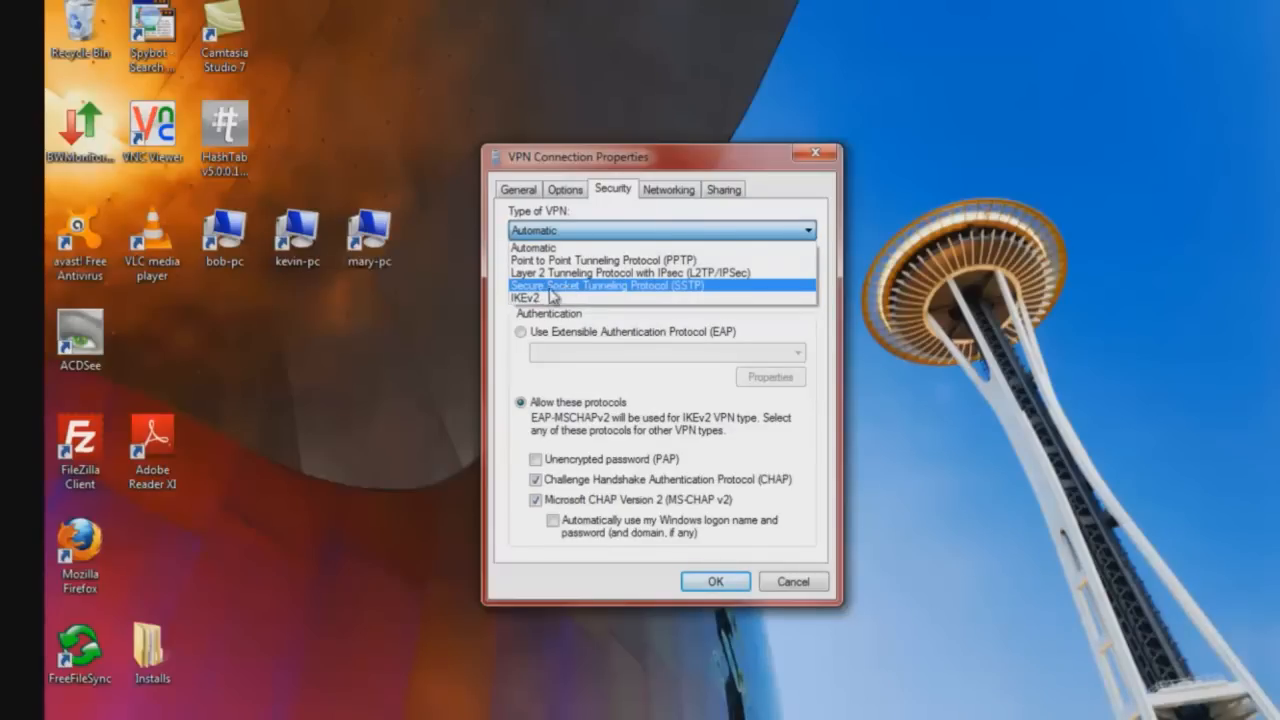
mouse_move(570, 298)
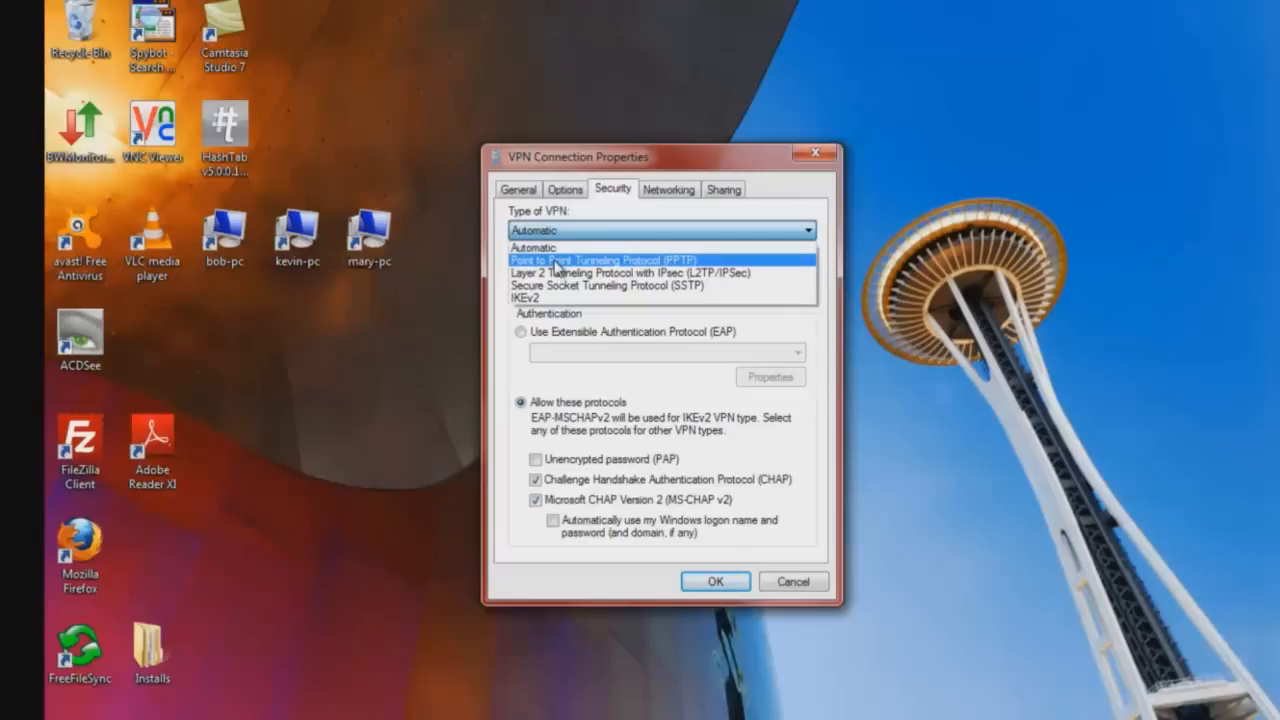
left_click(532, 248)
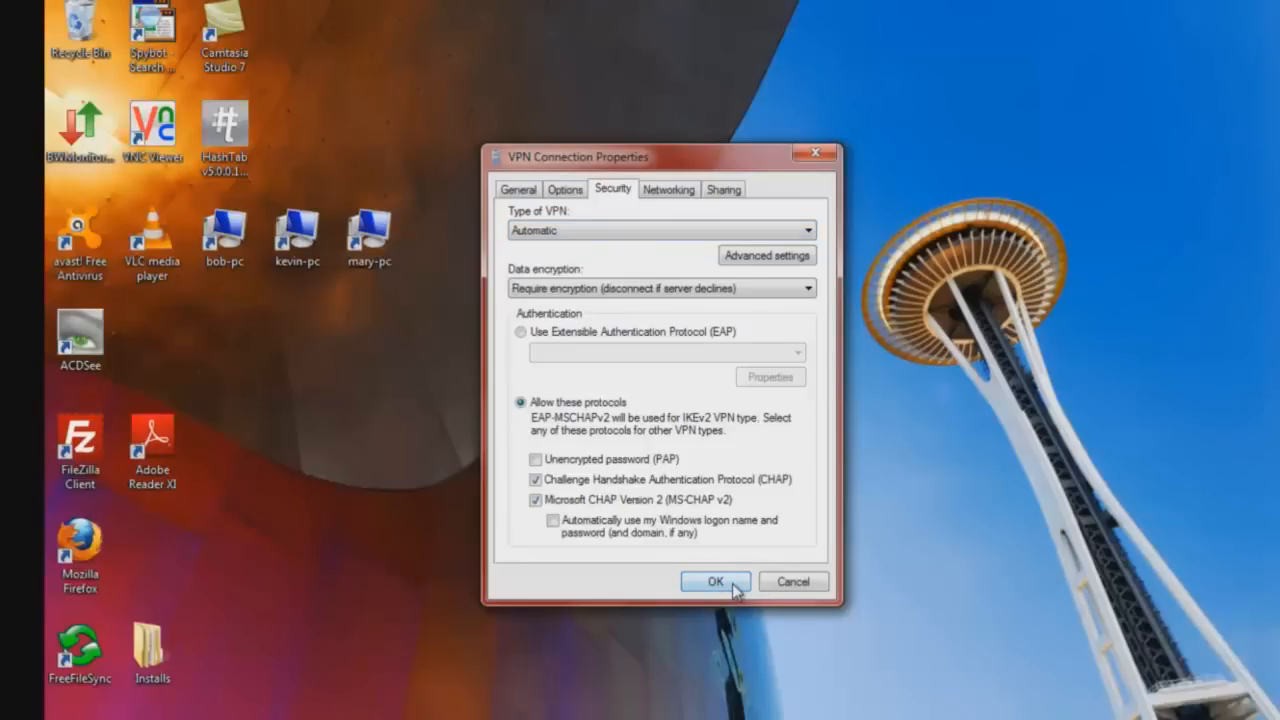
left_click(716, 580)
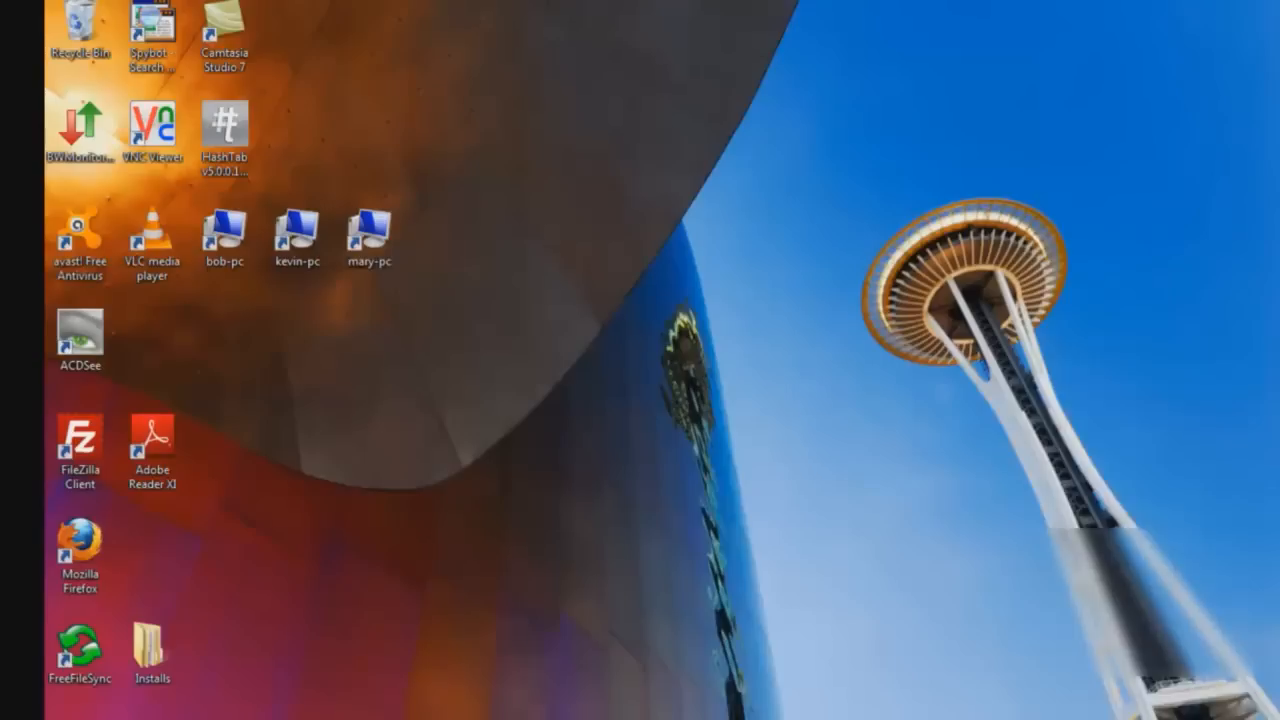
- Connect the VPN Connection as Sam with the entered password
left_click(1230, 710)
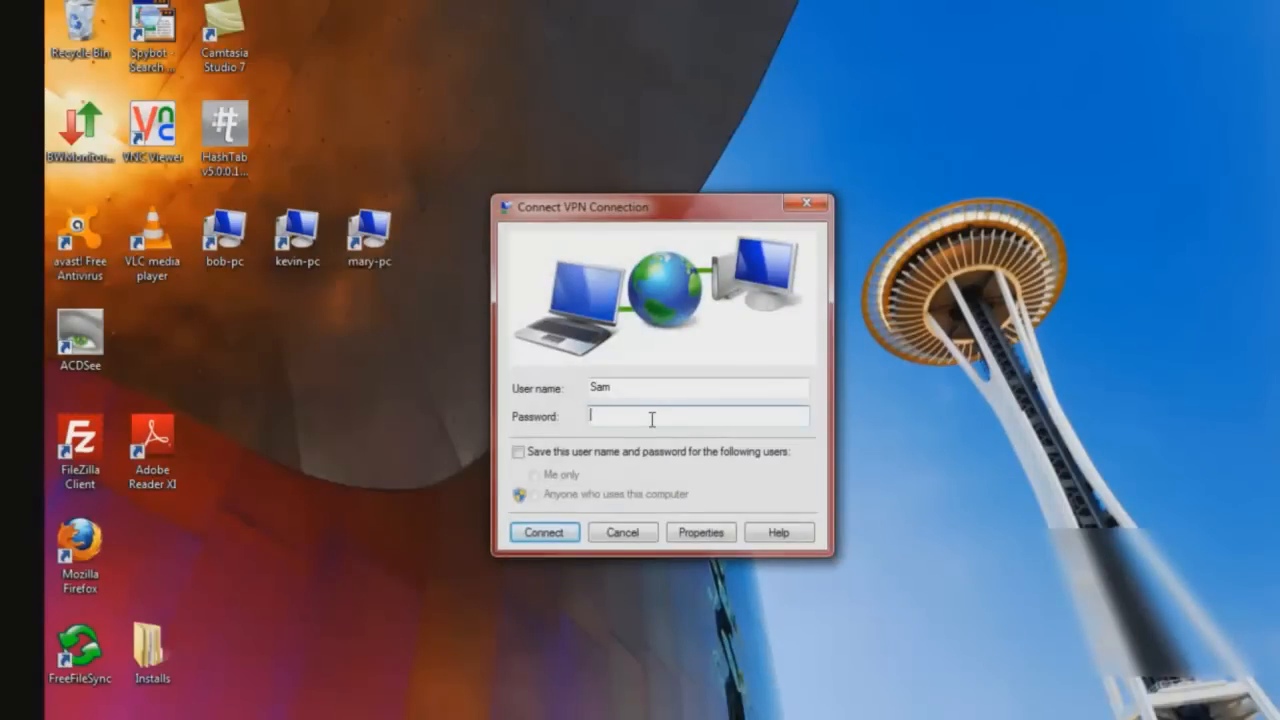
type("password")
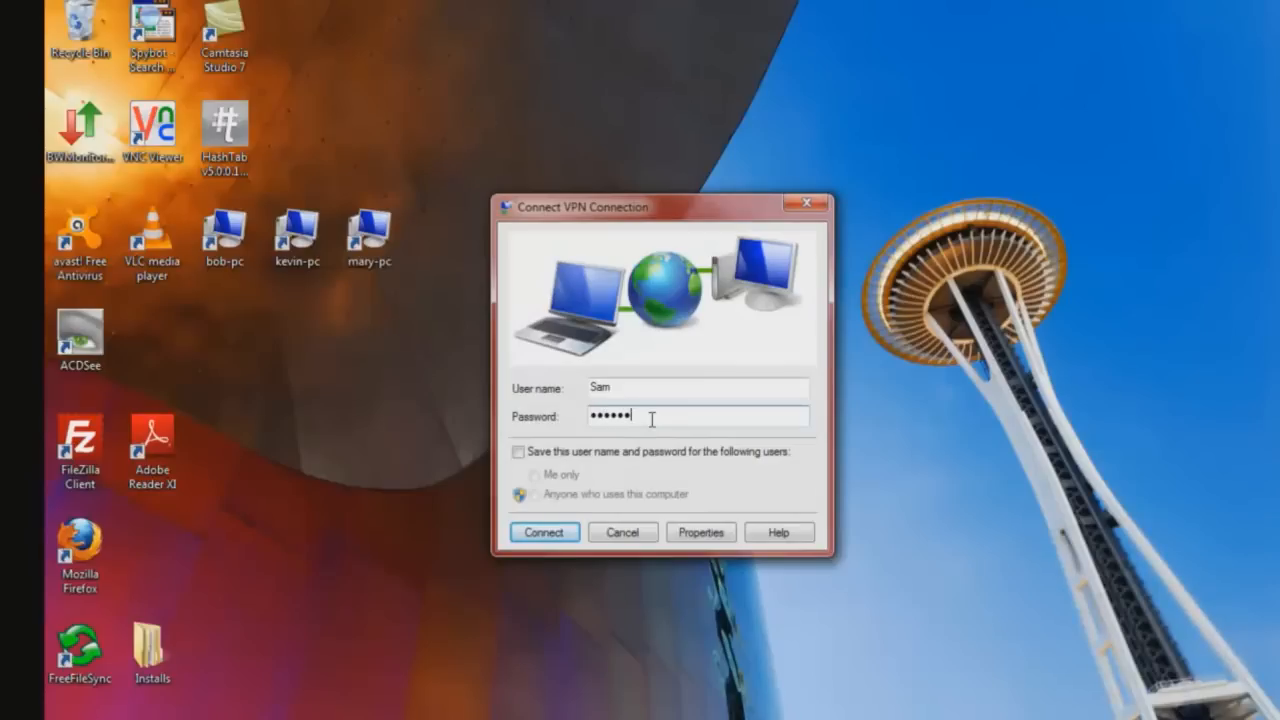
left_click(544, 532)
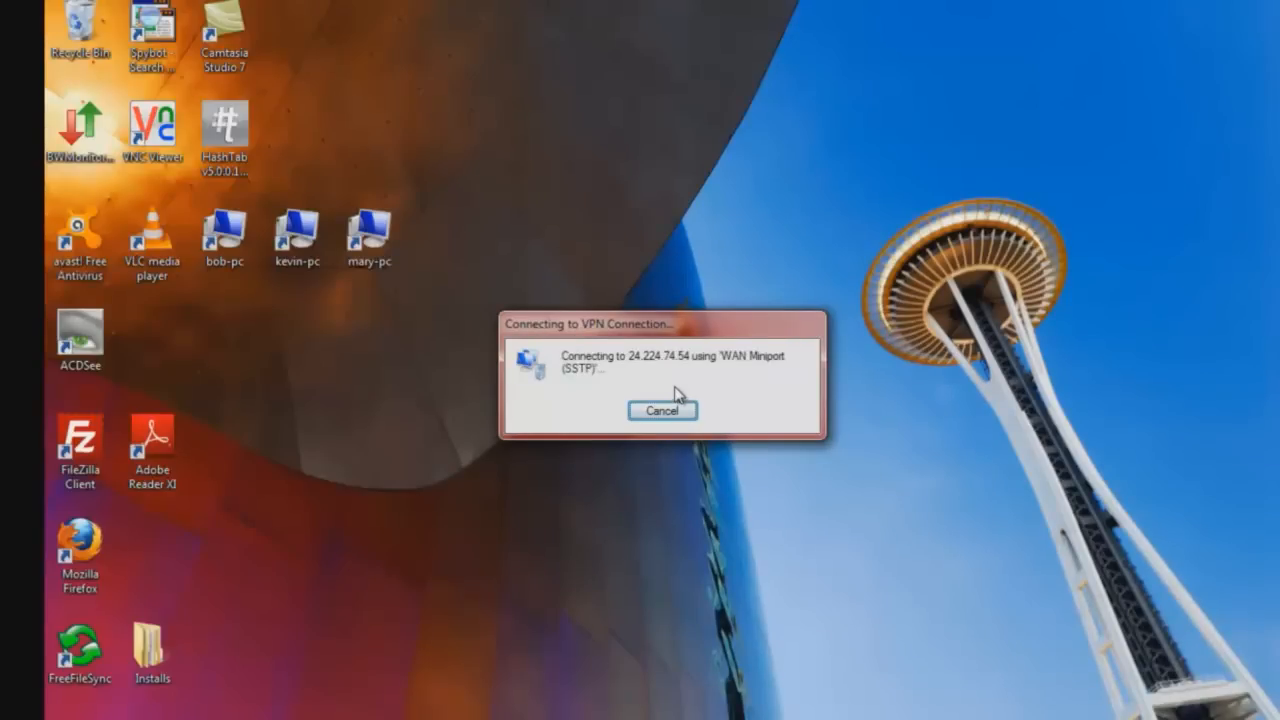
mouse_move(728, 380)
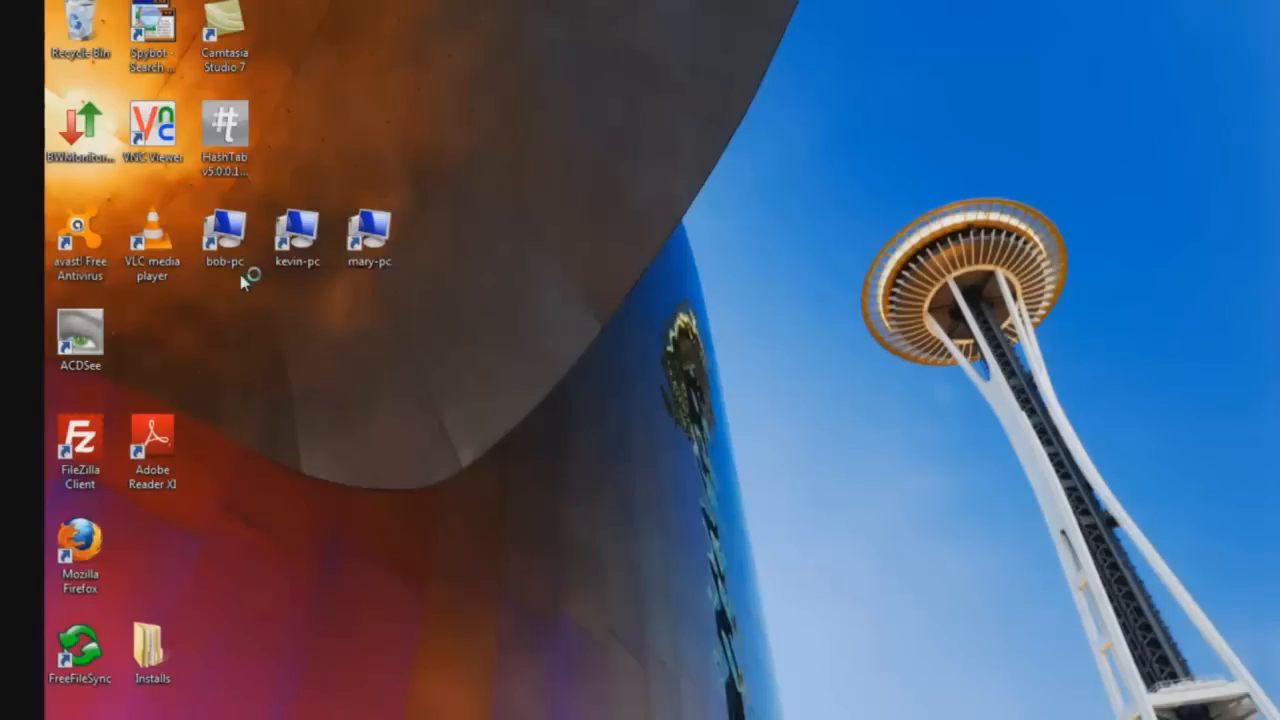
mouse_move(518, 508)
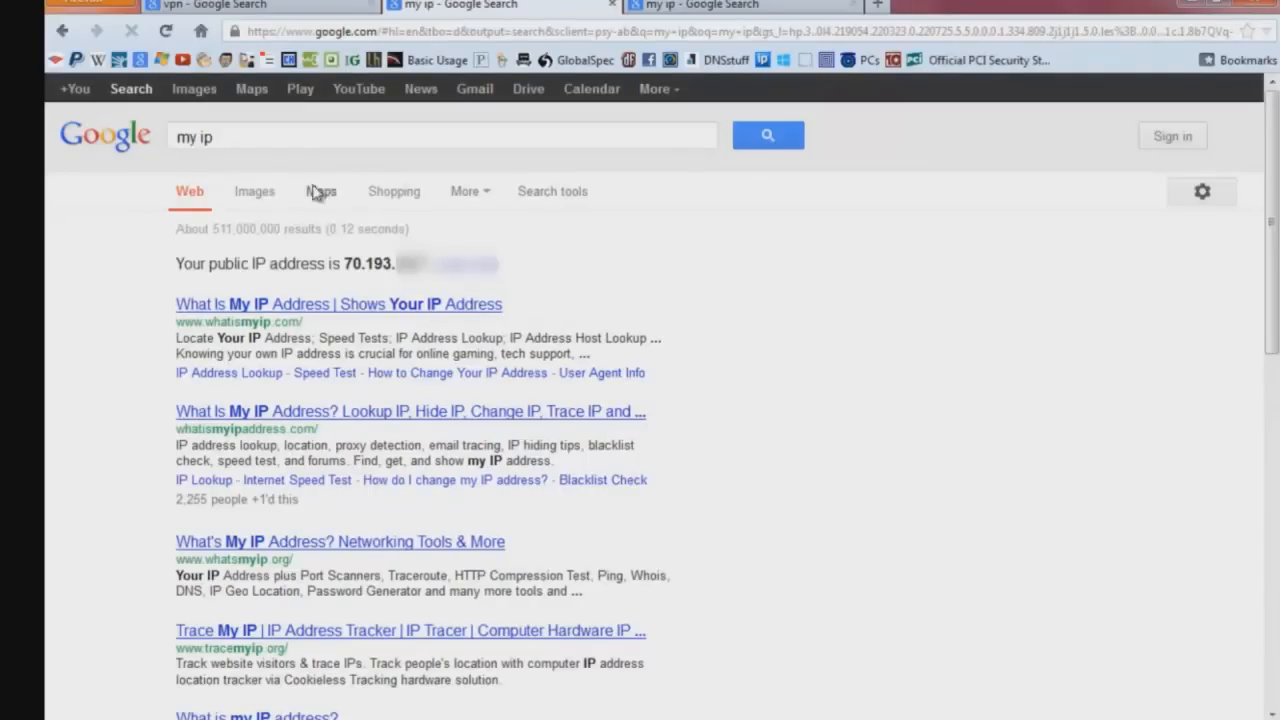
mouse_move(290, 168)
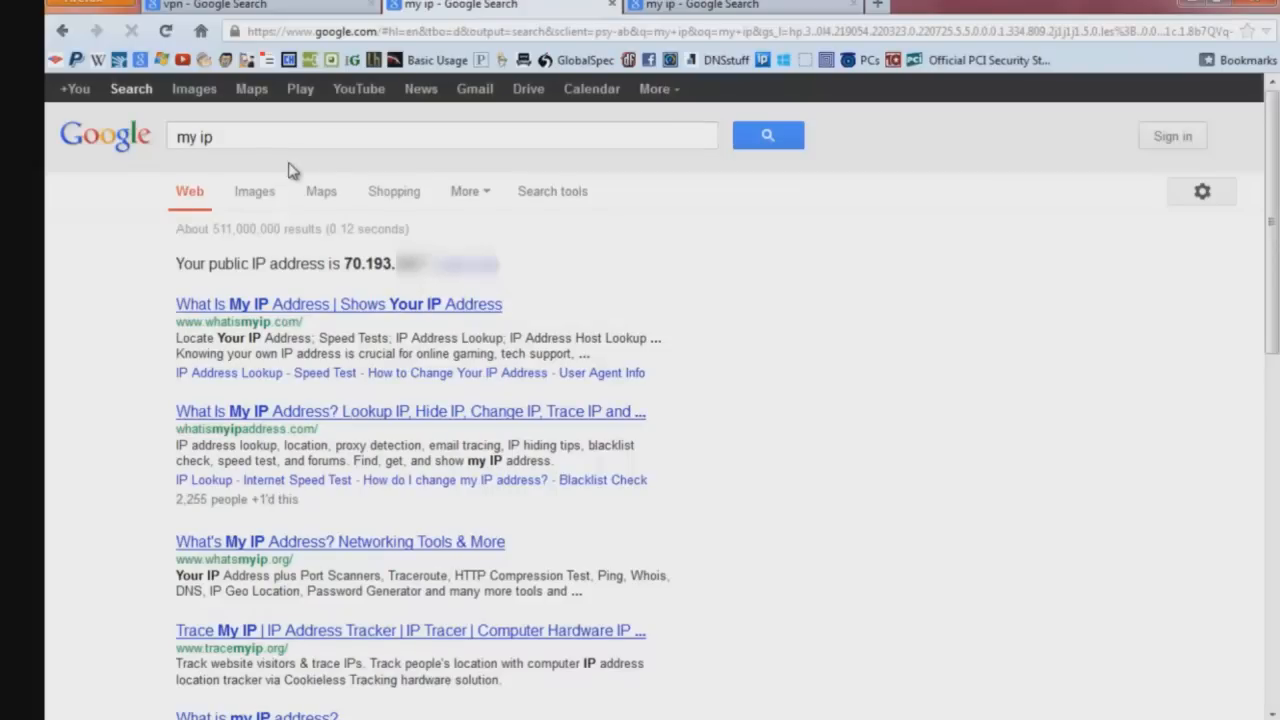
mouse_move(348, 256)
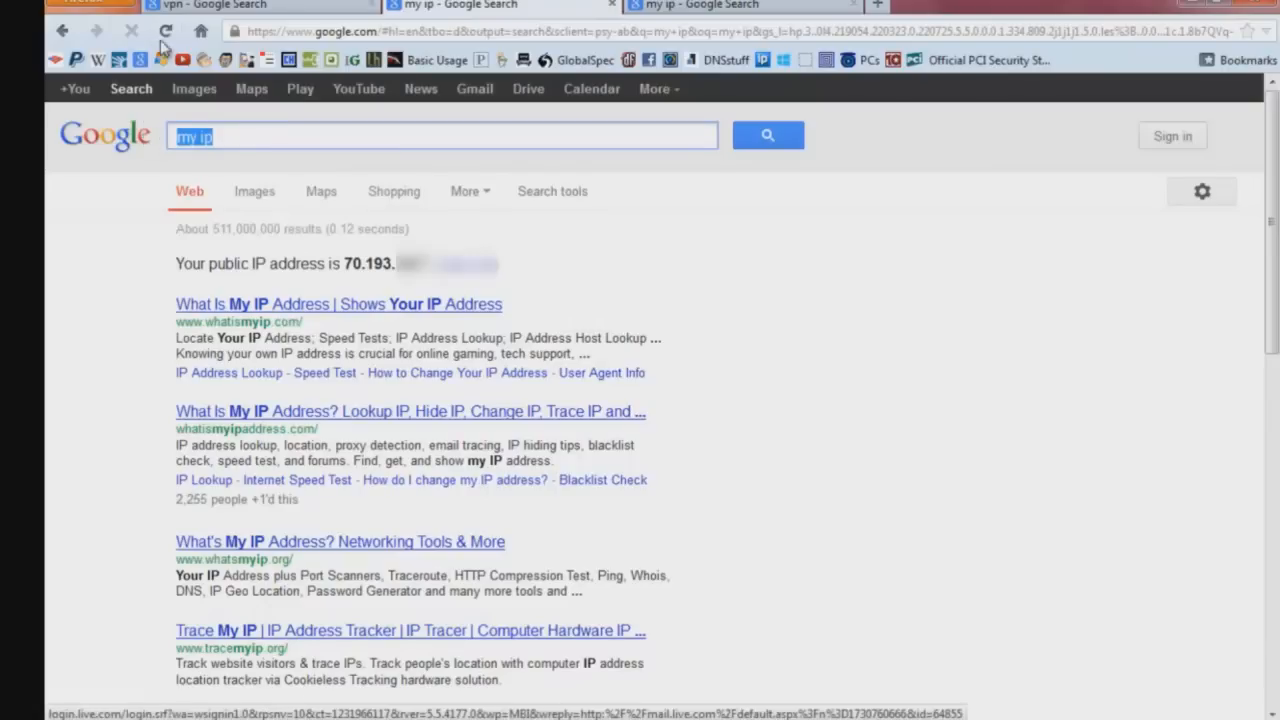
- Rerun the 'my ip' Google search so the public IP now begins 24.224
left_click(164, 32)
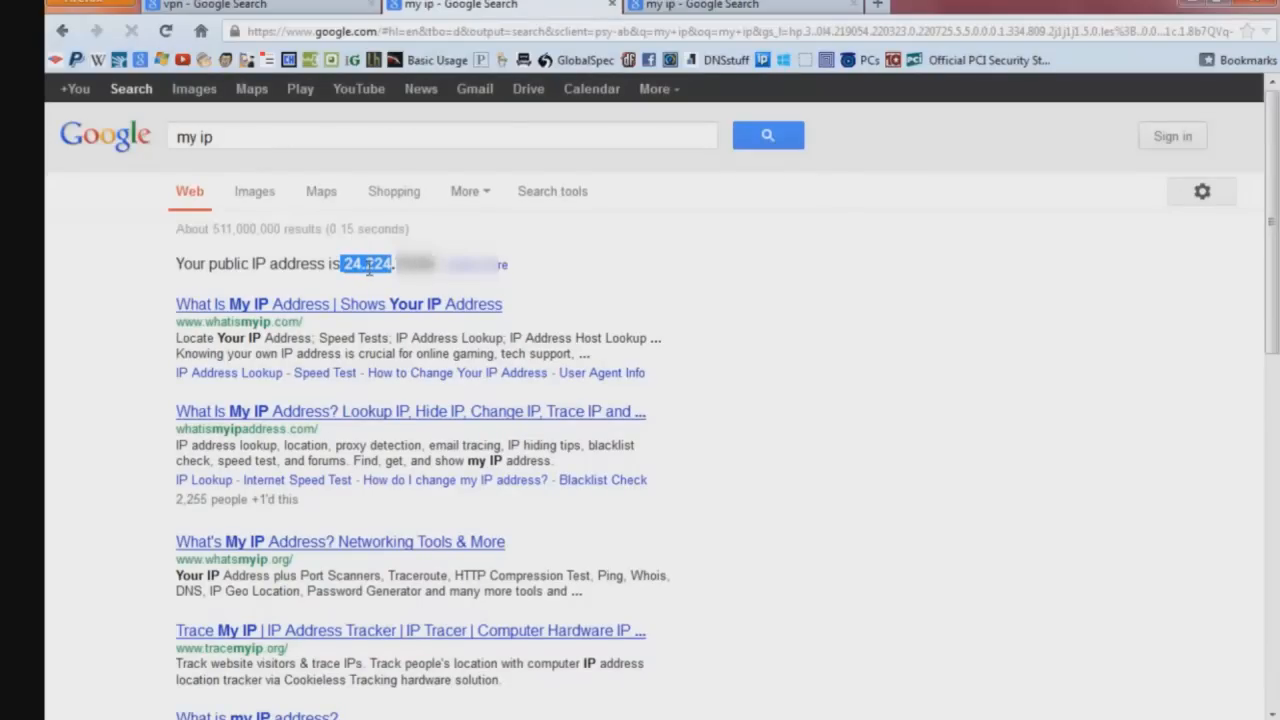
mouse_move(352, 192)
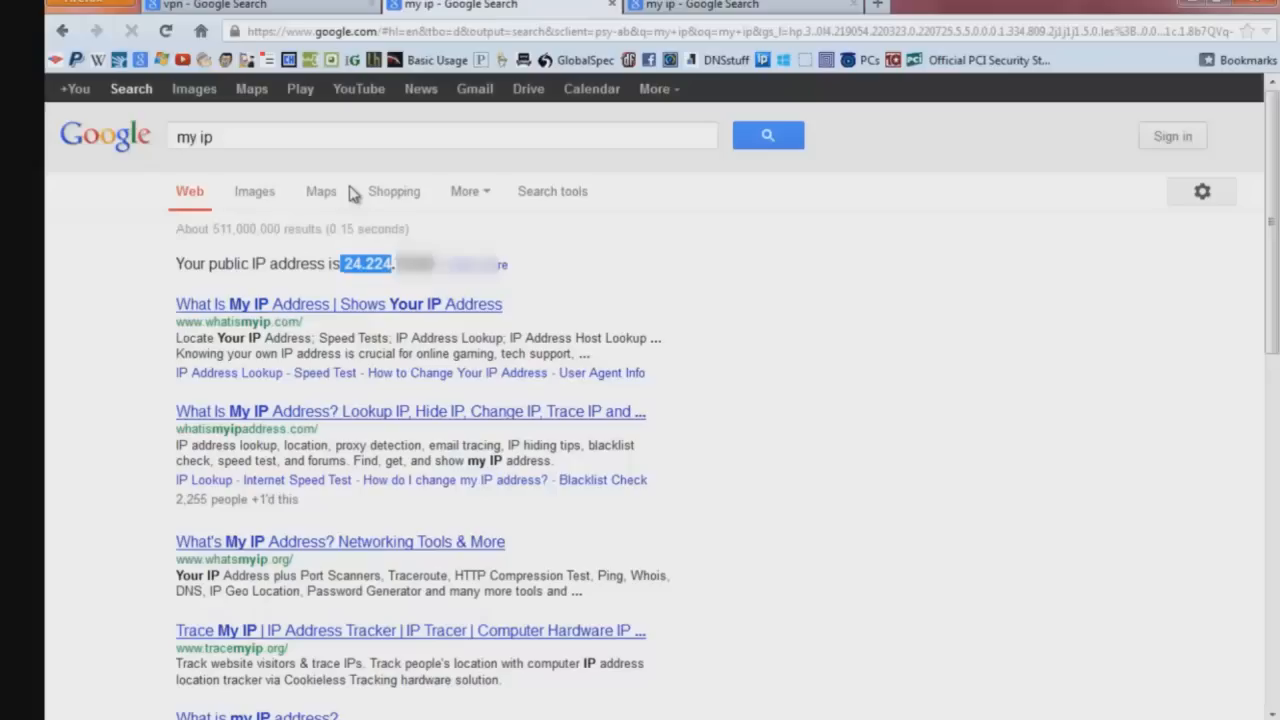
mouse_move(664, 122)
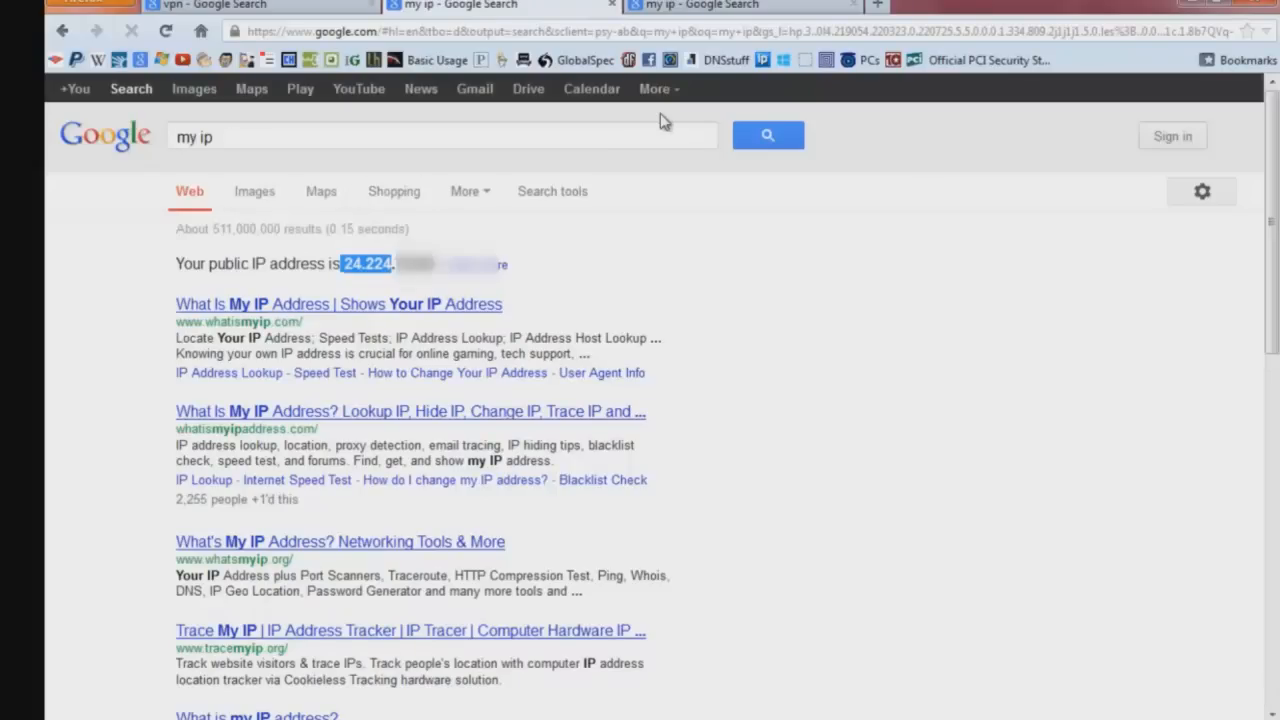
mouse_move(612, 8)
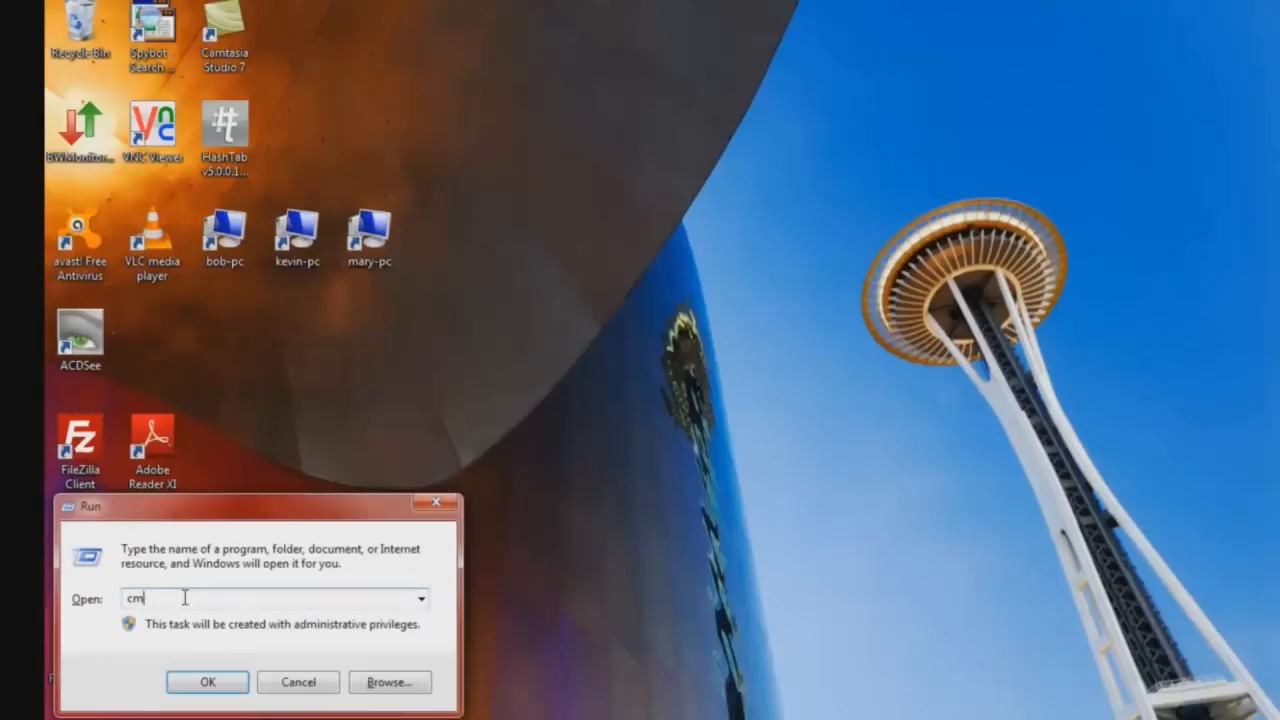
- Run ipconfig in Command Prompt, showing the PPP VPN Connection adapter at 192.168.0.106
left_click(208, 680)
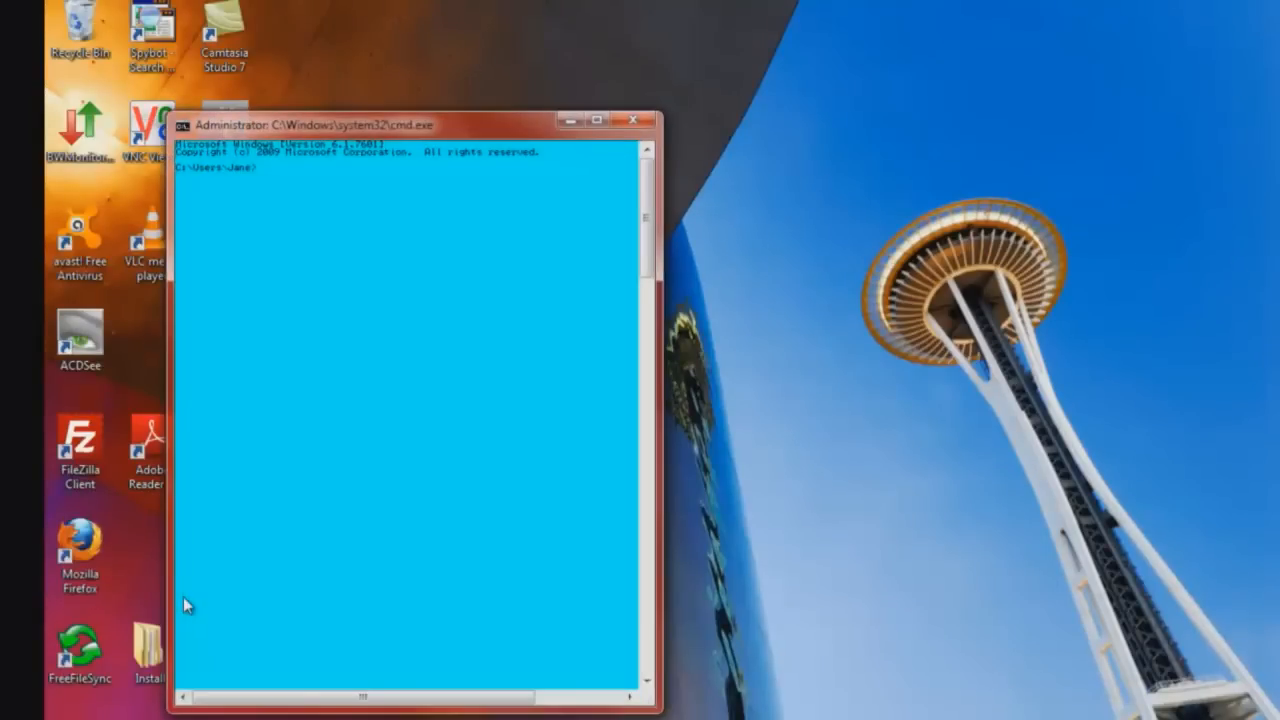
type("ipconfig")
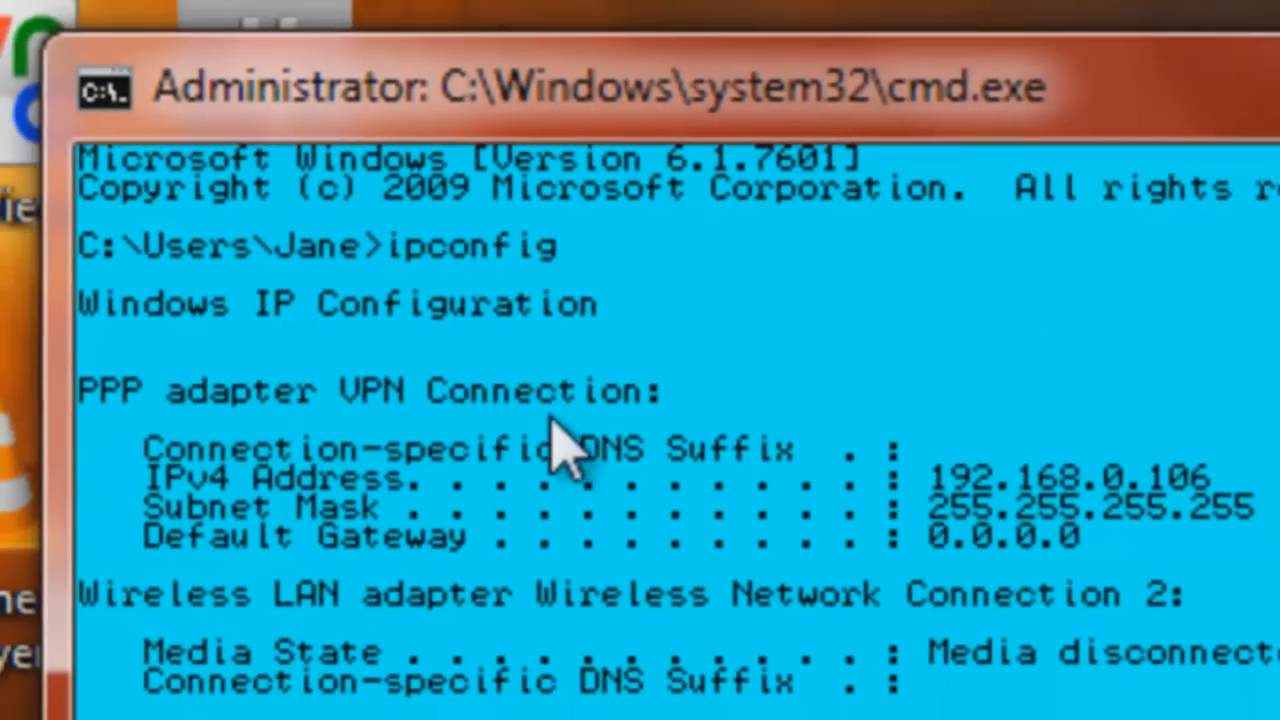
mouse_move(960, 504)
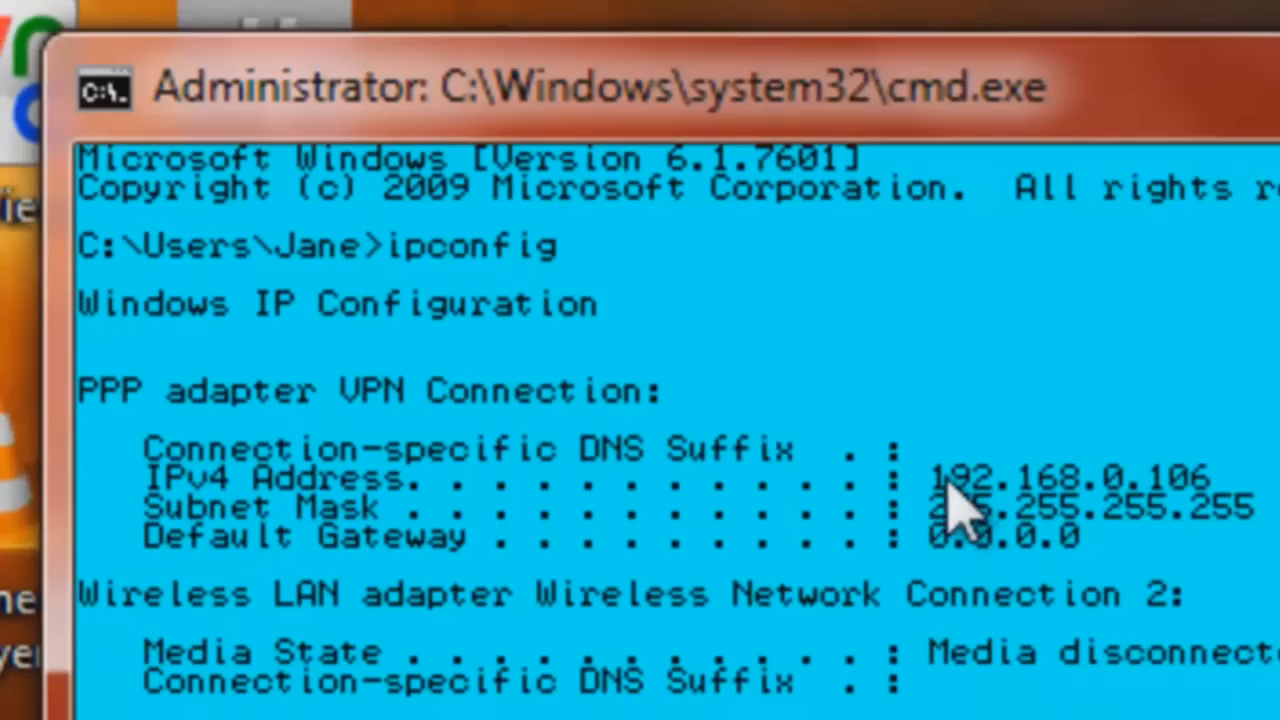
mouse_move(1140, 520)
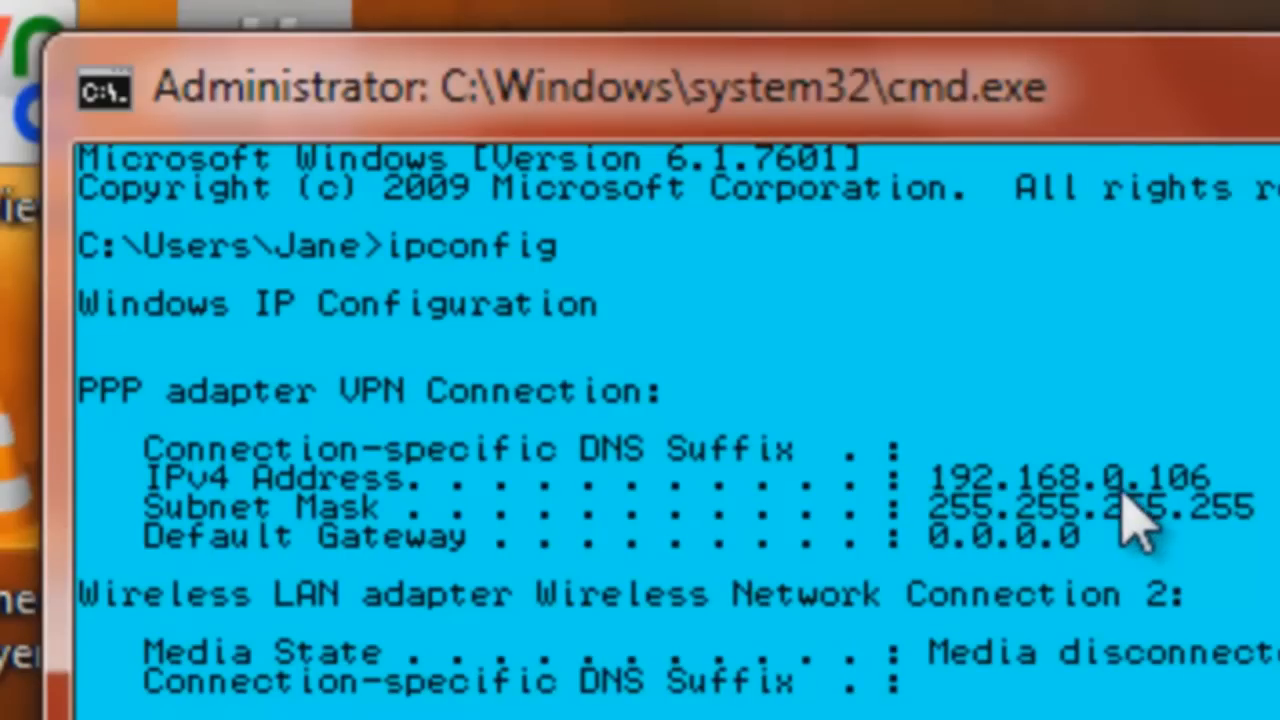
mouse_move(1216, 530)
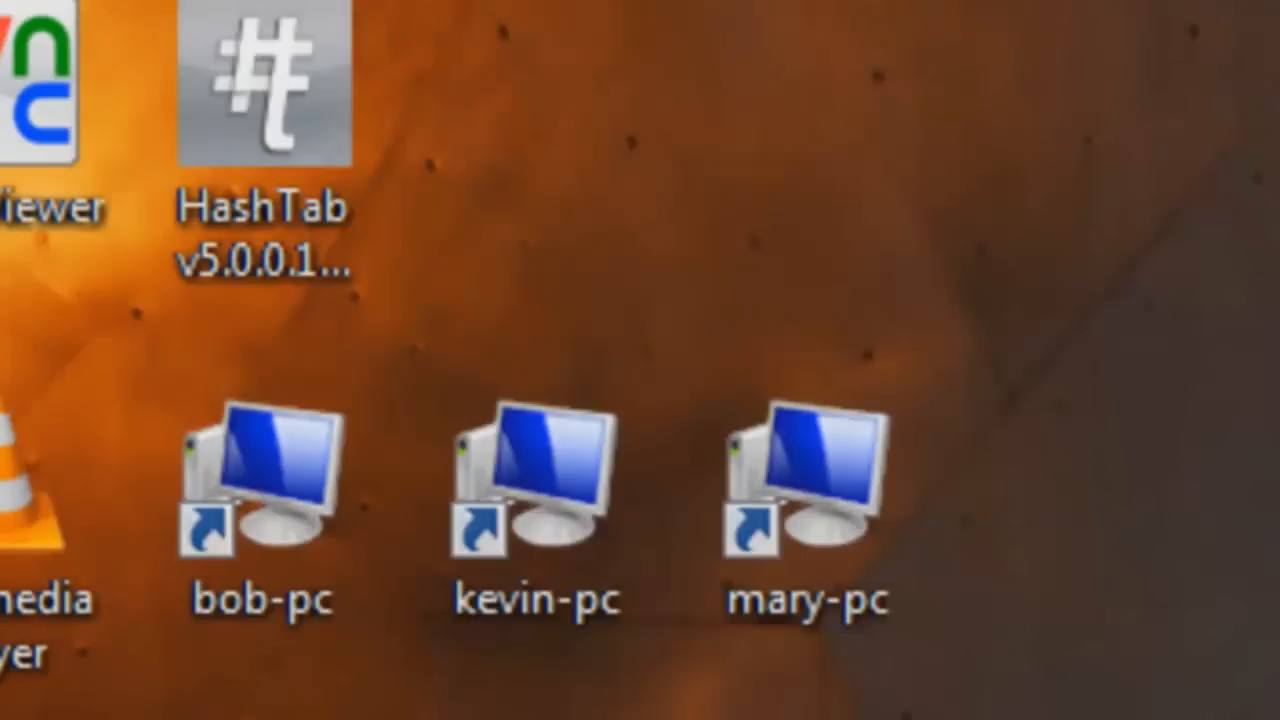
- Browse bob-pc's shares and kevin-pc's Users share over the VPN
left_click(264, 490)
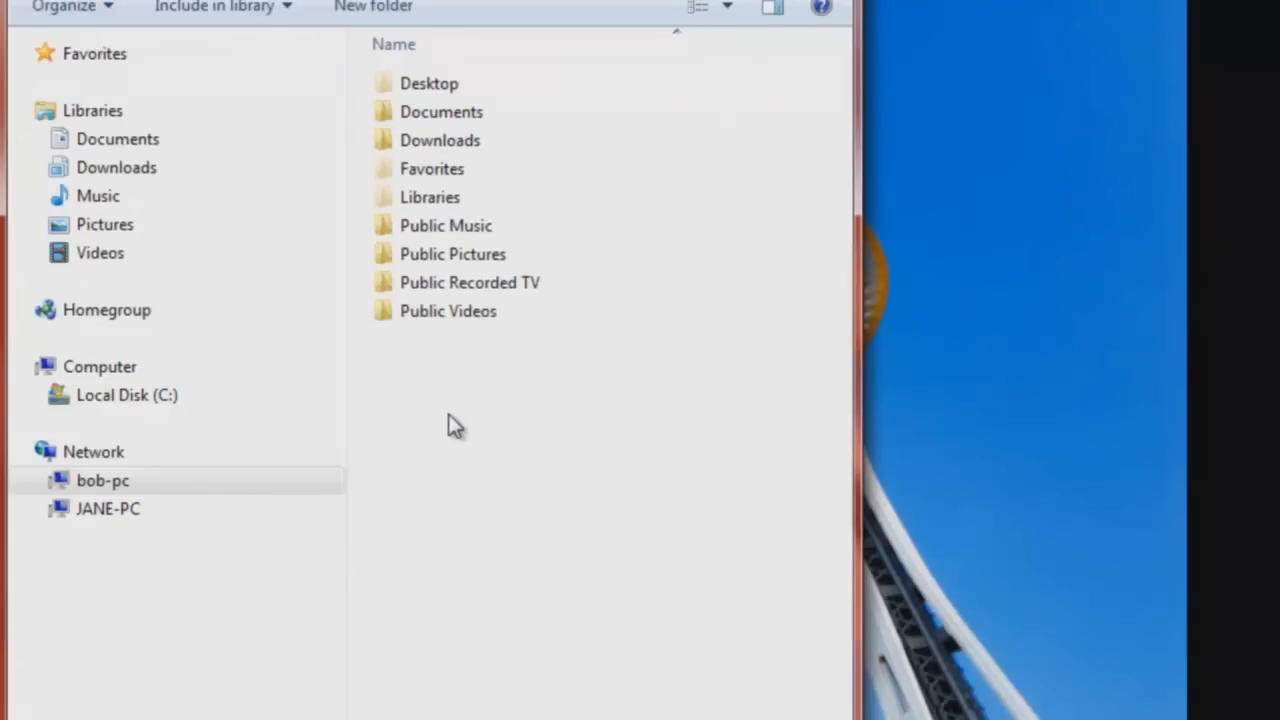
mouse_move(464, 340)
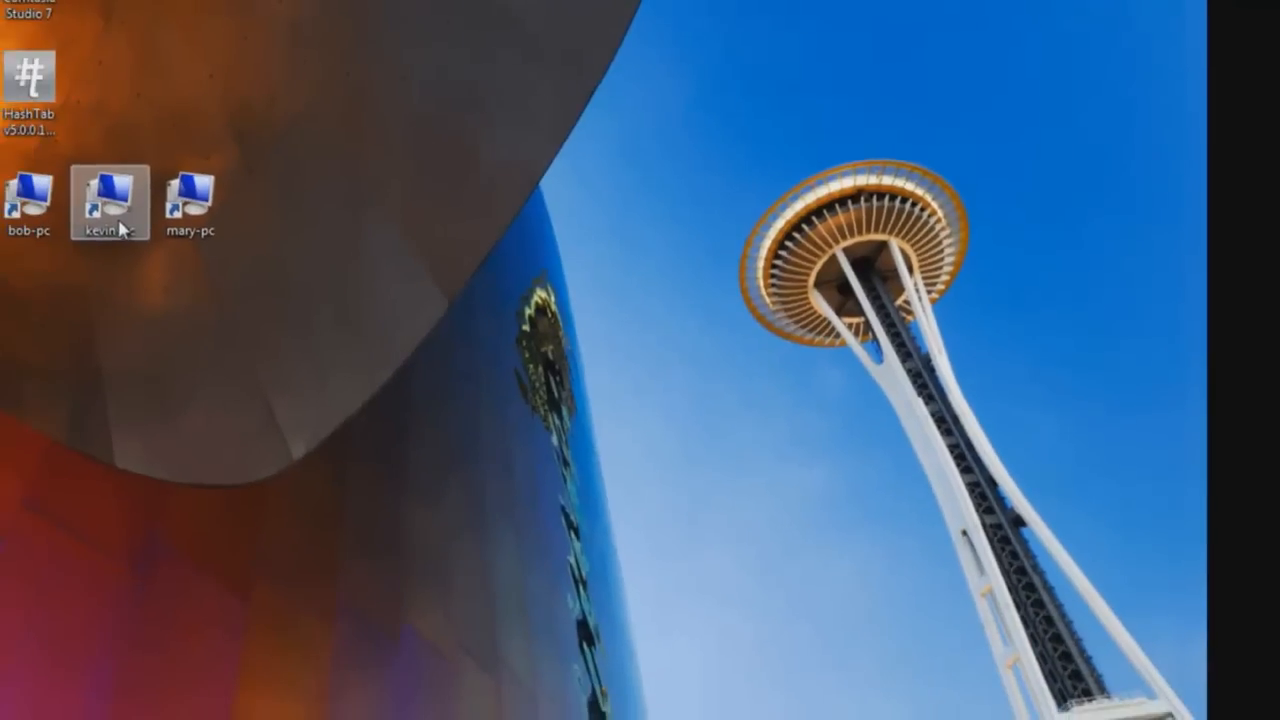
double_click(108, 200)
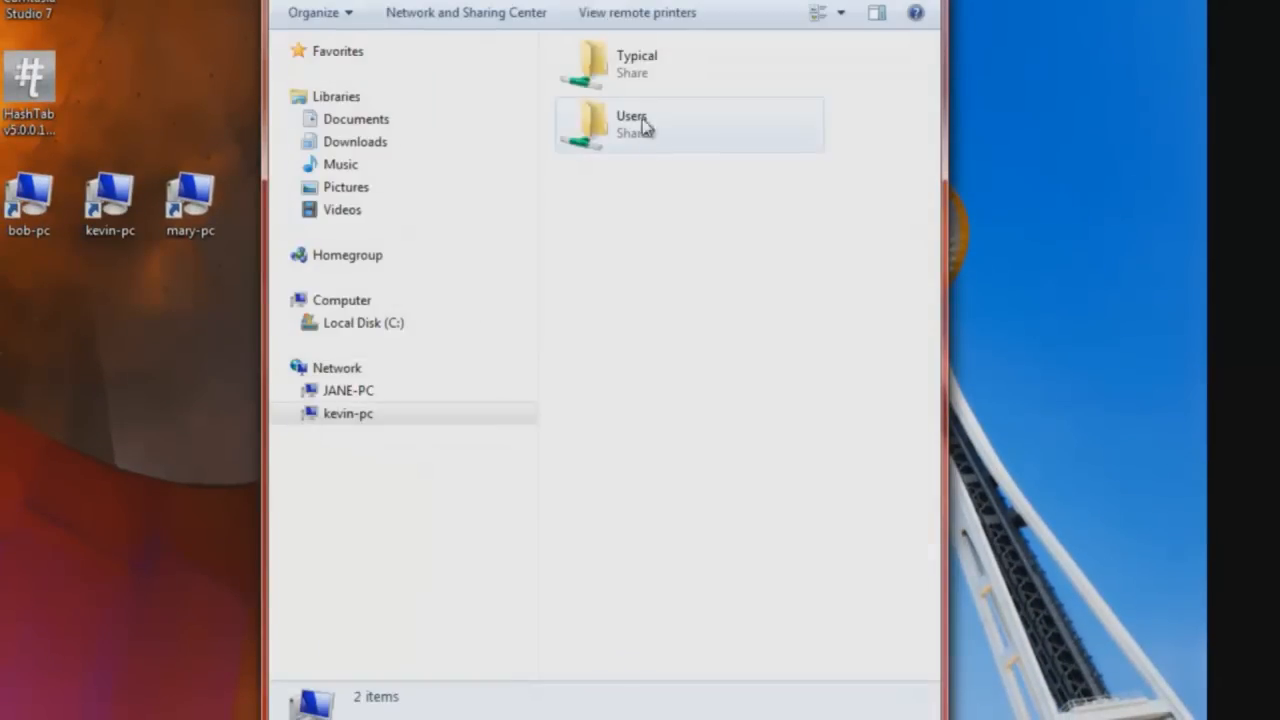
double_click(632, 124)
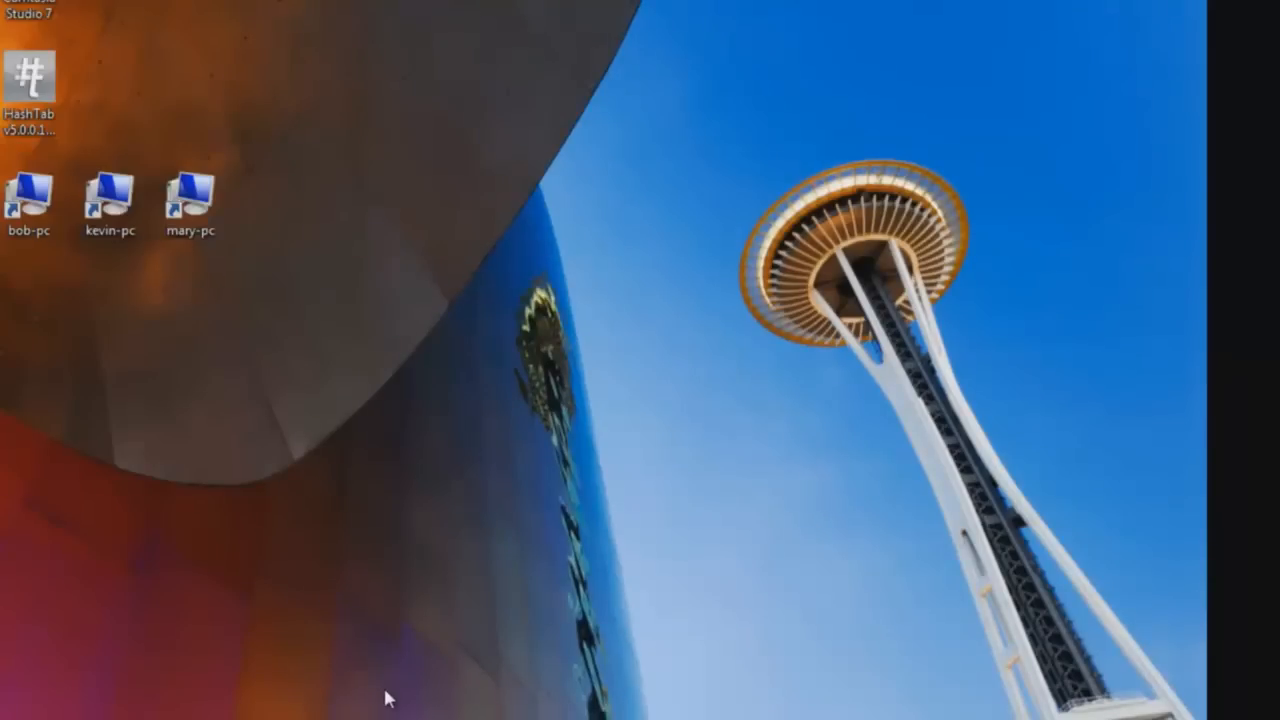
mouse_move(518, 564)
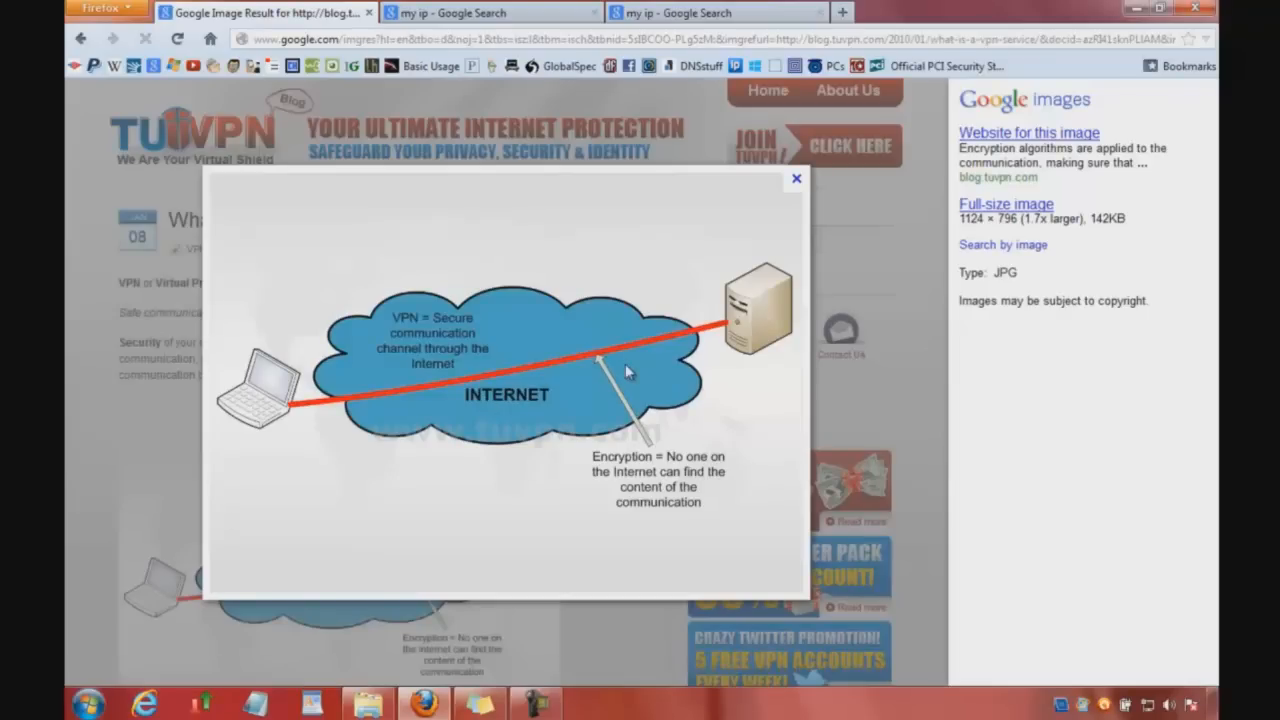
mouse_move(440, 400)
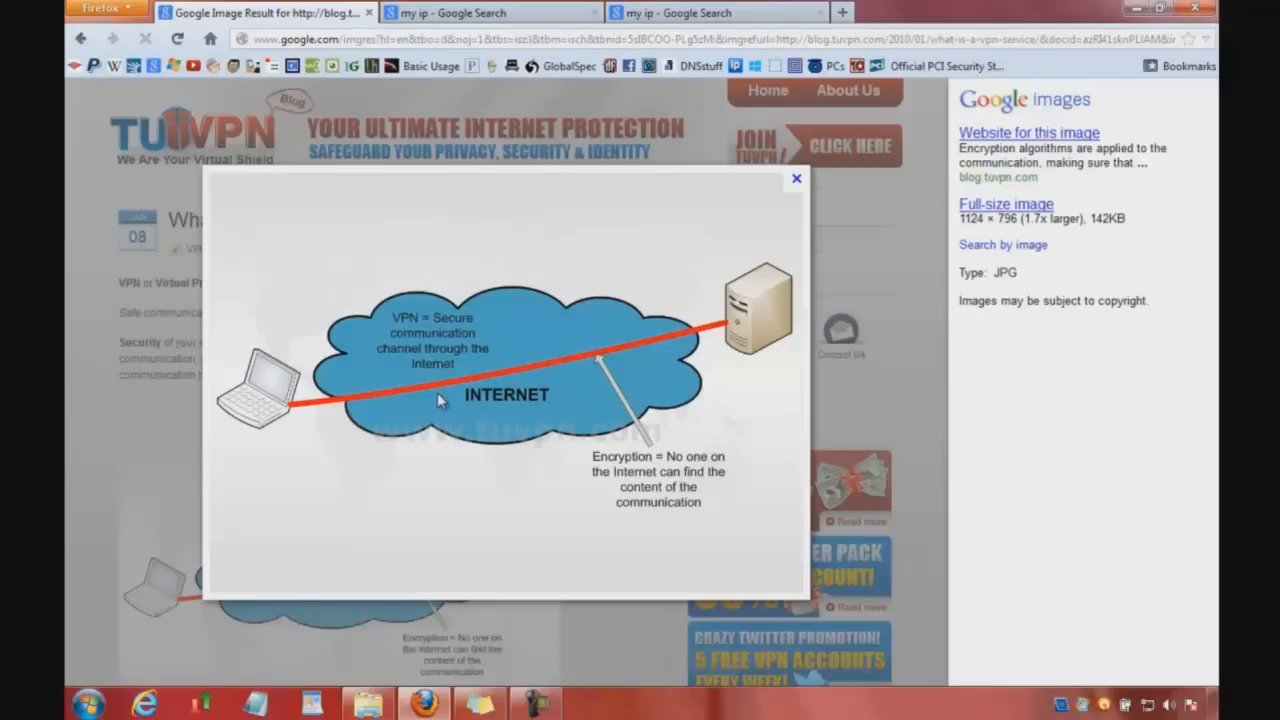
mouse_move(558, 376)
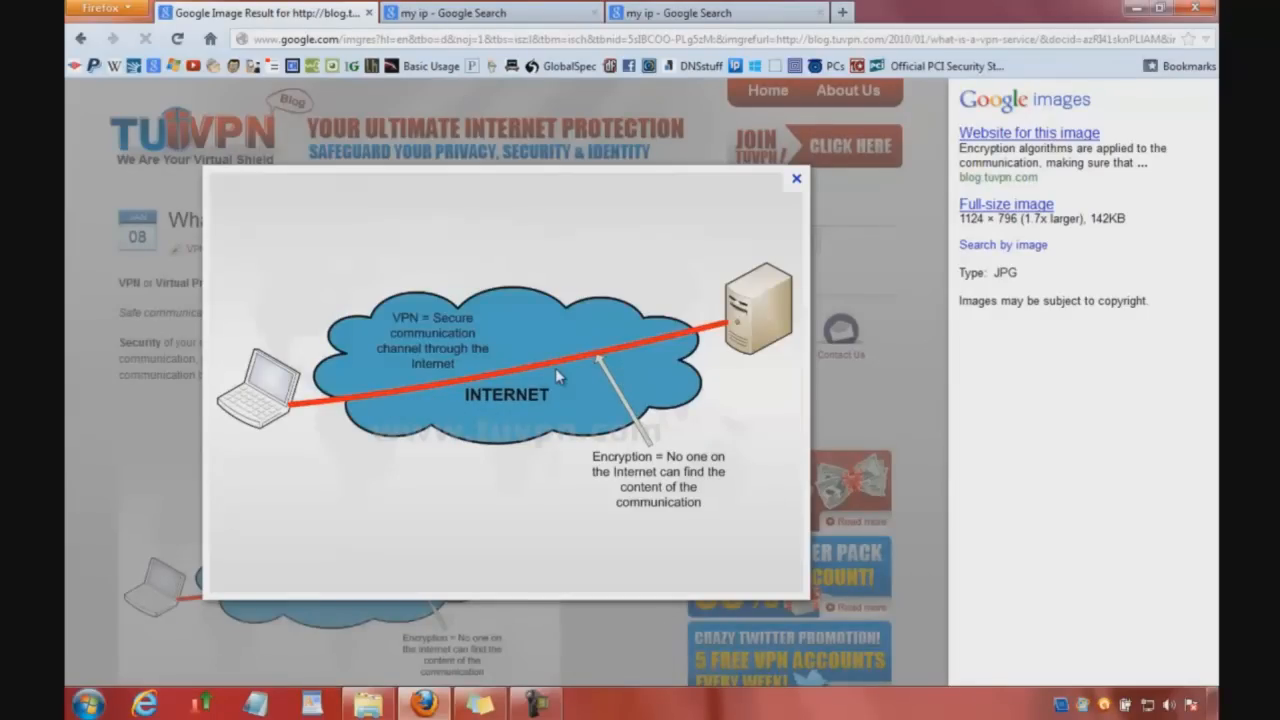
mouse_move(640, 472)
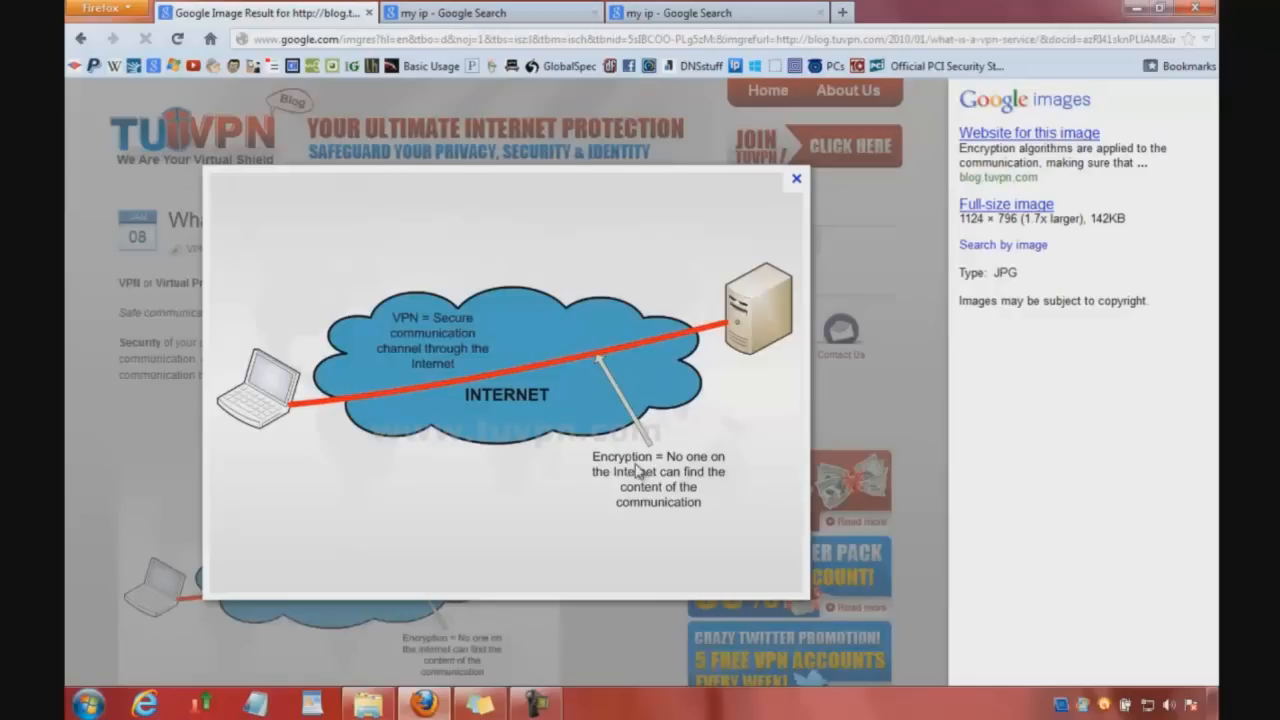
mouse_move(600, 378)
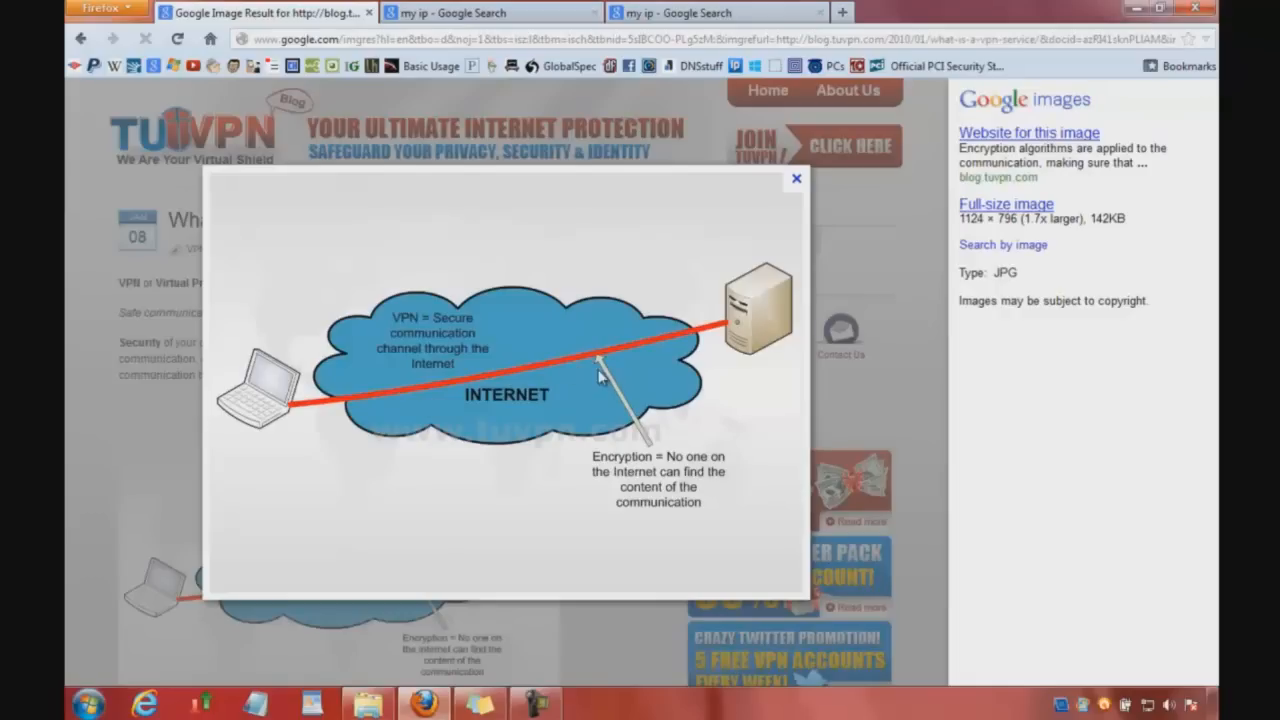
mouse_move(608, 370)
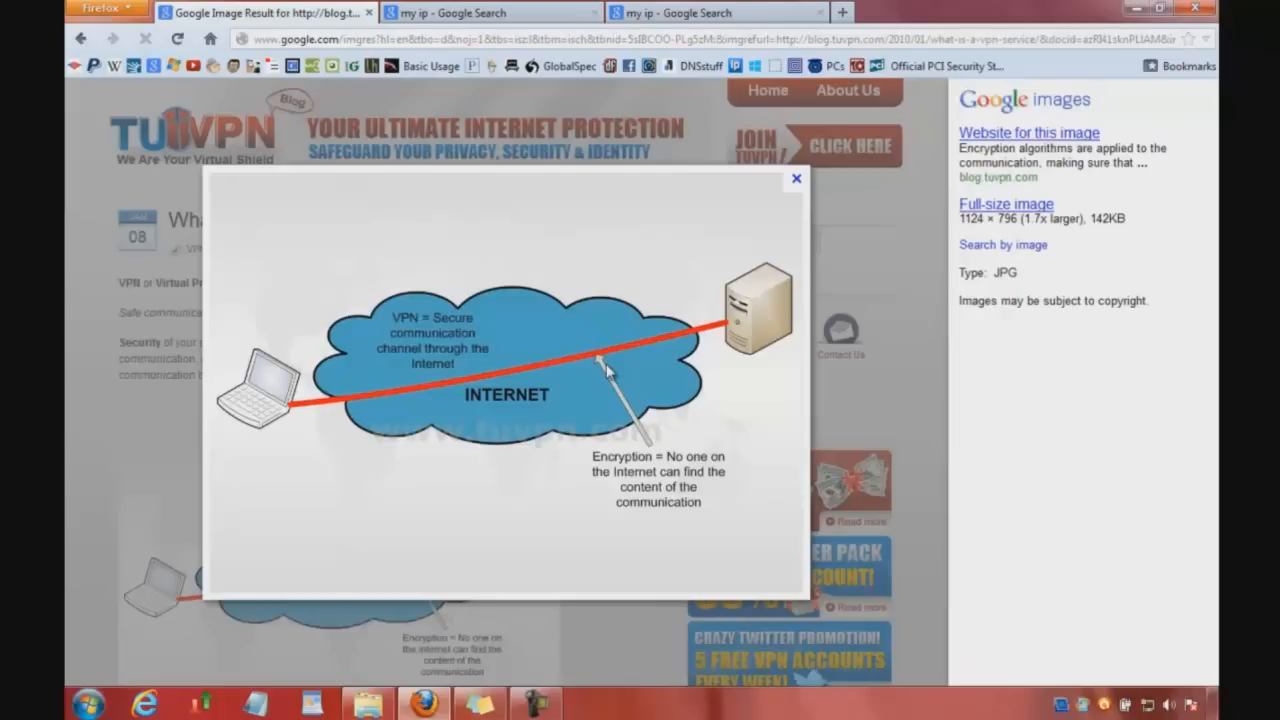
mouse_move(610, 350)
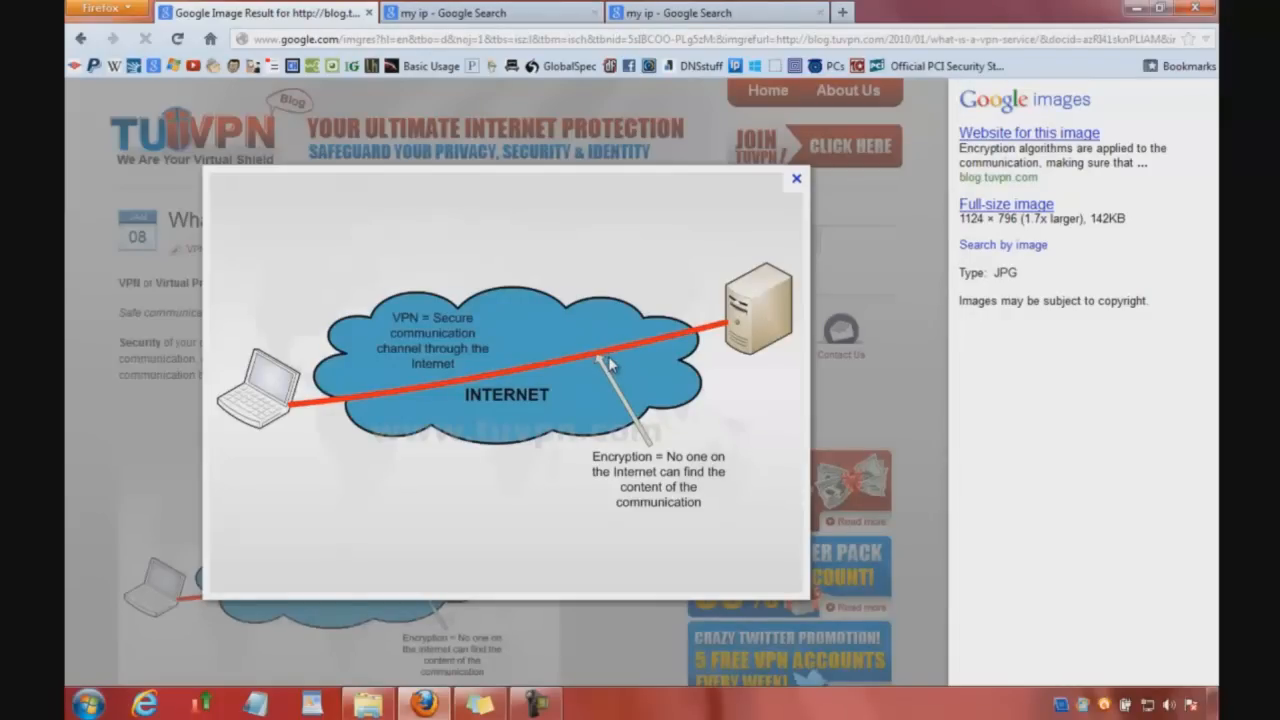
mouse_move(520, 360)
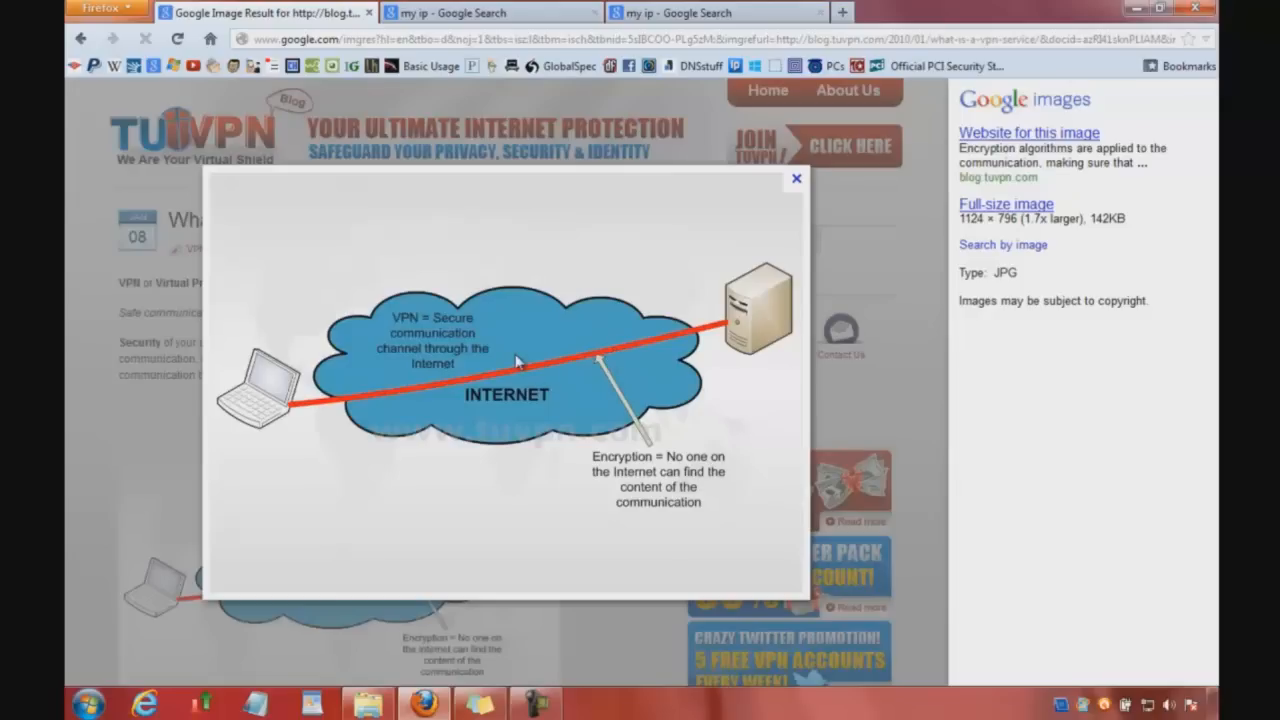
mouse_move(544, 362)
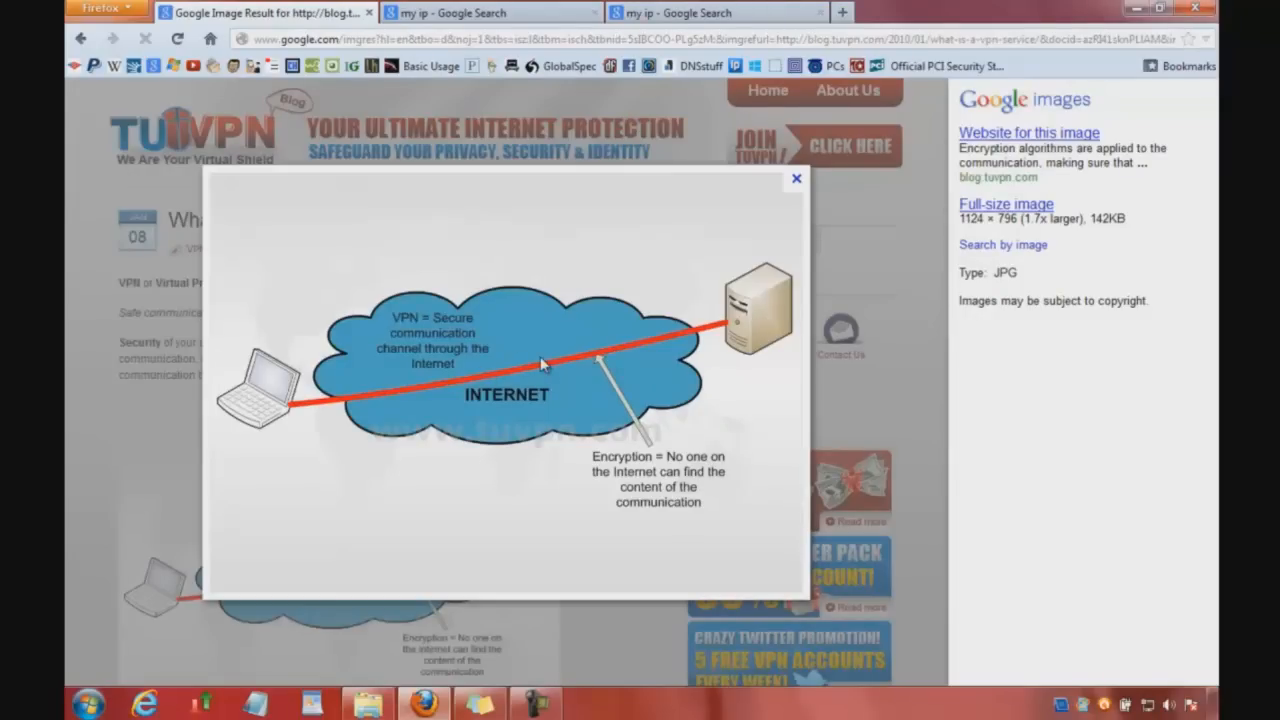
mouse_move(548, 368)
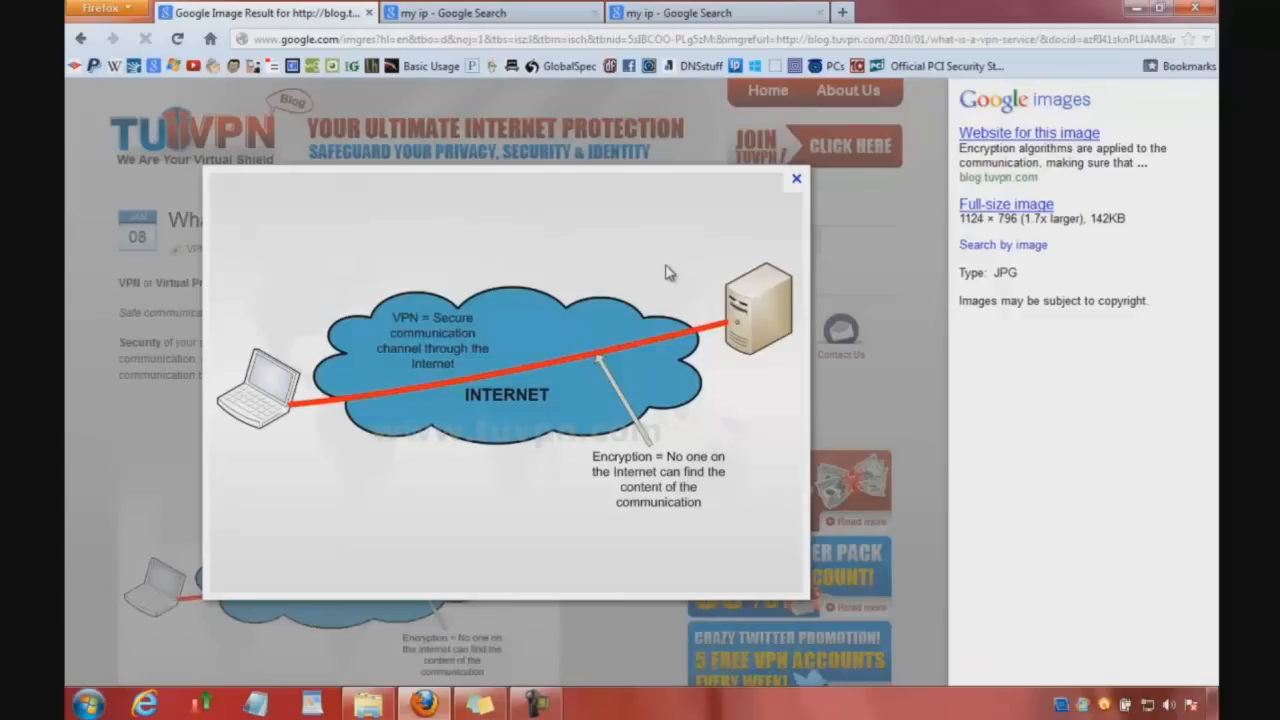
mouse_move(540, 402)
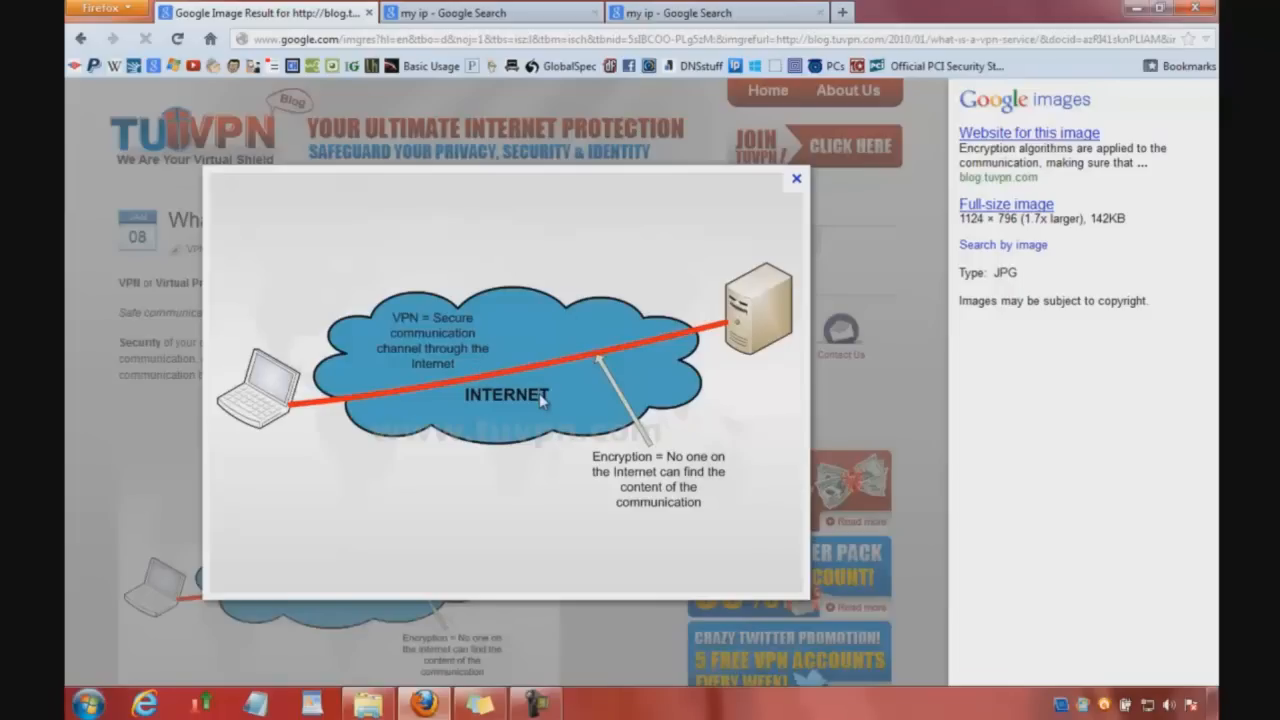
mouse_move(562, 390)
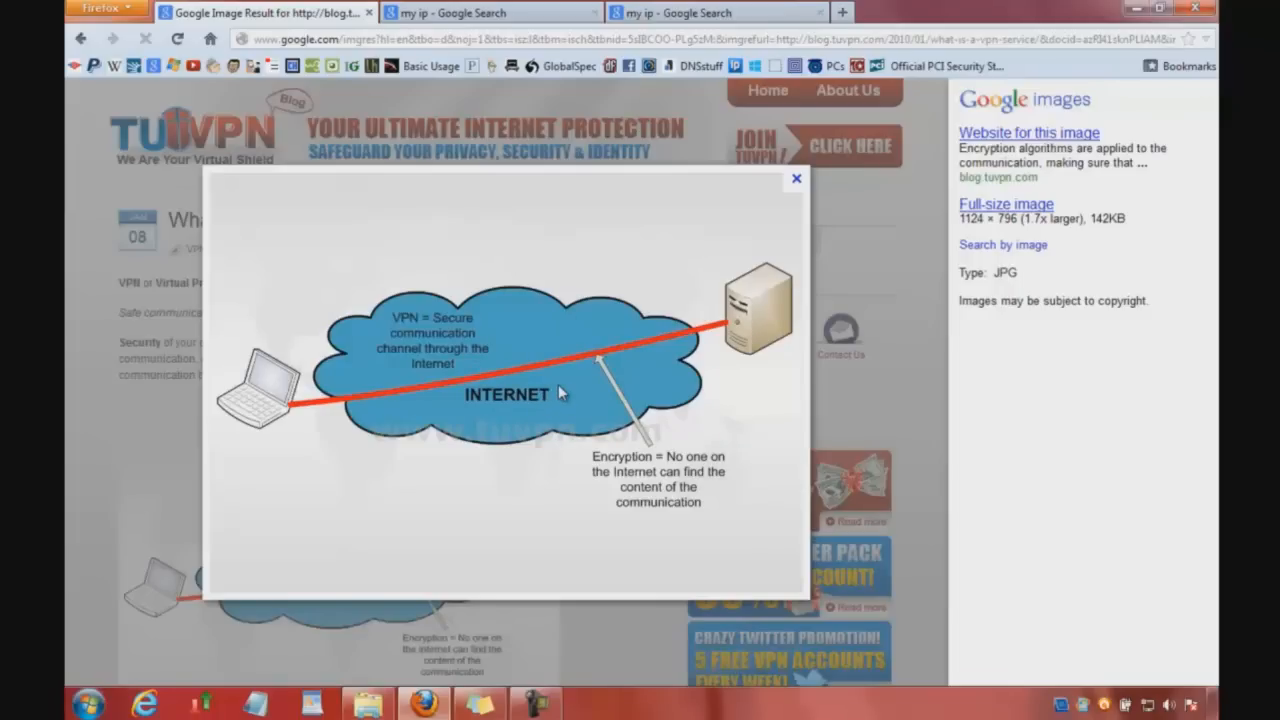
mouse_move(562, 378)
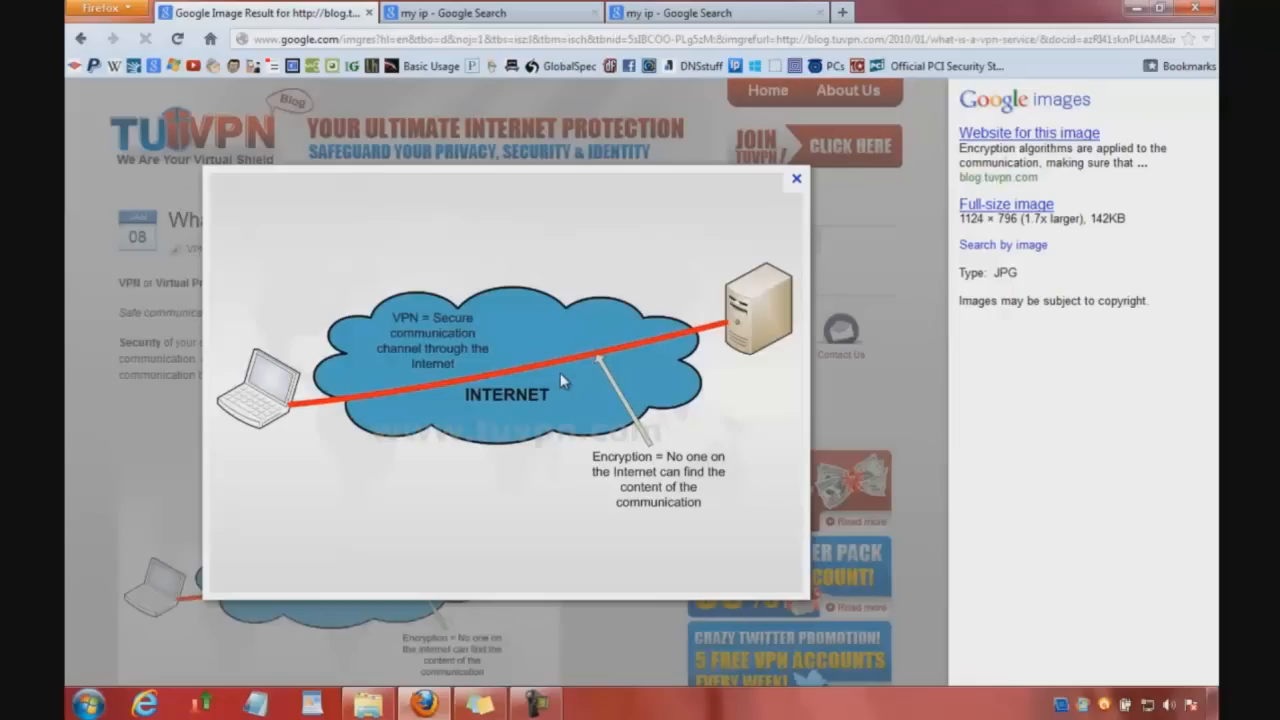
mouse_move(562, 380)
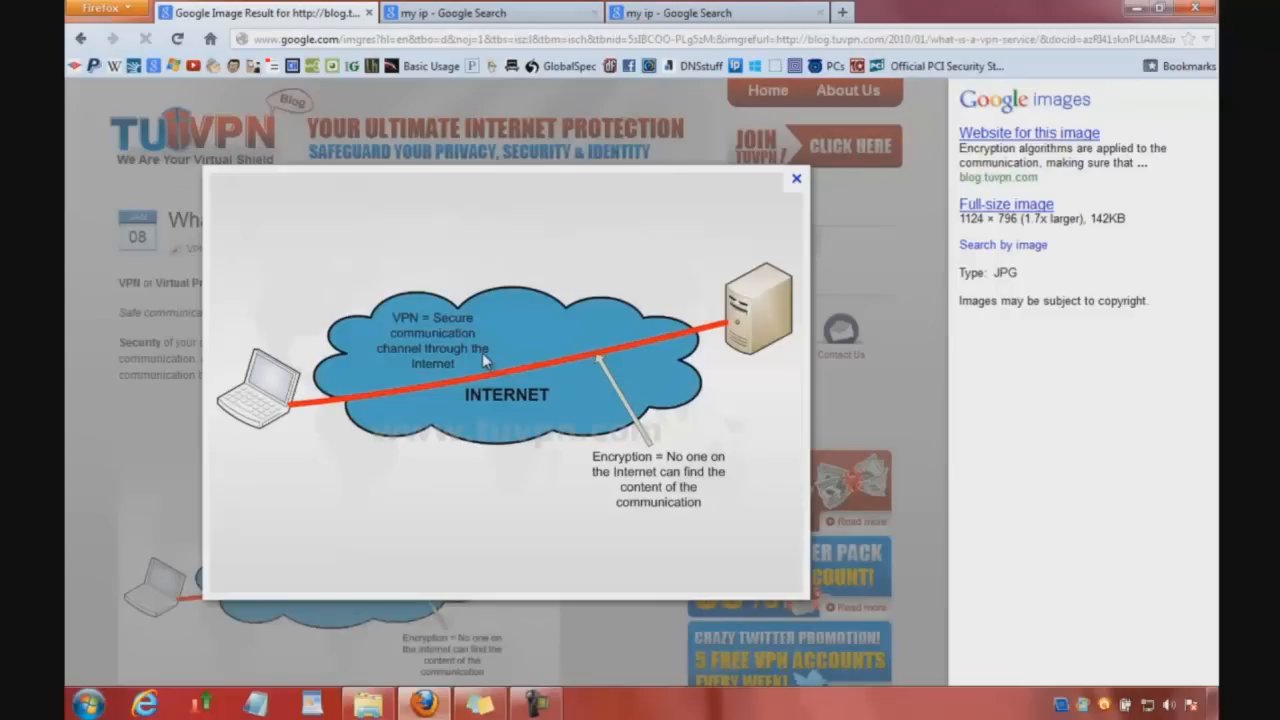
mouse_move(520, 368)
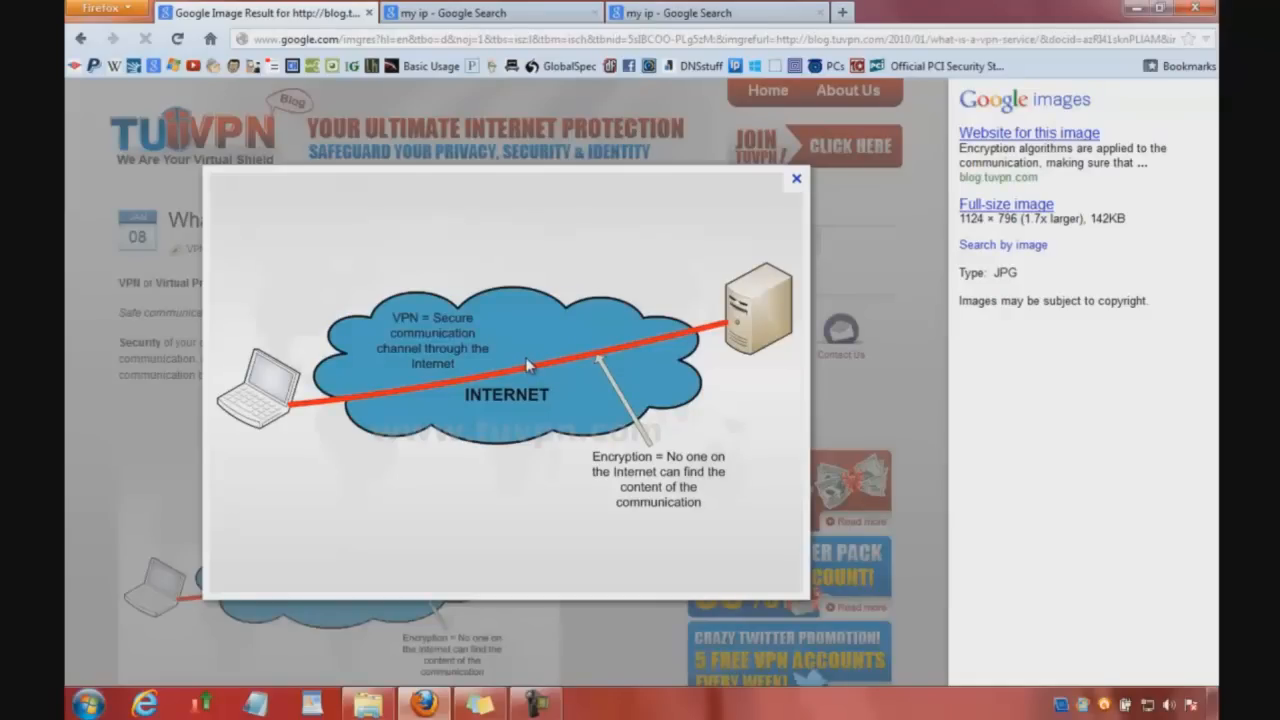
mouse_move(470, 388)
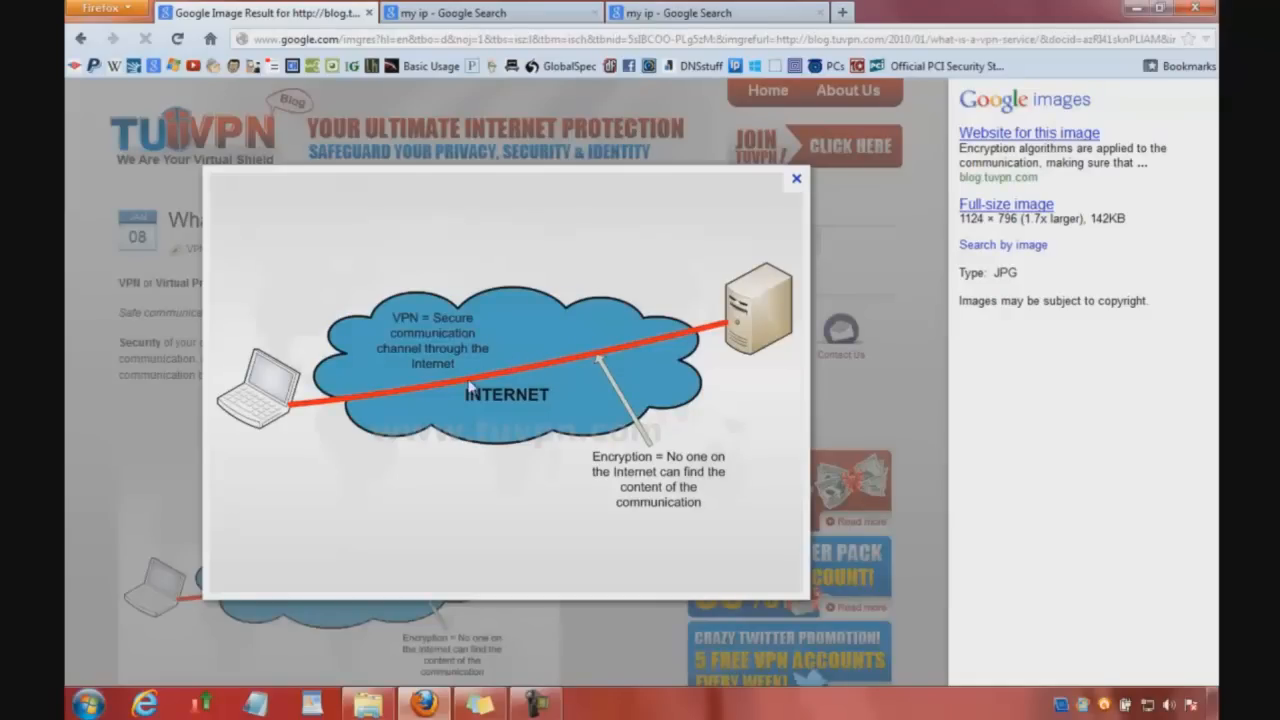
mouse_move(638, 370)
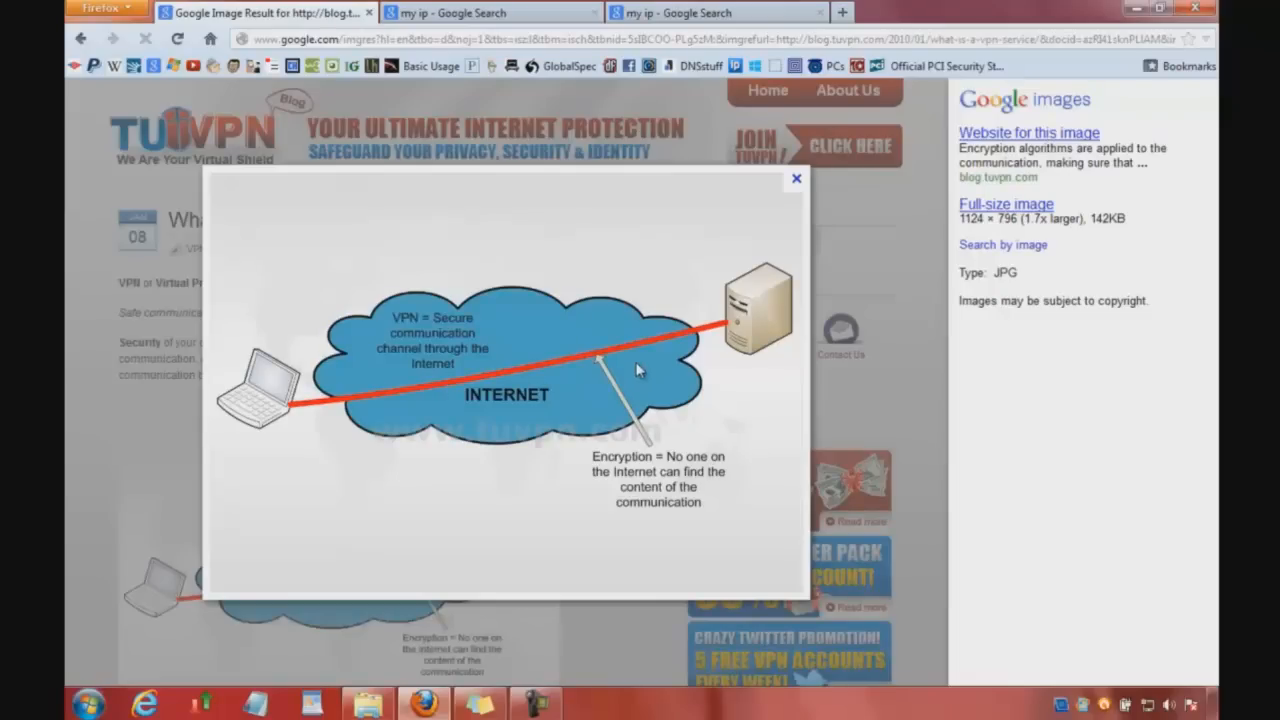
mouse_move(1116, 68)
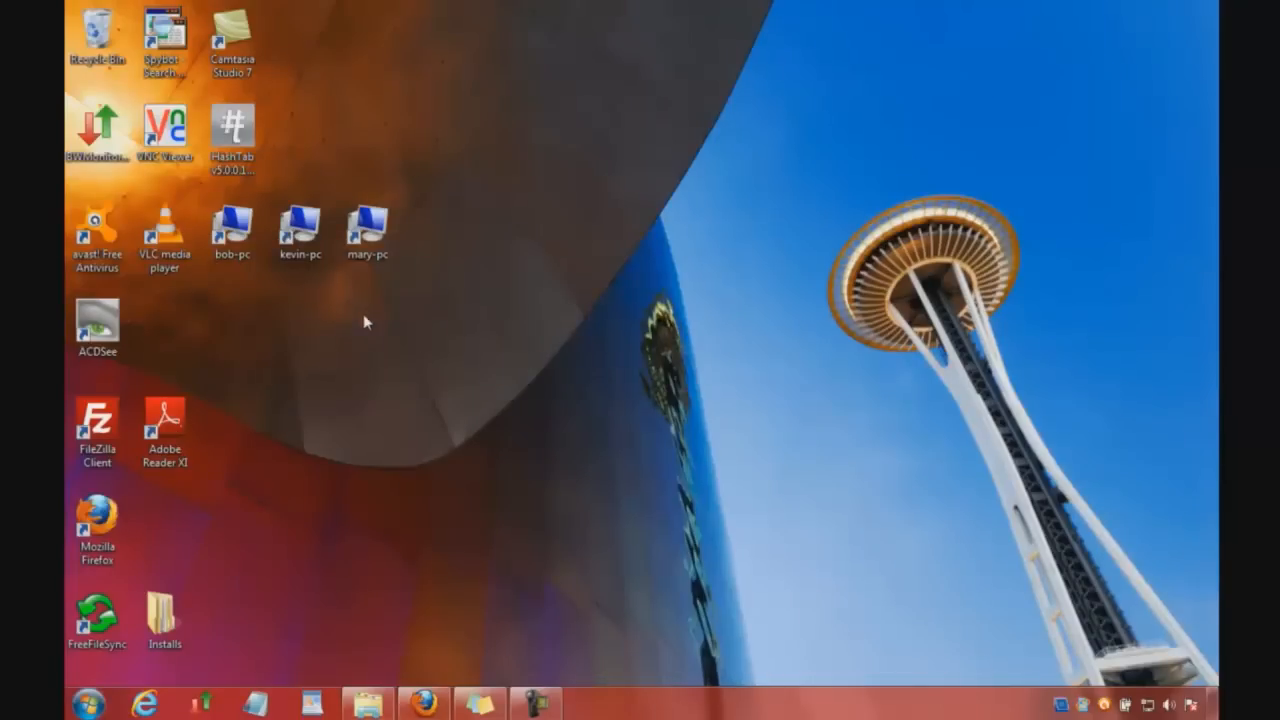
left_click(368, 228)
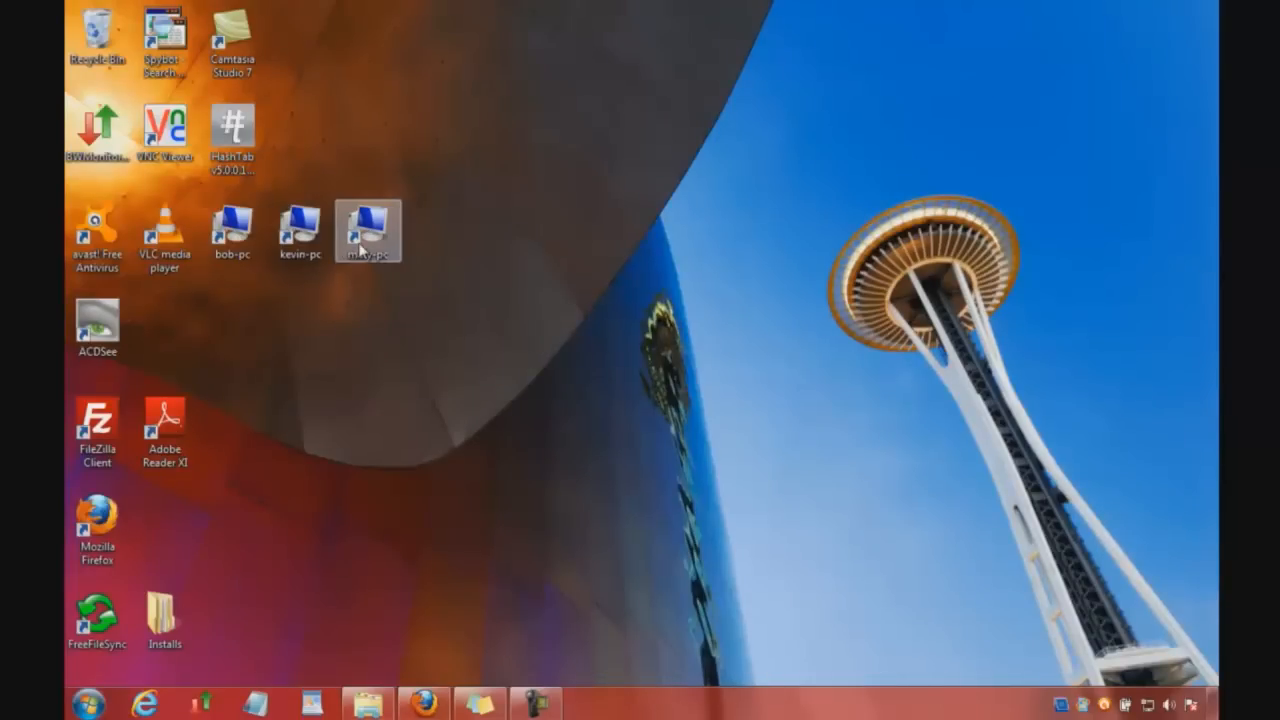
mouse_move(456, 448)
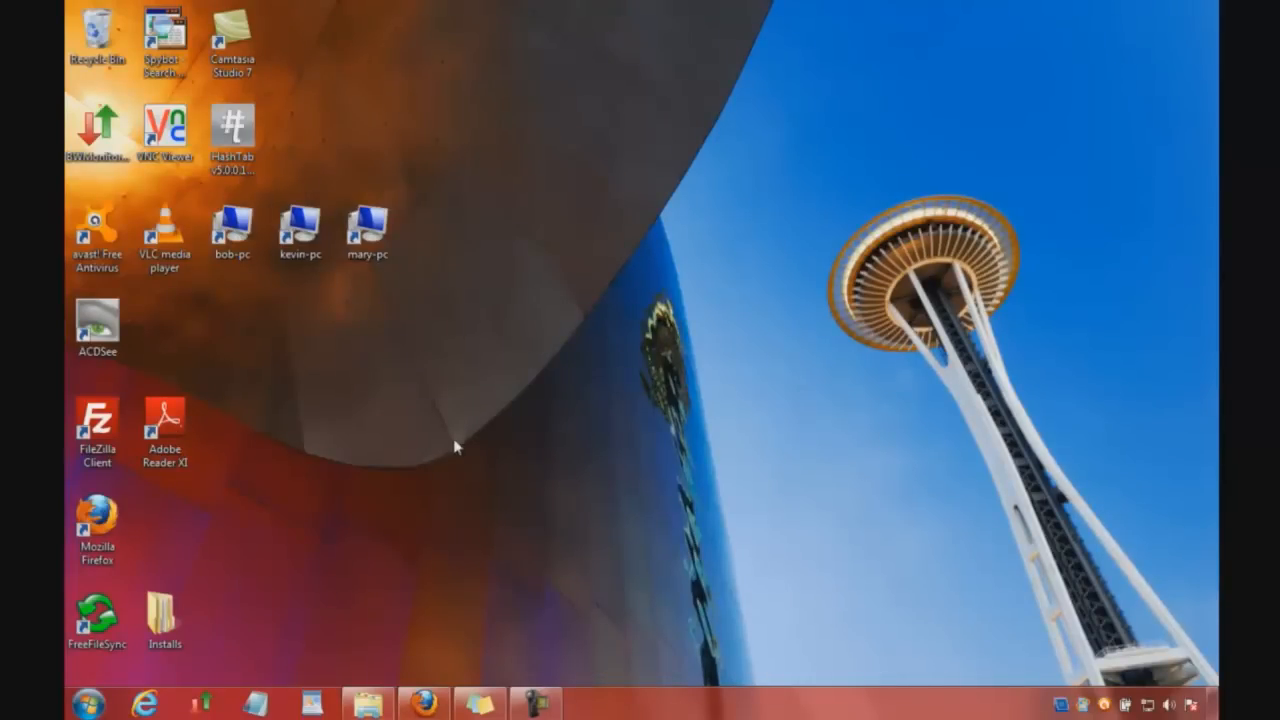
mouse_move(380, 430)
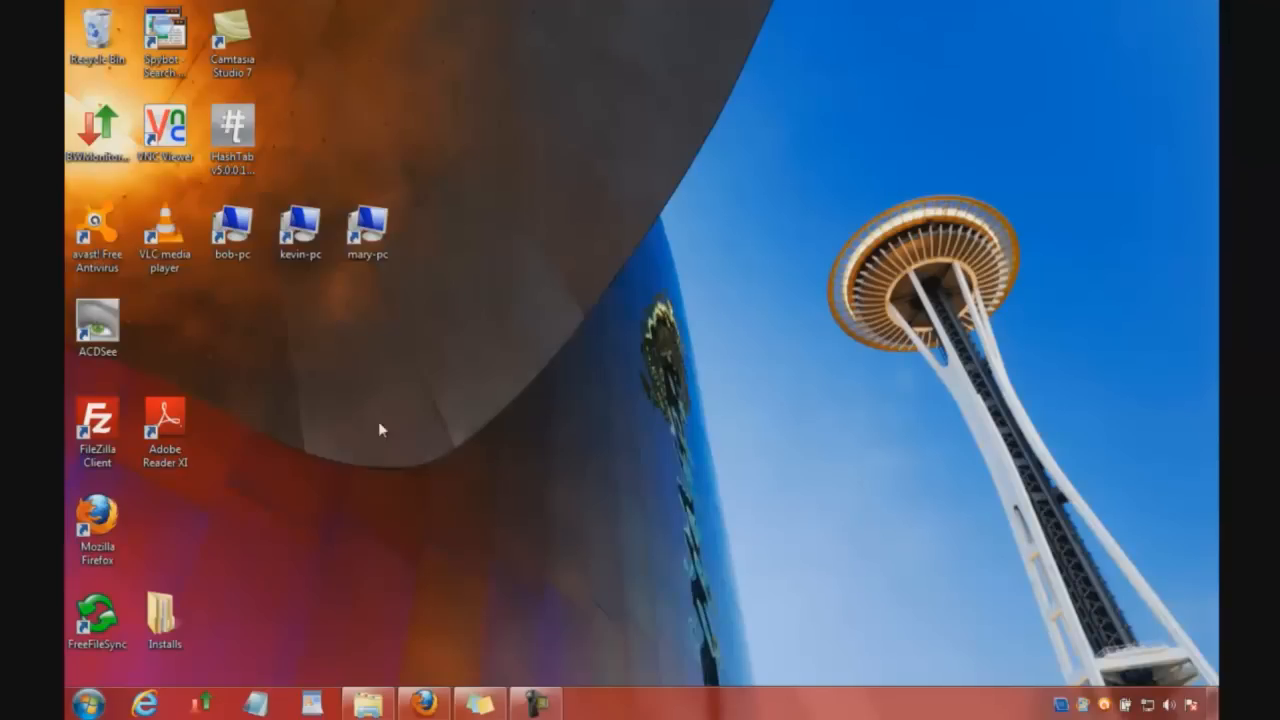
mouse_move(380, 298)
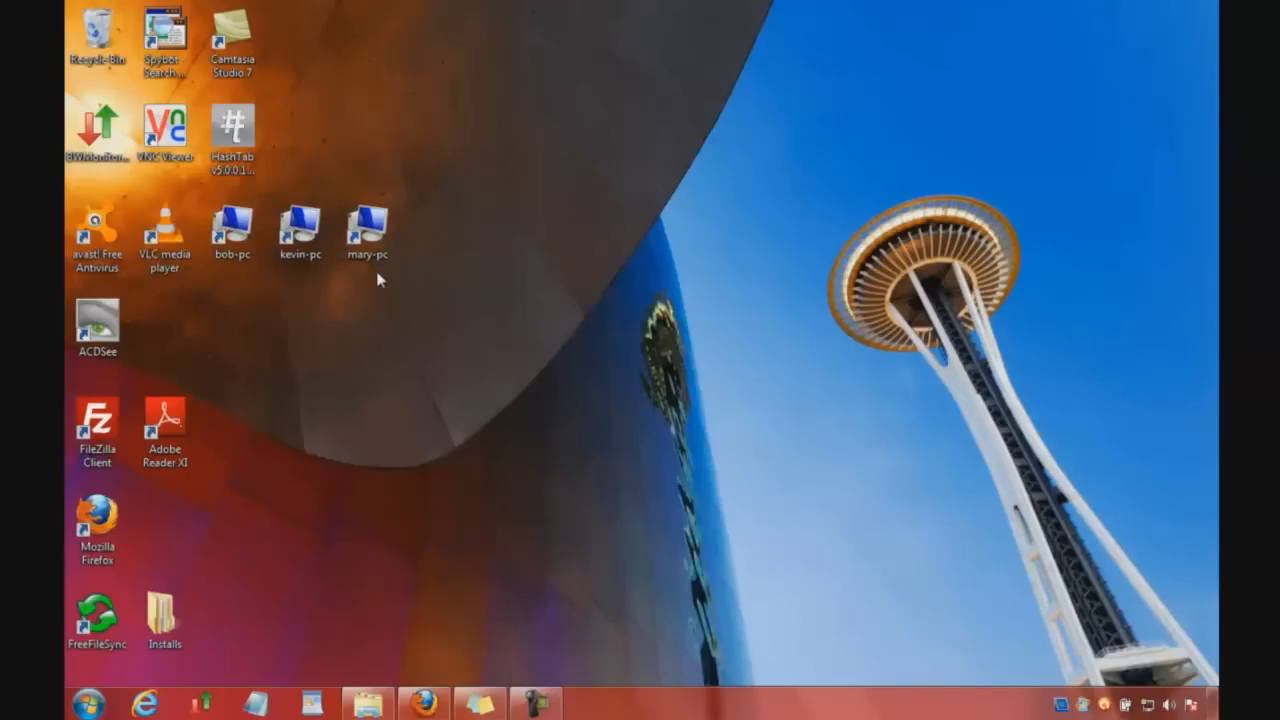
left_click(368, 230)
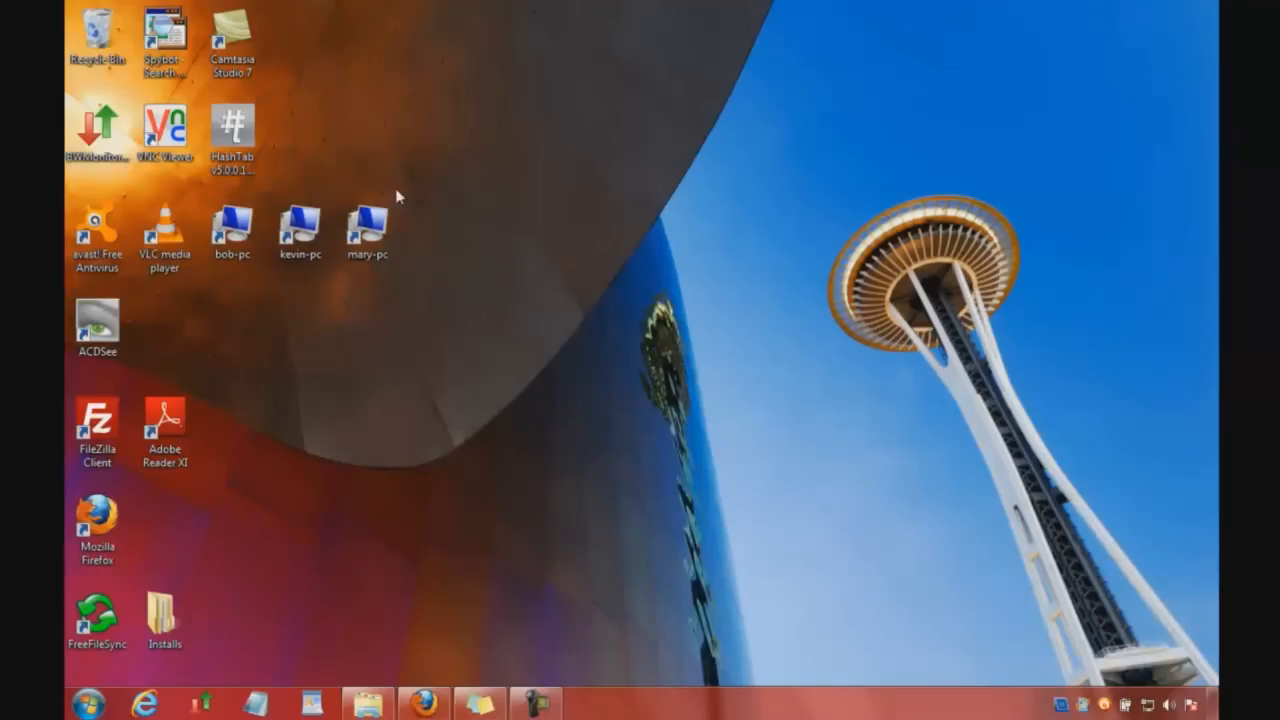
mouse_move(280, 270)
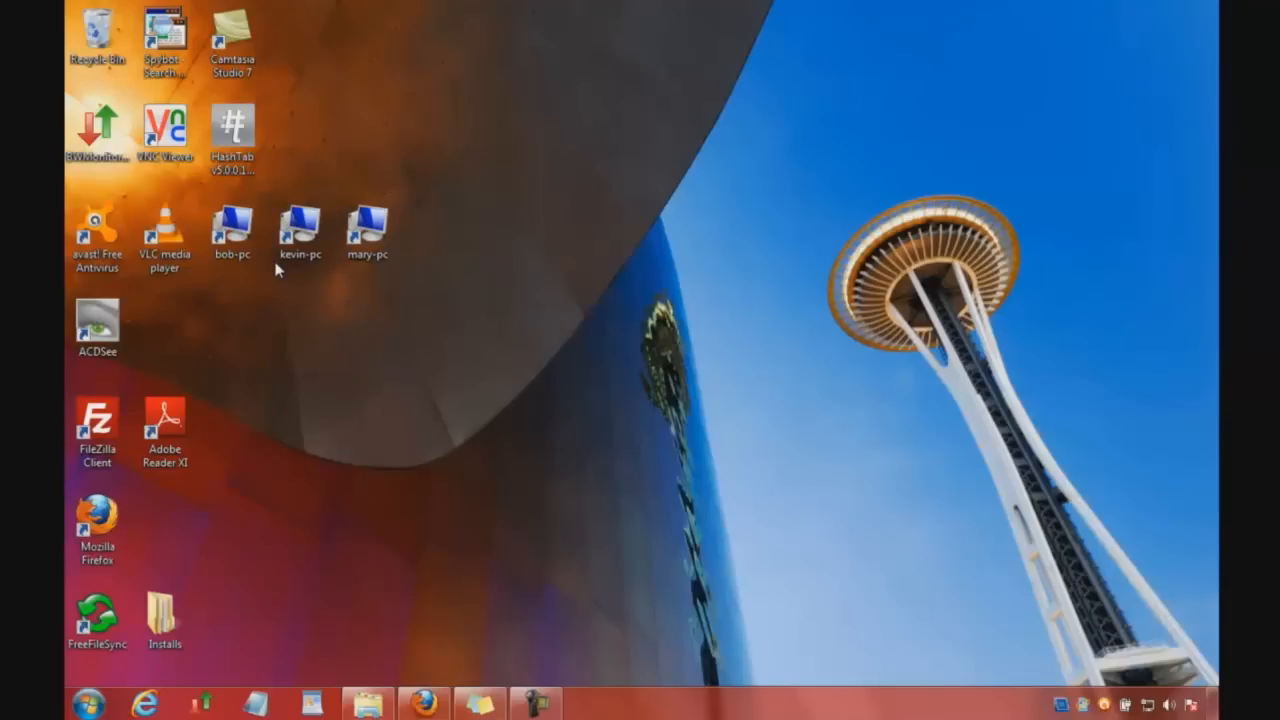
mouse_move(460, 282)
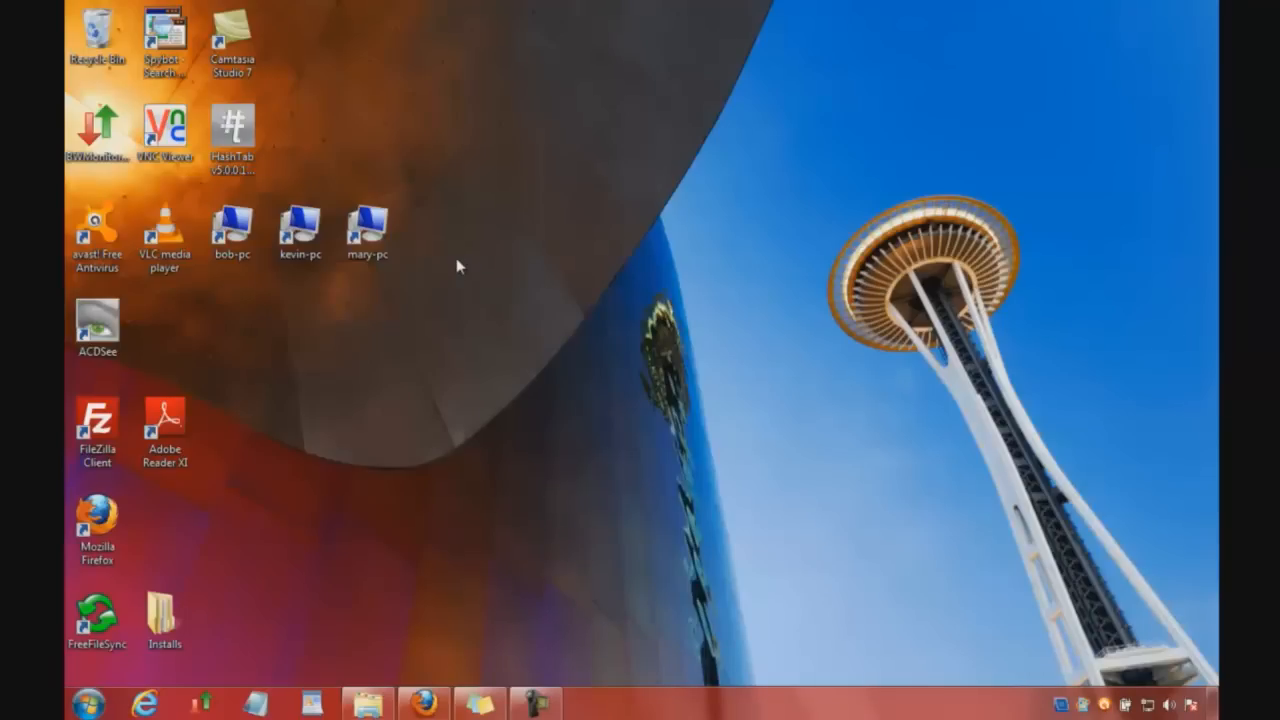
mouse_move(604, 602)
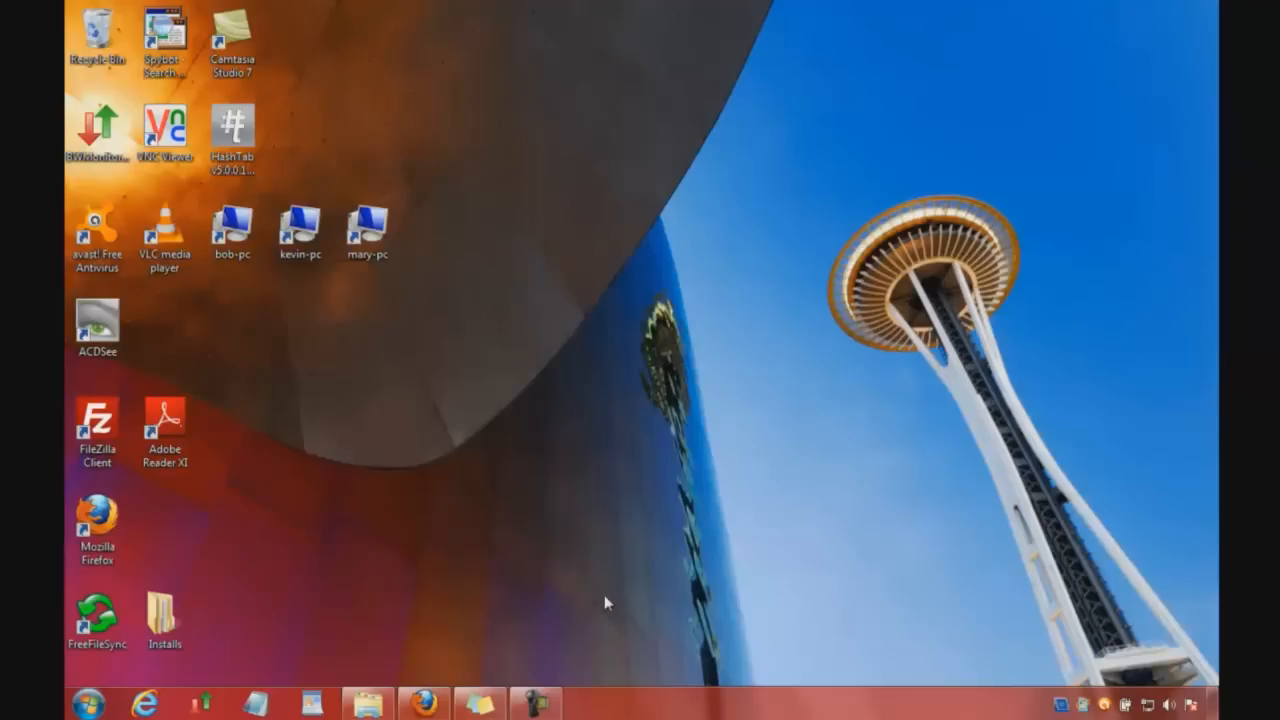